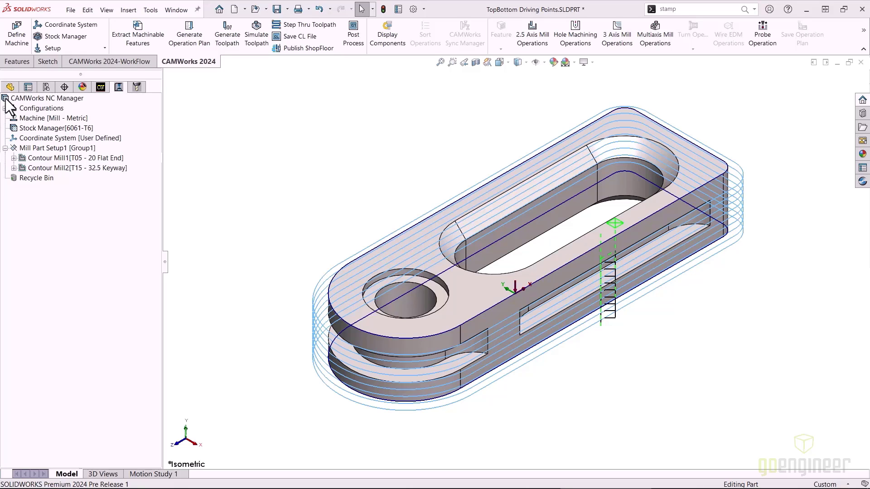
Step: Show the stock via Stock Manager and select Contour Mill1 to display its toolpath
click(53, 148)
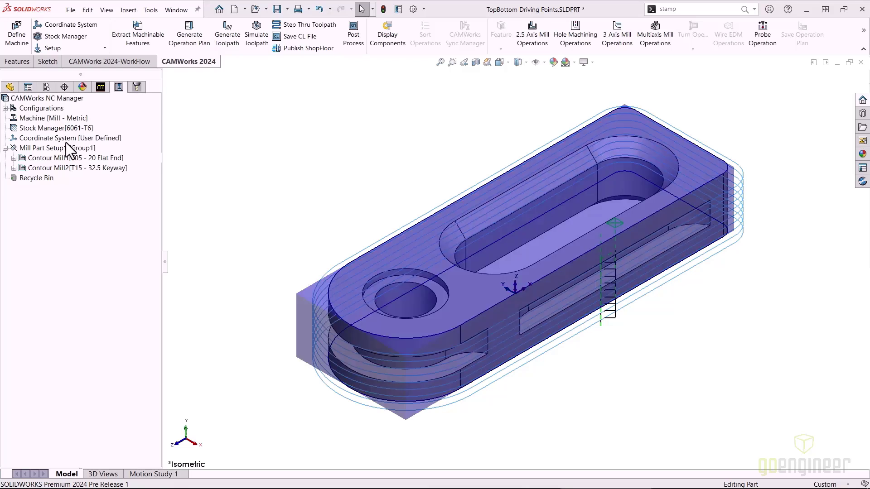
click(56, 158)
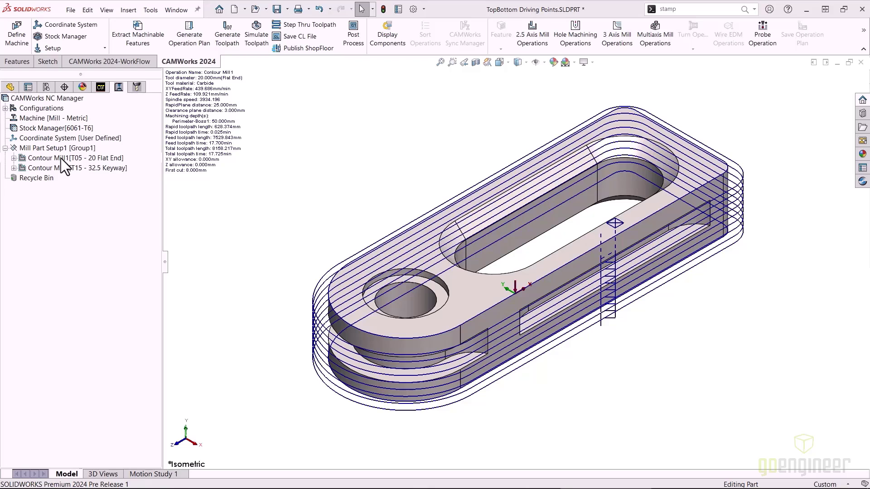
click(75, 158)
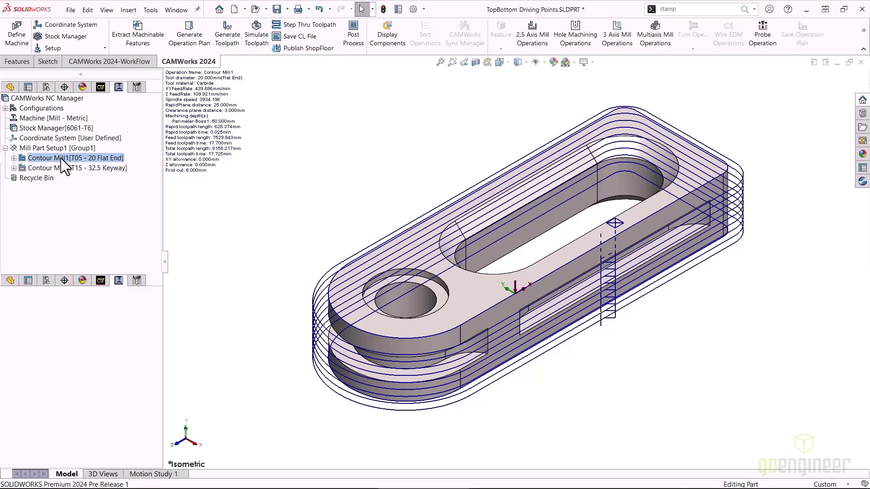
Step: Set Contour Mill1 first and max cut amounts to 30 percent of flute length
double_click(75, 157)
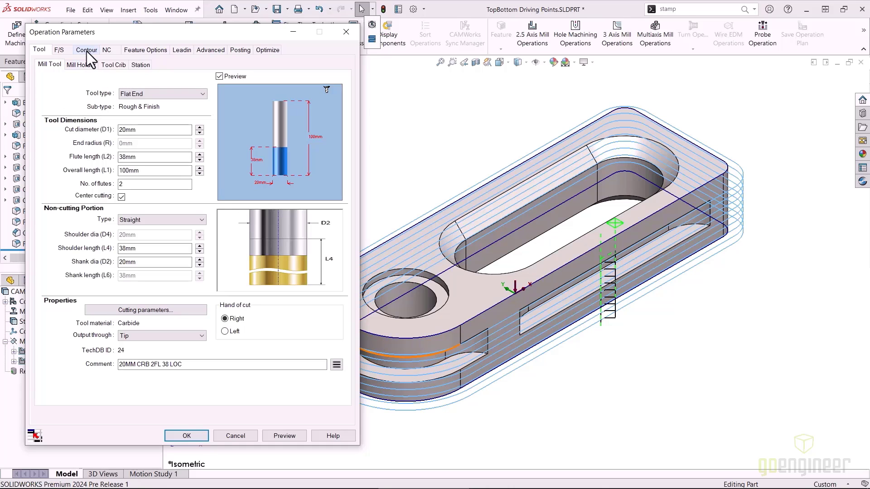
click(87, 49)
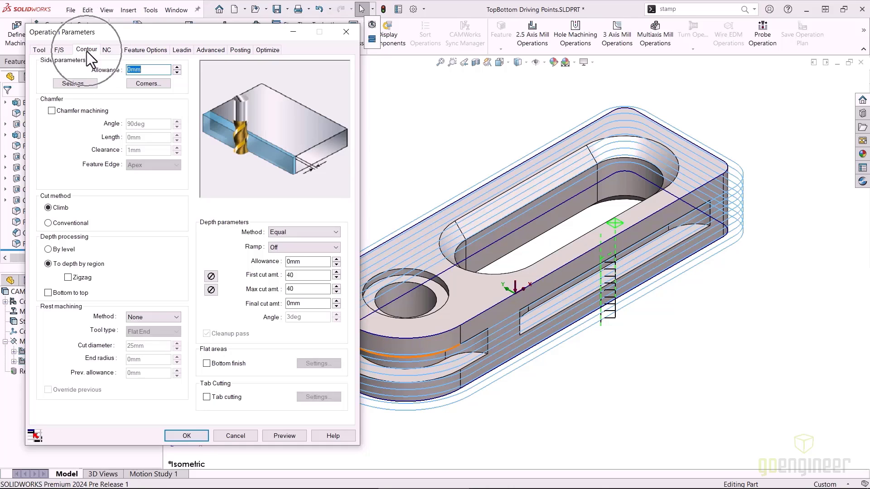
click(211, 275)
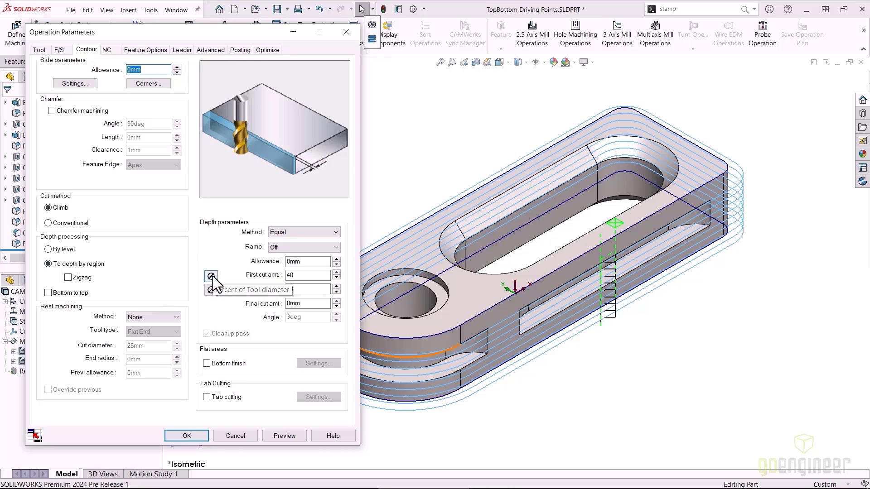
click(211, 275)
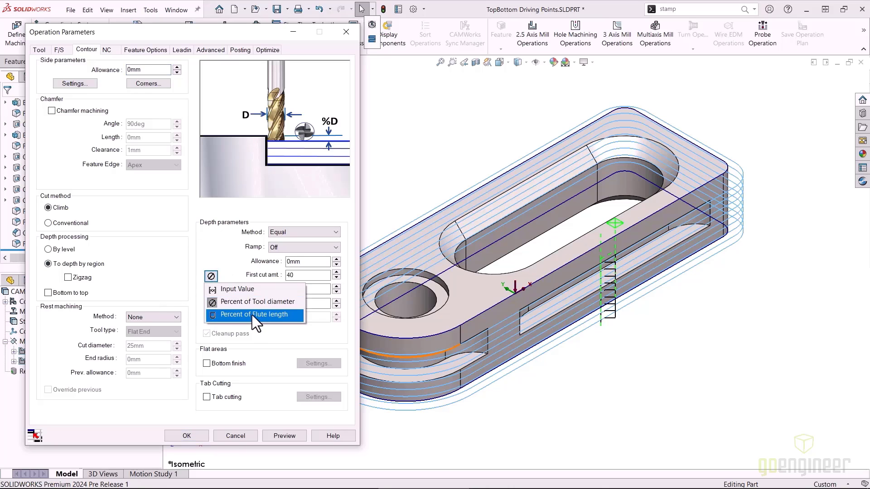
click(256, 315)
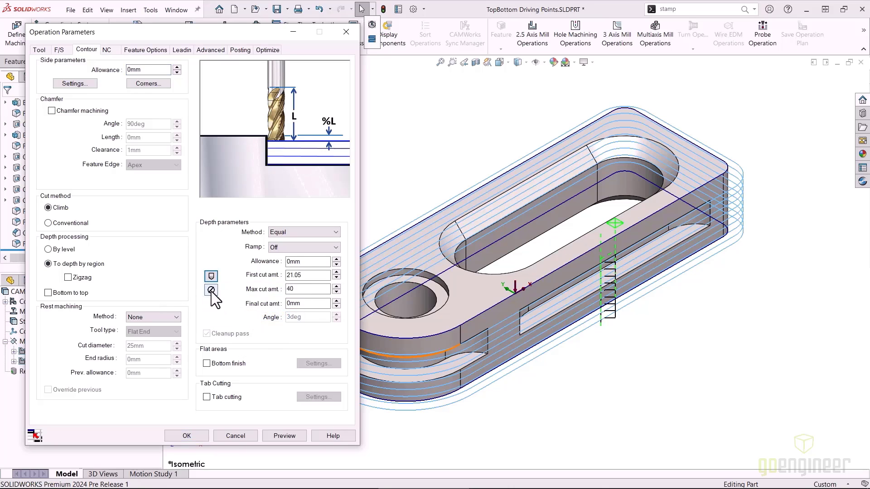
click(211, 290)
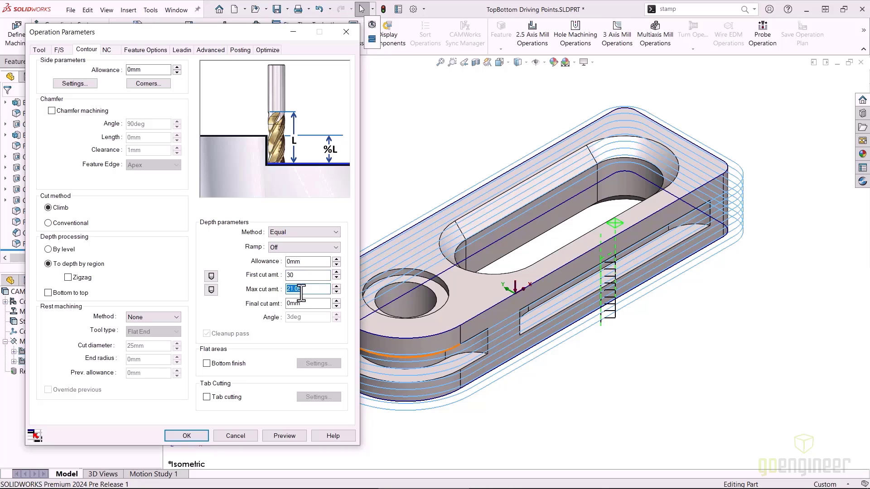
text(30)
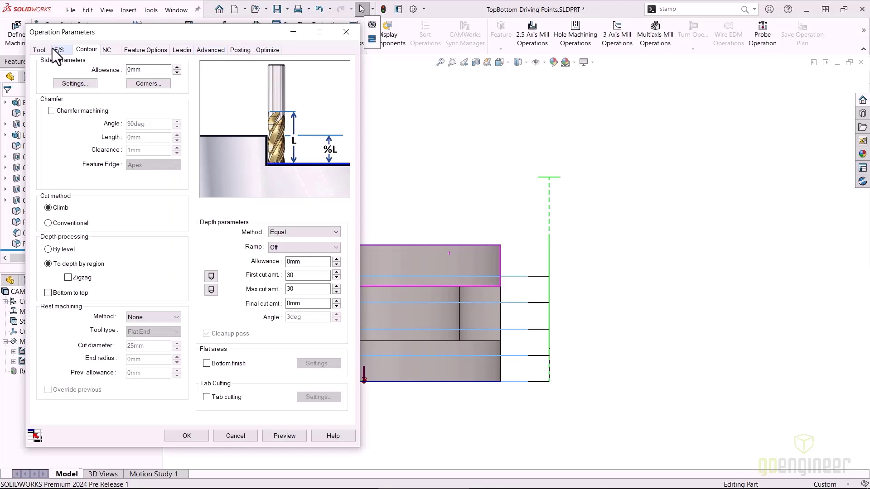
Step: Change the flat end mill's flute length (L2) from 38mm to 50mm on the Mill Tool page
click(39, 49)
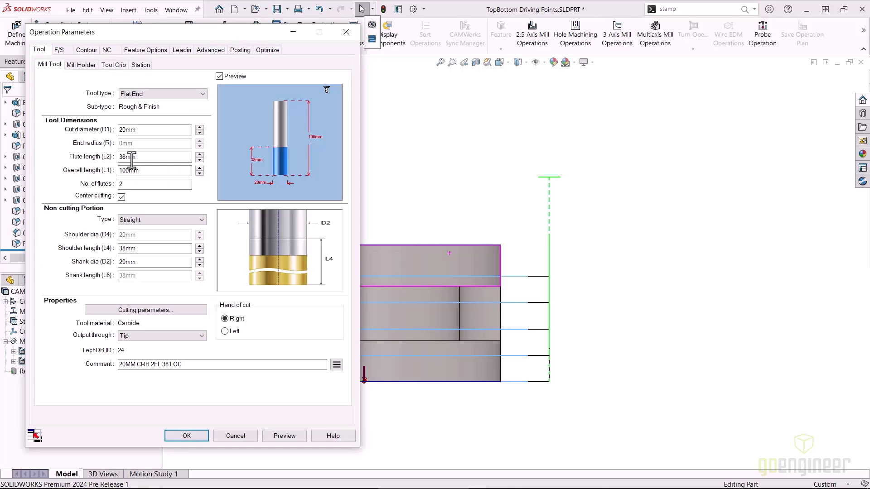
triple_click(154, 157)
text(50)
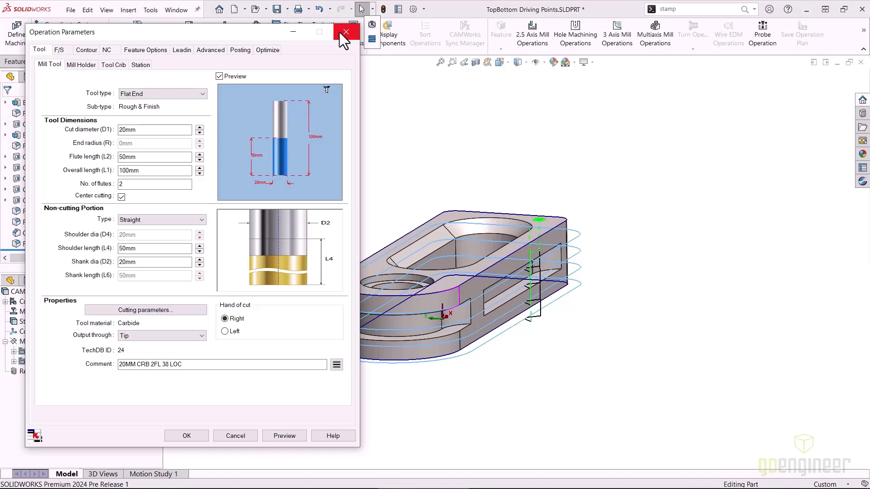
Step: Preview Contour Mill2's keyway toolpath in its parameters and close the dialog
click(345, 31)
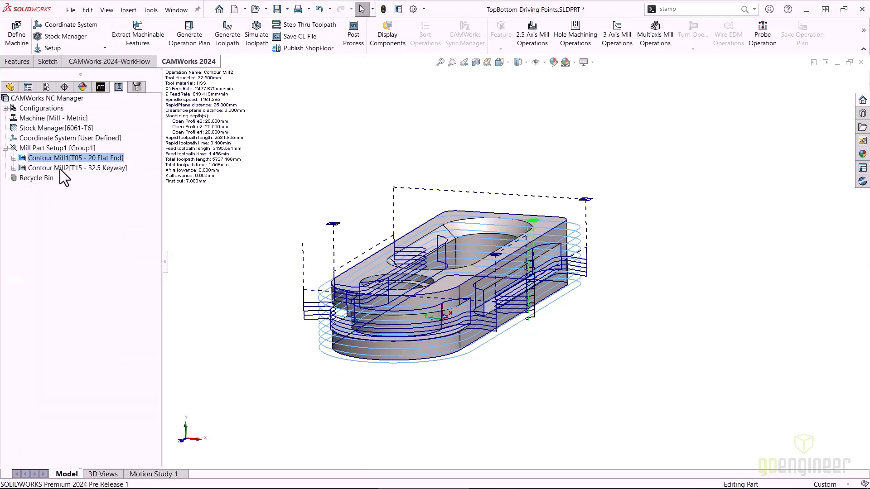
click(76, 168)
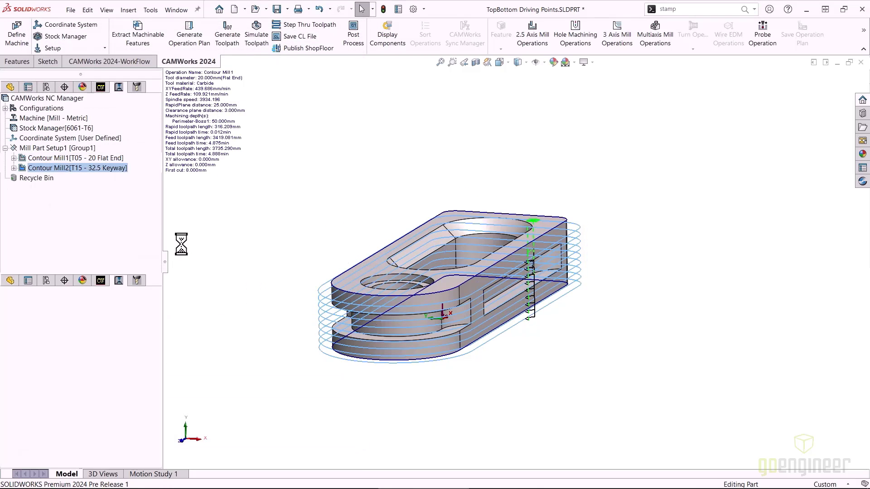
double_click(77, 168)
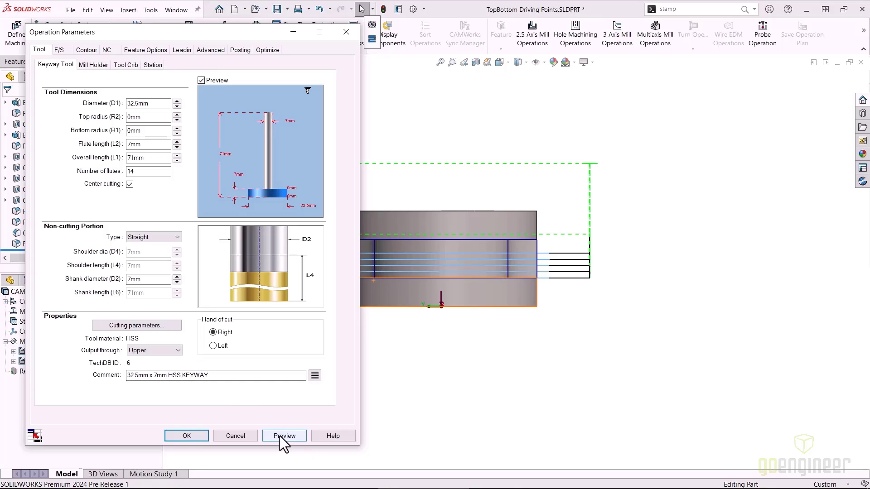
click(284, 436)
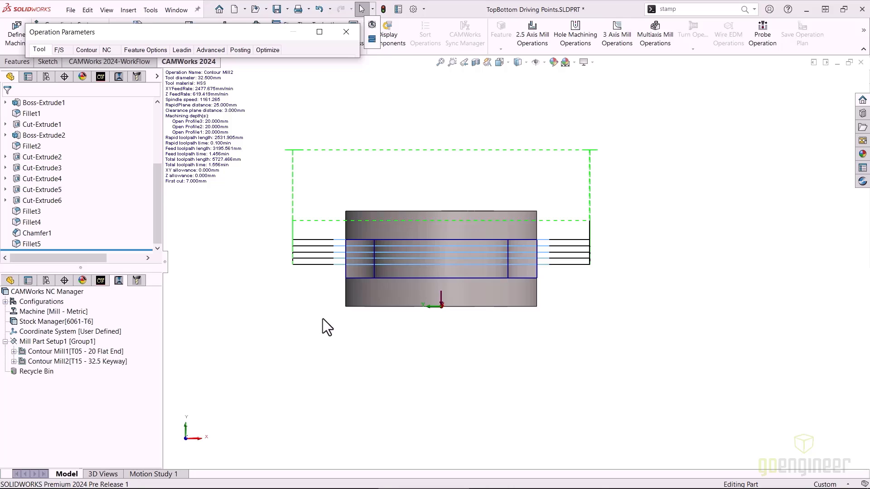
mouse_move(294, 60)
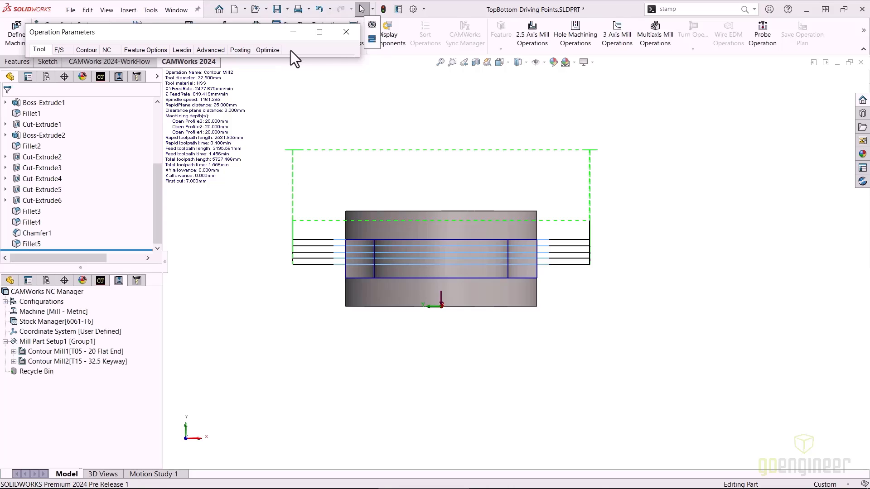
click(39, 49)
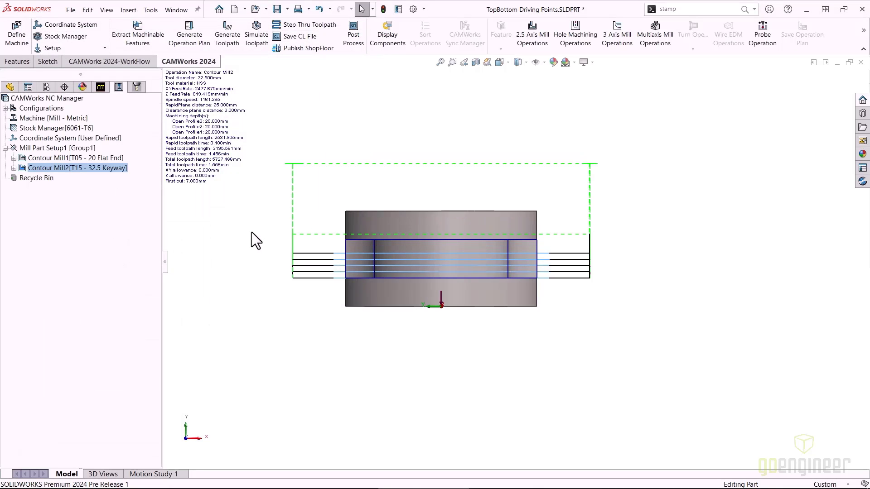
mouse_move(260, 265)
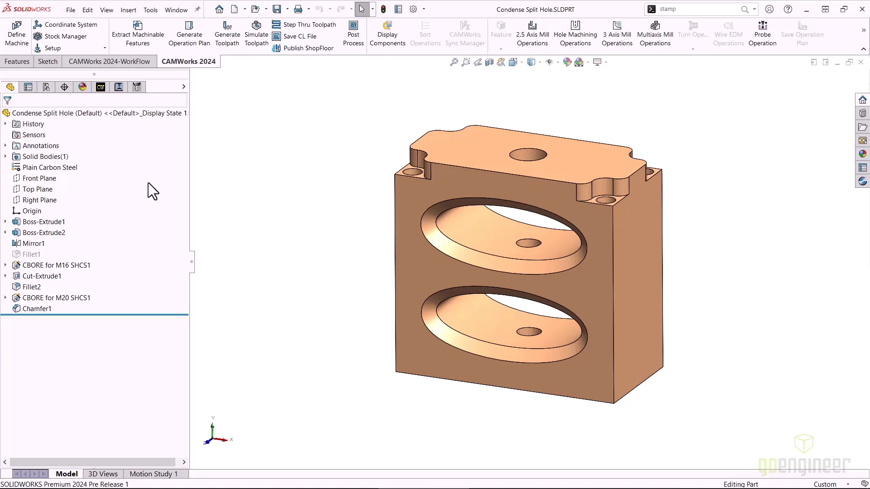
Step: In the Condense Split Hole part, display the Center Drill1 and then Drill7 toolpaths
click(118, 87)
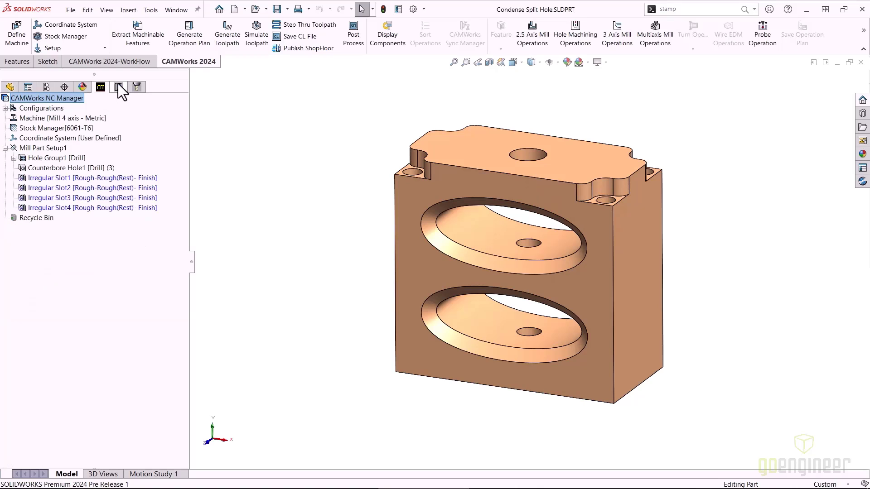
click(118, 87)
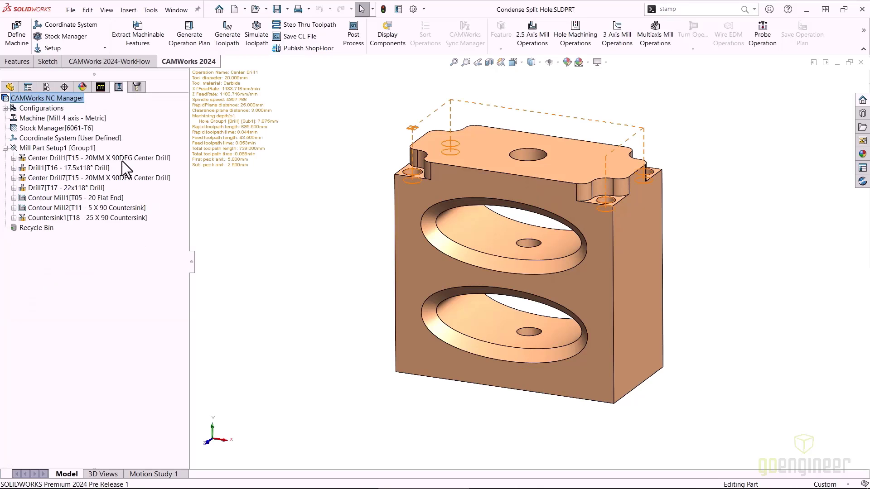
click(66, 167)
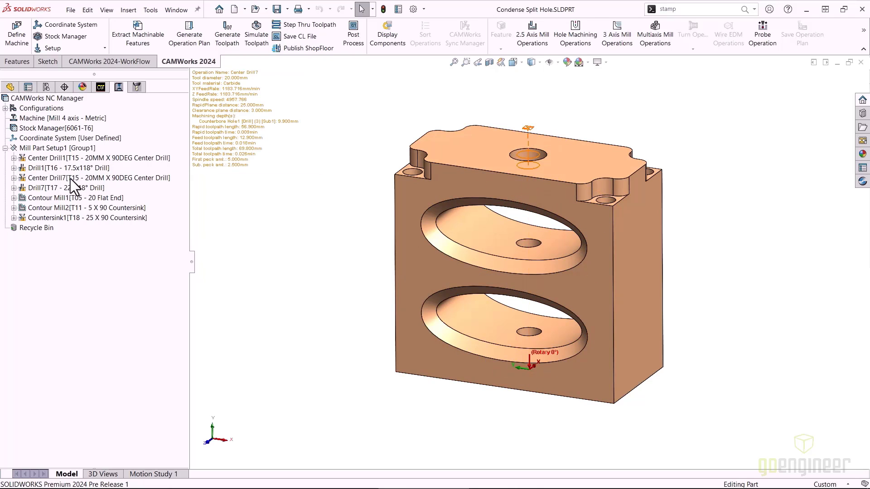
click(65, 188)
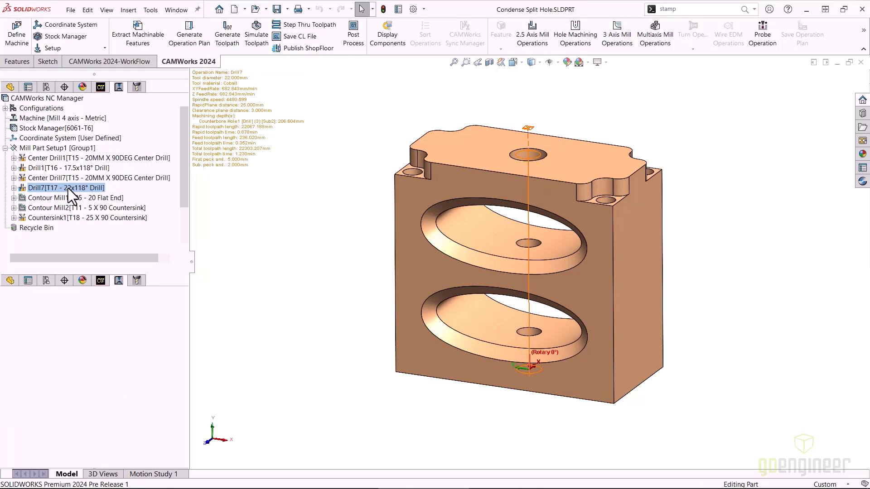
Step: Toggle Drill7's canned cycle output in Drill Hole Parameters and preview the pecking toolpath
double_click(65, 188)
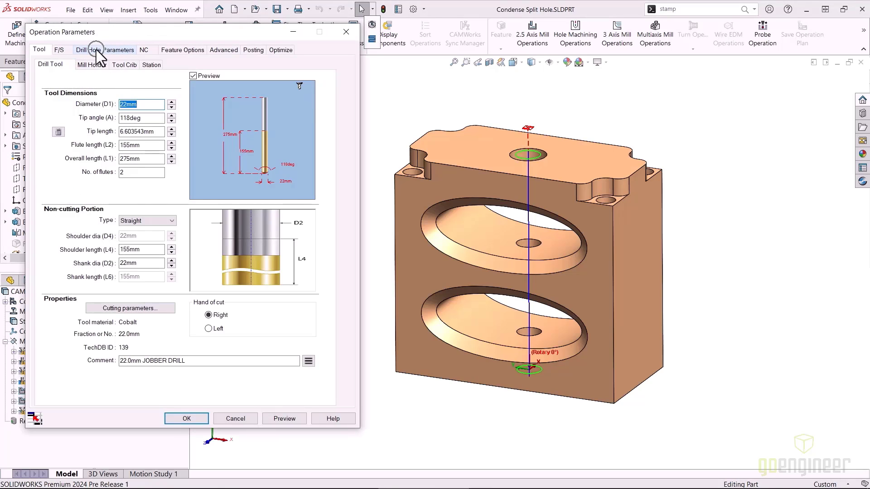
click(105, 49)
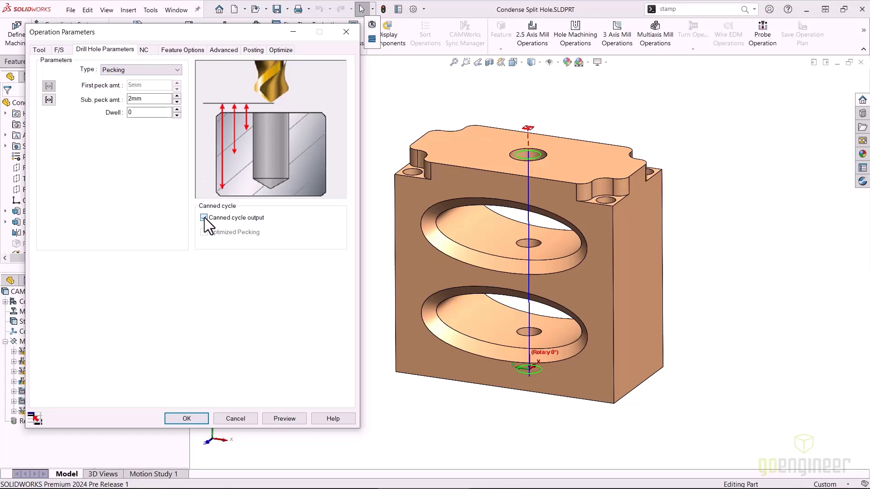
click(204, 217)
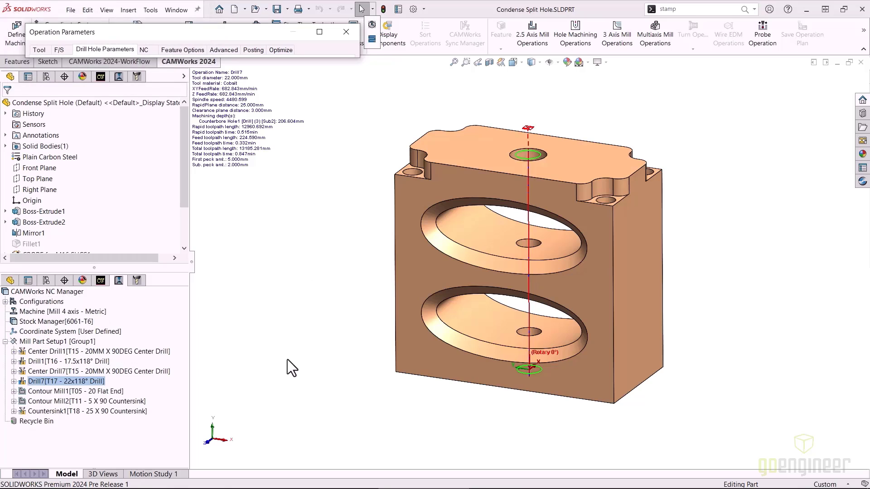
mouse_move(376, 28)
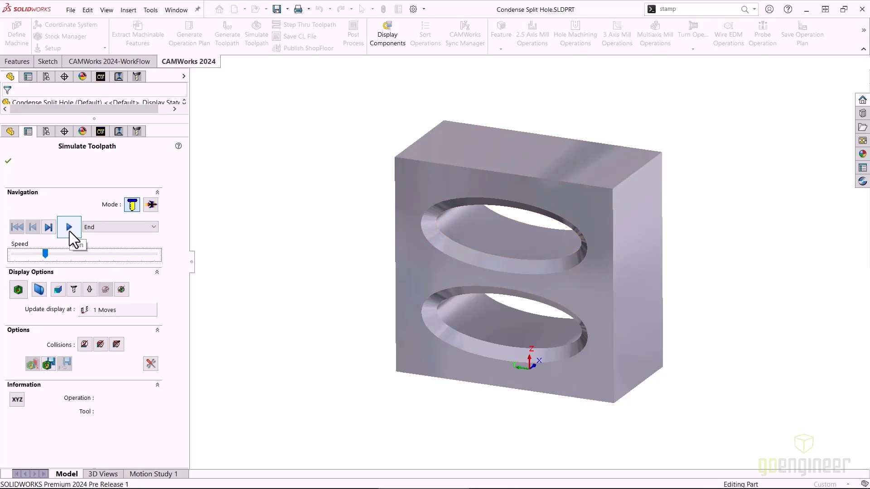
Step: Play the Drill7 material-removal simulation through both bores to the end
click(68, 227)
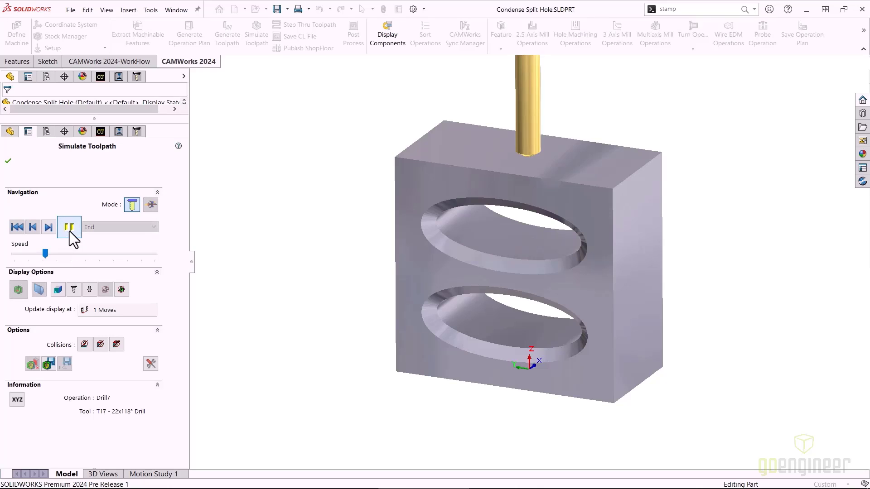
click(68, 226)
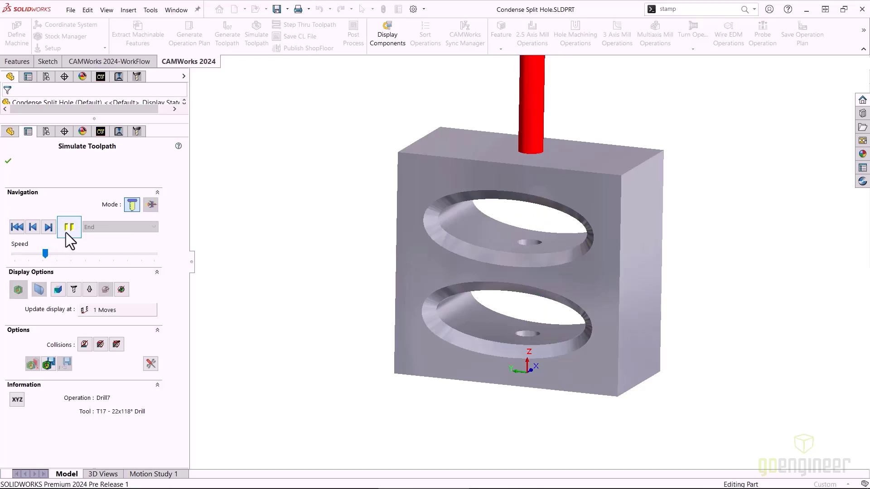
click(69, 227)
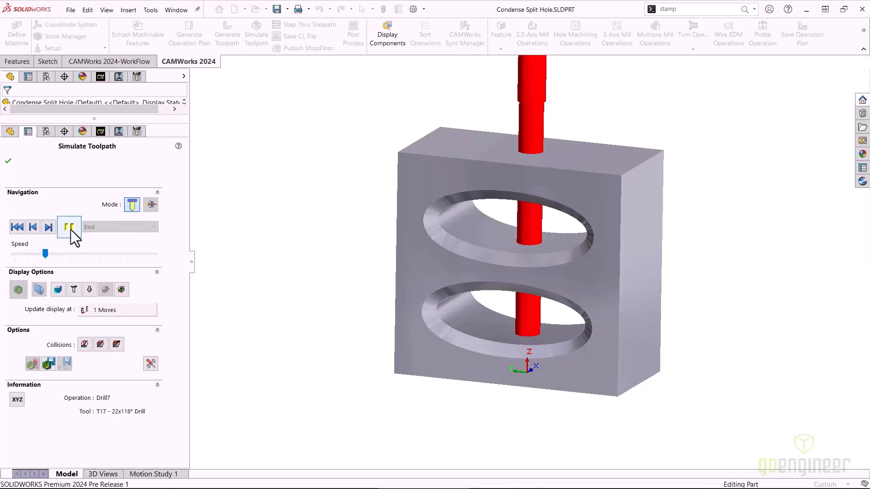
click(69, 227)
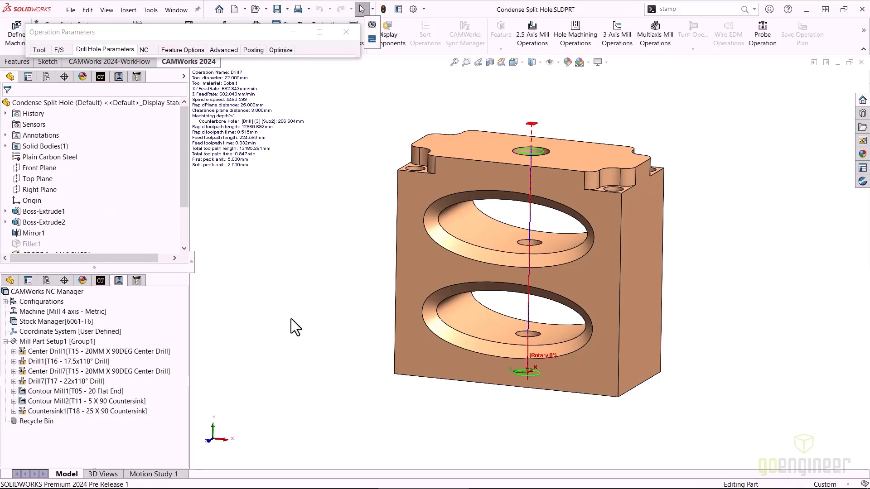
mouse_move(320, 31)
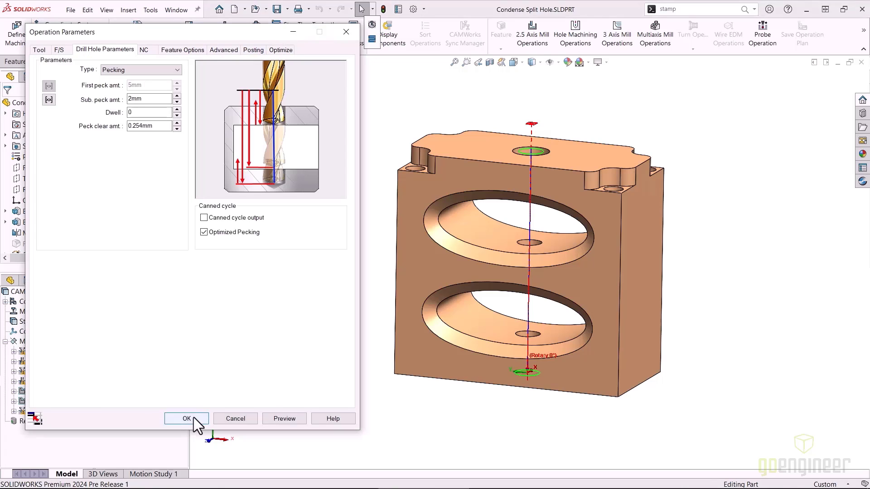
Step: Accept Drill7's Pecking cycle with Optimized Pecking and close the parameters
click(186, 418)
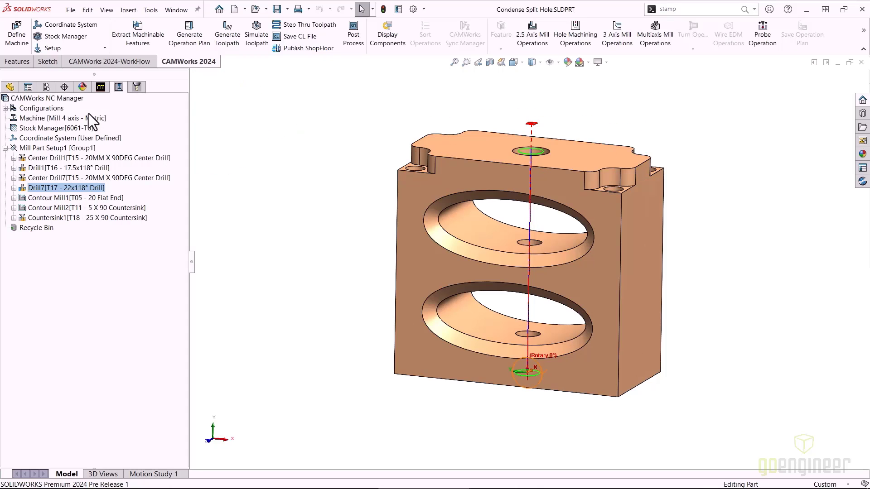
right_click(47, 98)
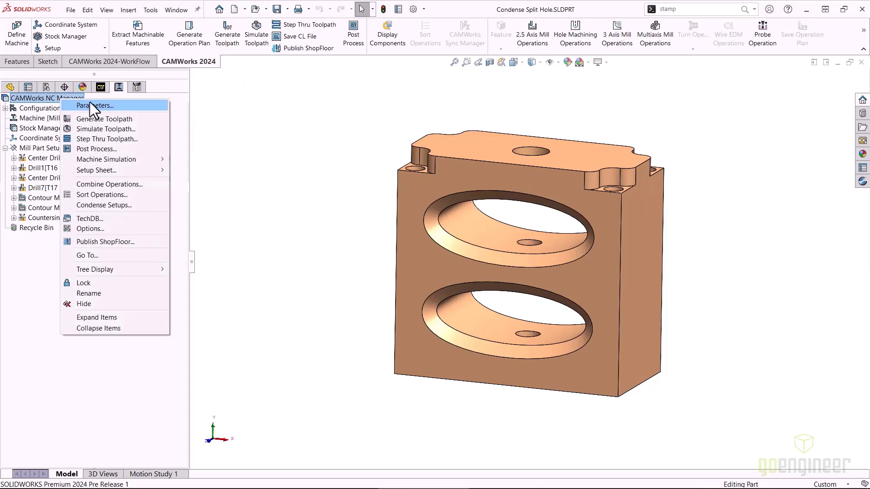
mouse_move(105, 157)
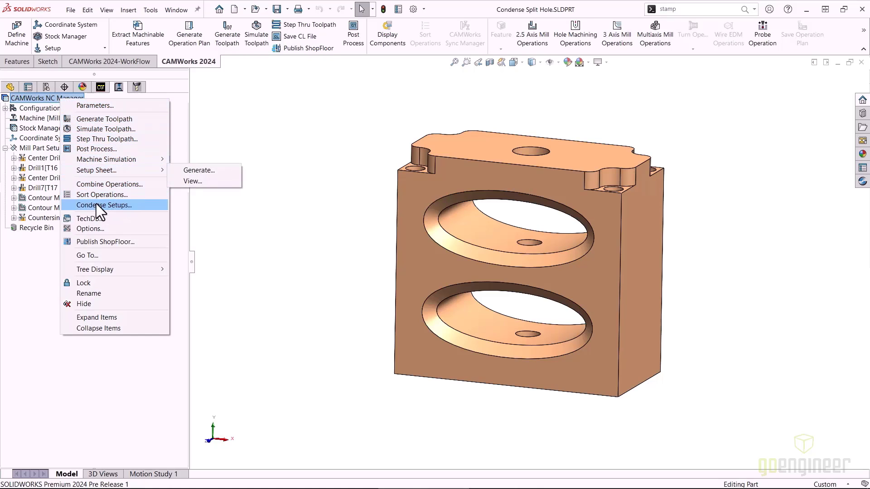
click(90, 228)
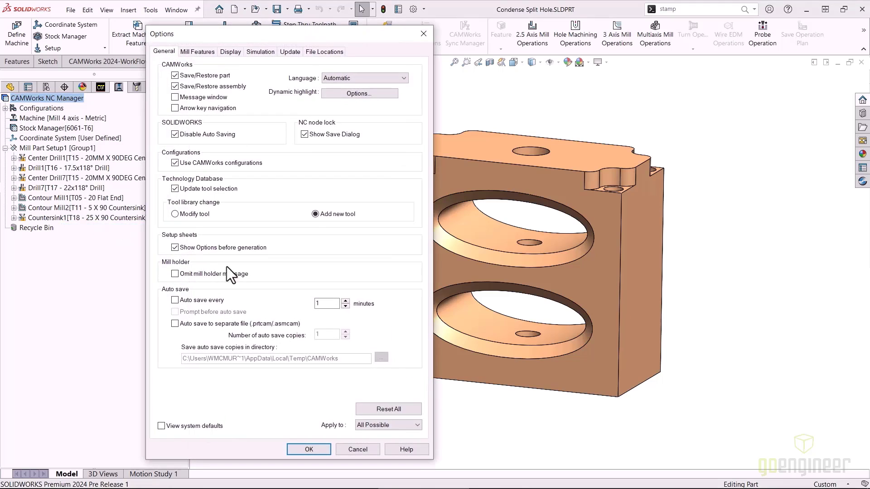
click(360, 92)
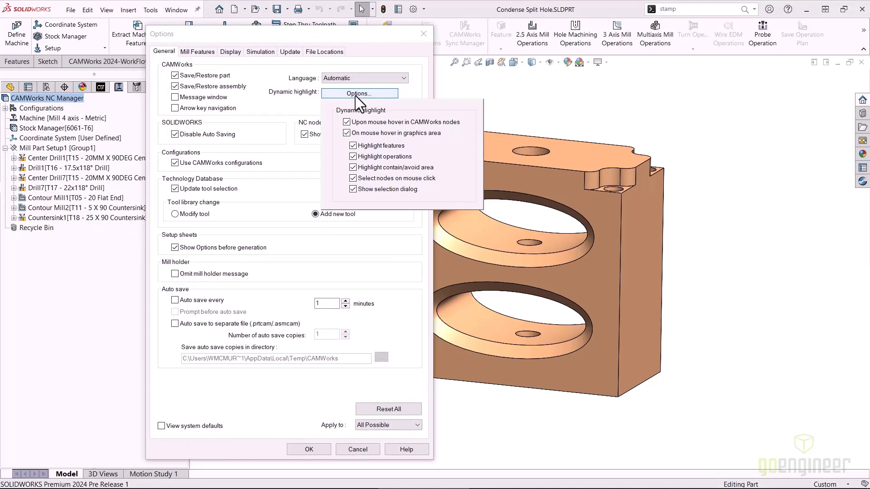
mouse_move(377, 122)
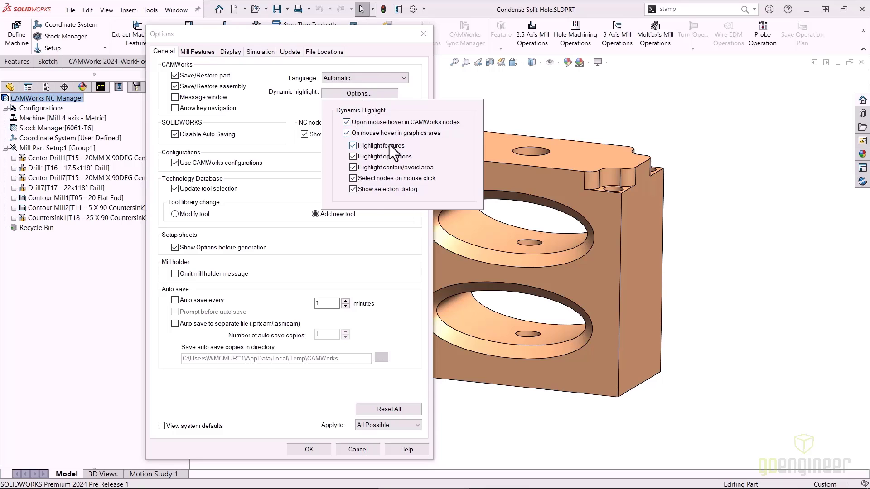
mouse_move(405, 125)
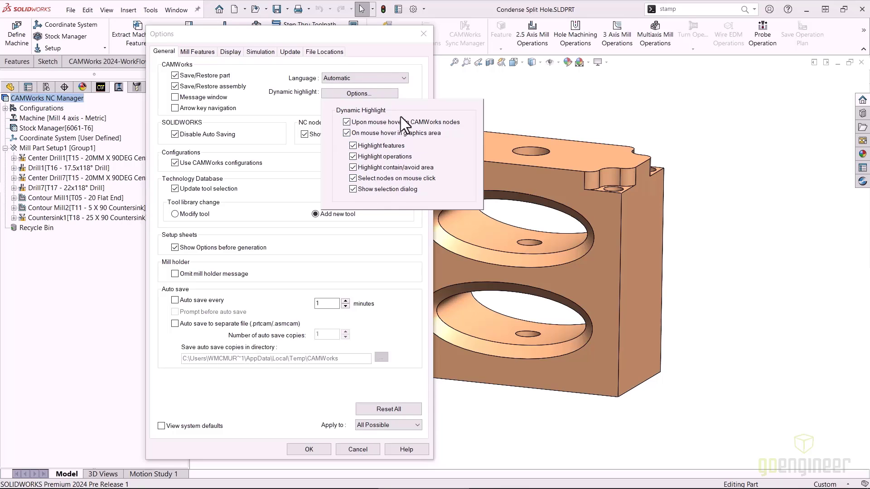
mouse_move(326, 436)
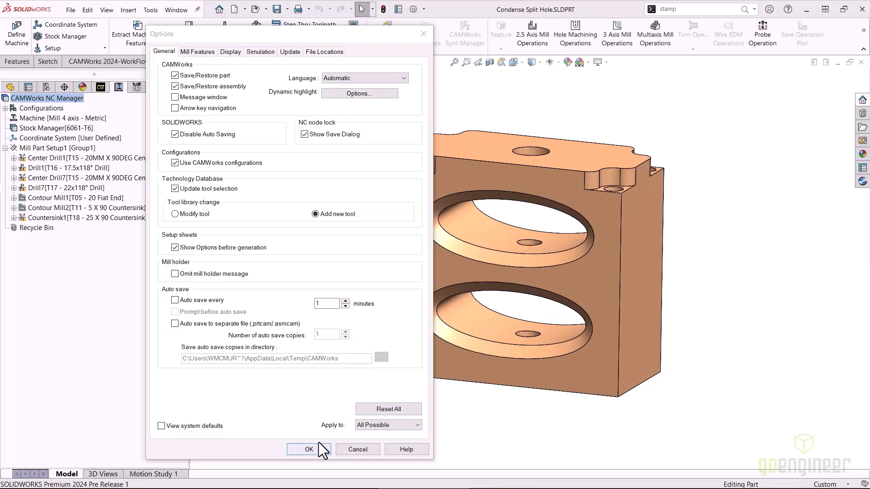
click(302, 450)
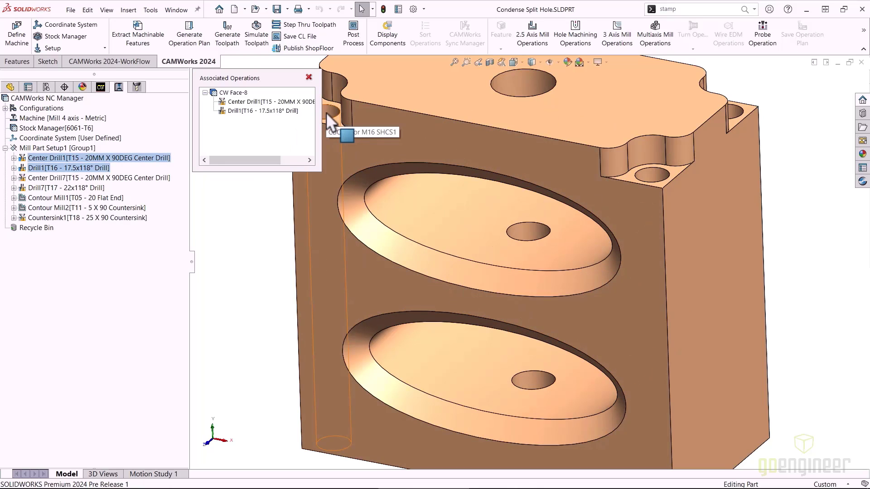
Step: Check a hole face's operations, then list features and select Counterbore Hole1
click(309, 77)
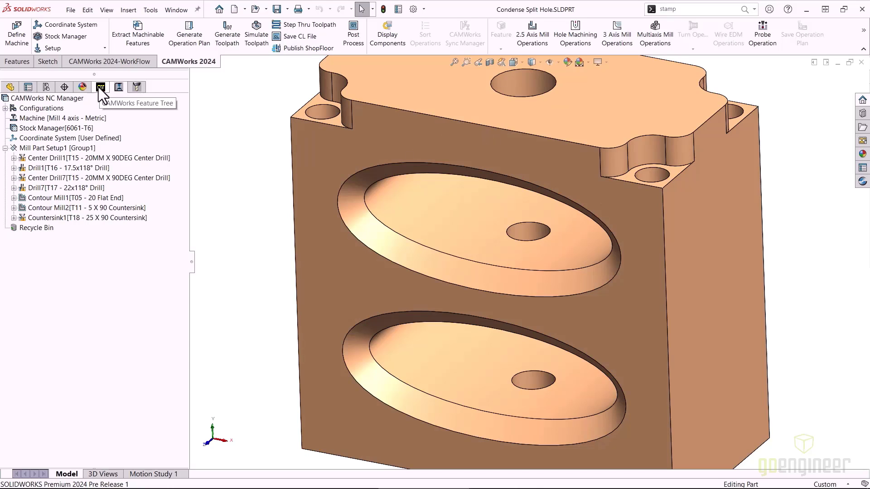
click(99, 87)
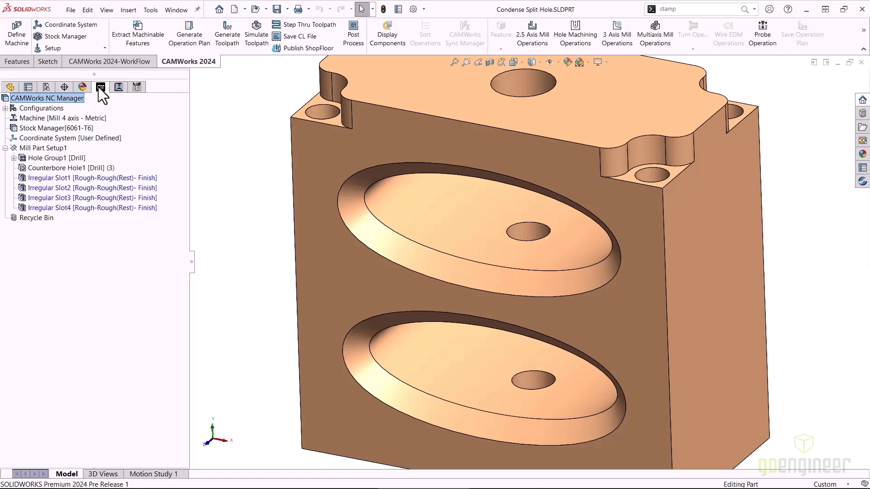
click(66, 168)
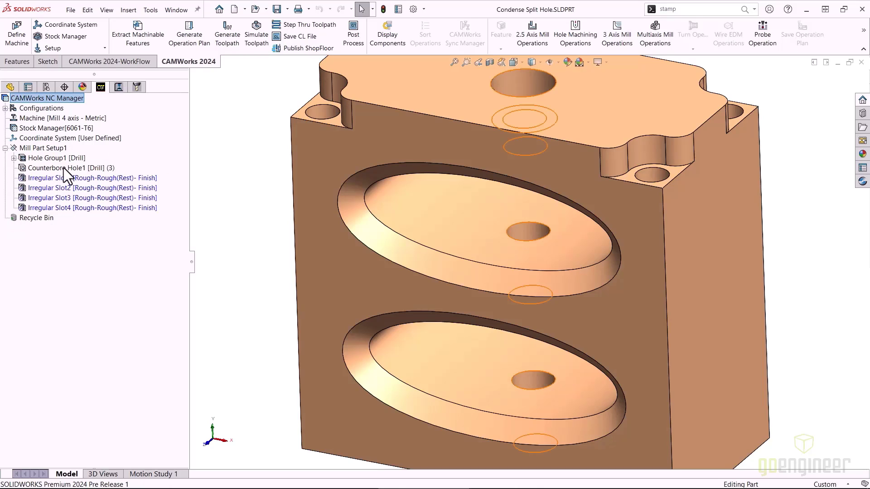
Step: Split Counterbore Hole1 via Condense/Split Hole Feature with Remove All into Hole15 and Hole16
right_click(66, 168)
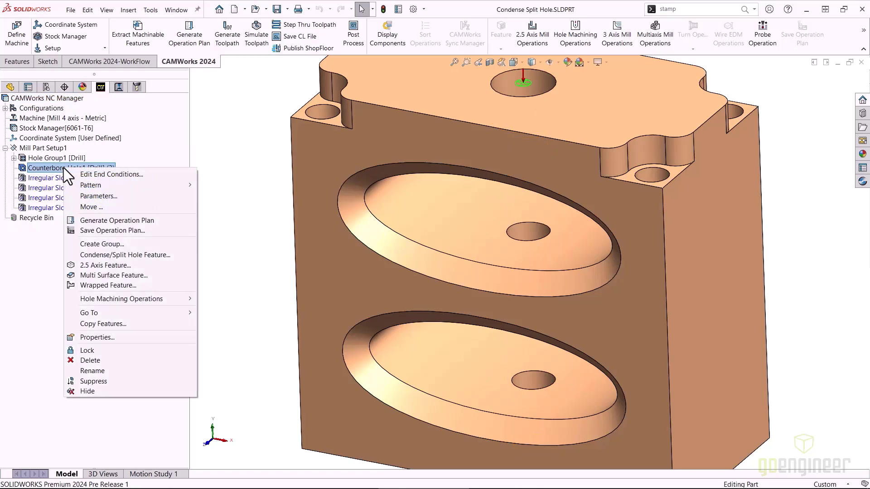
mouse_move(525, 99)
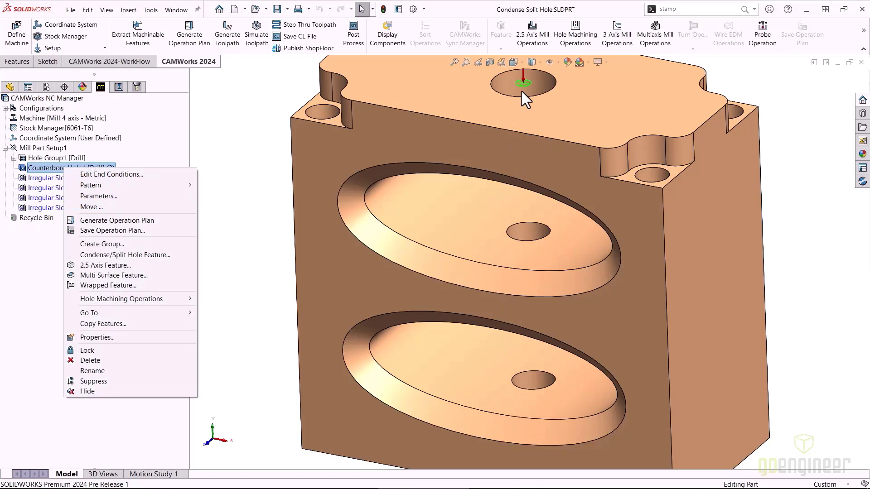
mouse_move(409, 358)
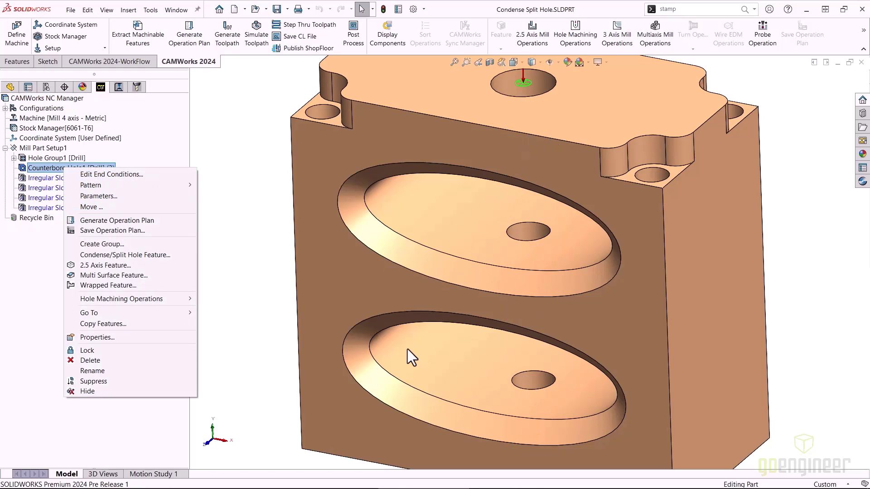
mouse_move(125, 255)
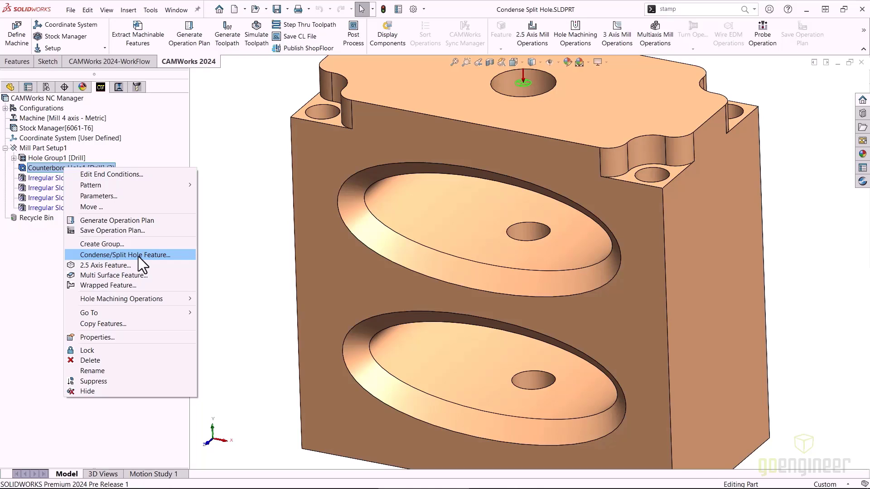
click(125, 254)
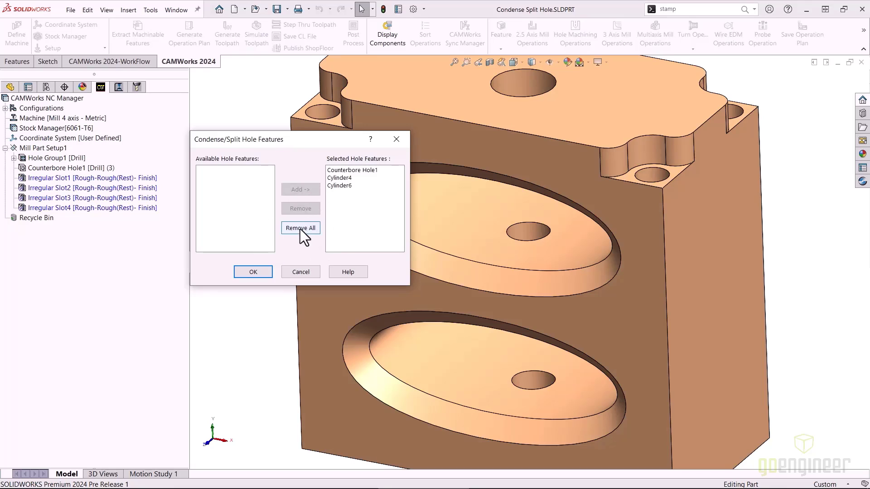
click(253, 272)
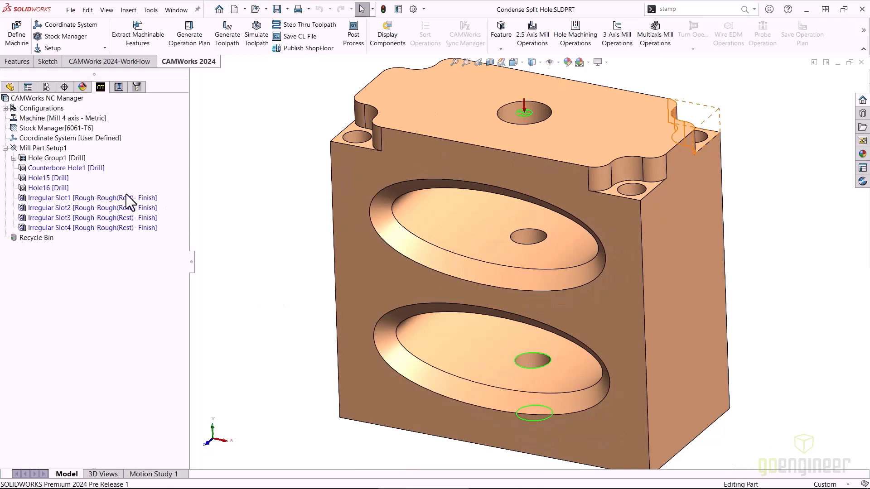
Step: Condense Hole15 and Hole16 back into Counterbore Hole1 so it lists three segments again
right_click(65, 168)
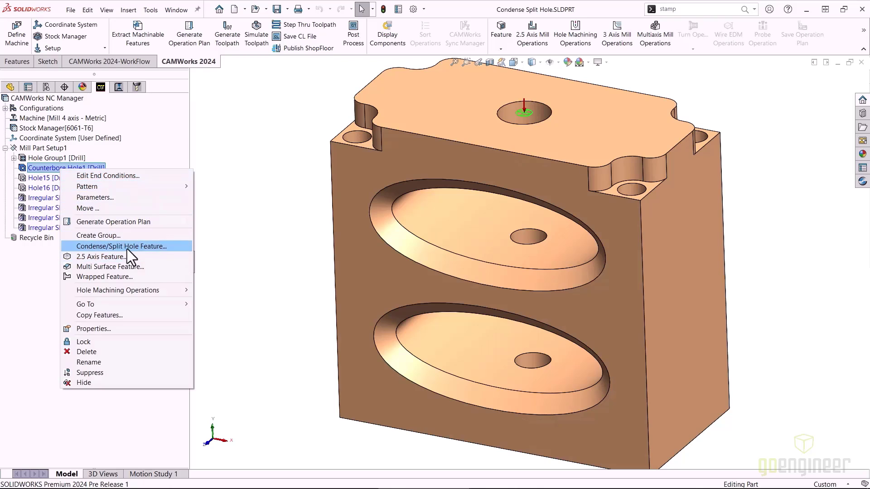
click(120, 246)
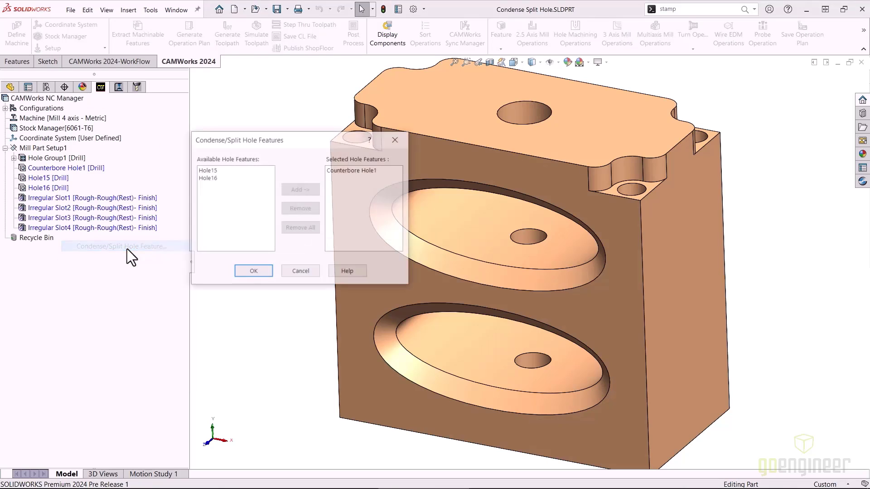
click(300, 190)
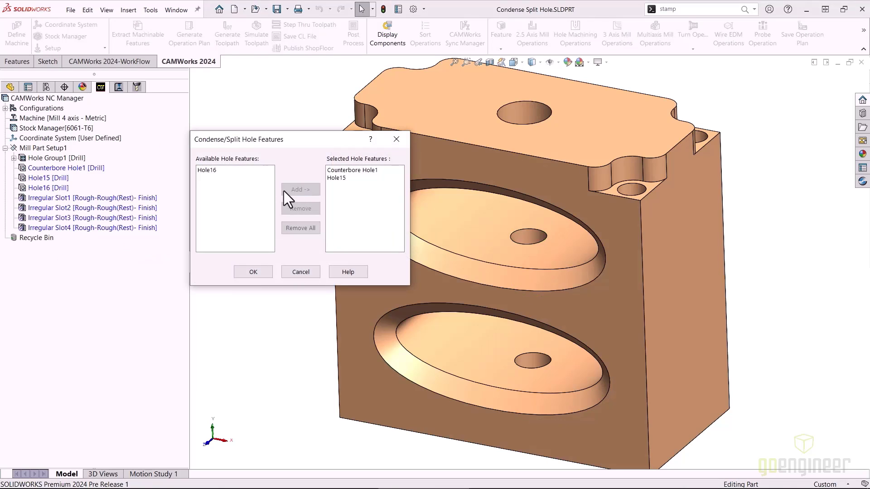
click(300, 190)
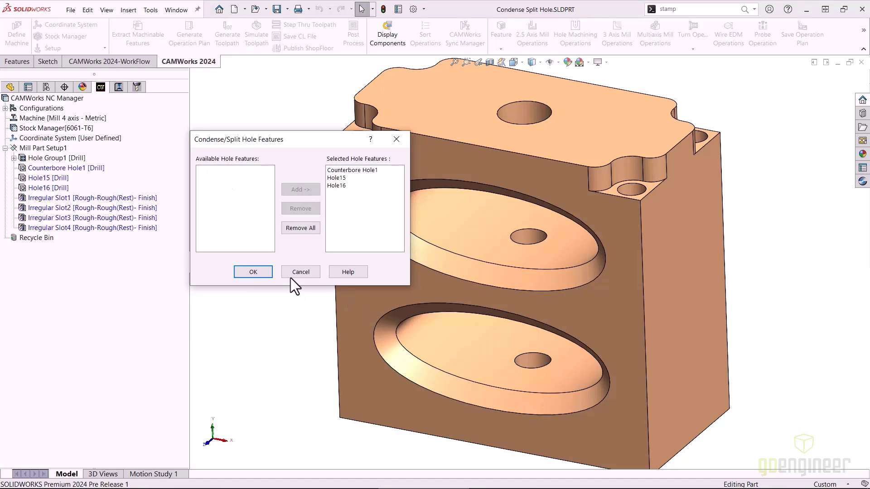
click(253, 272)
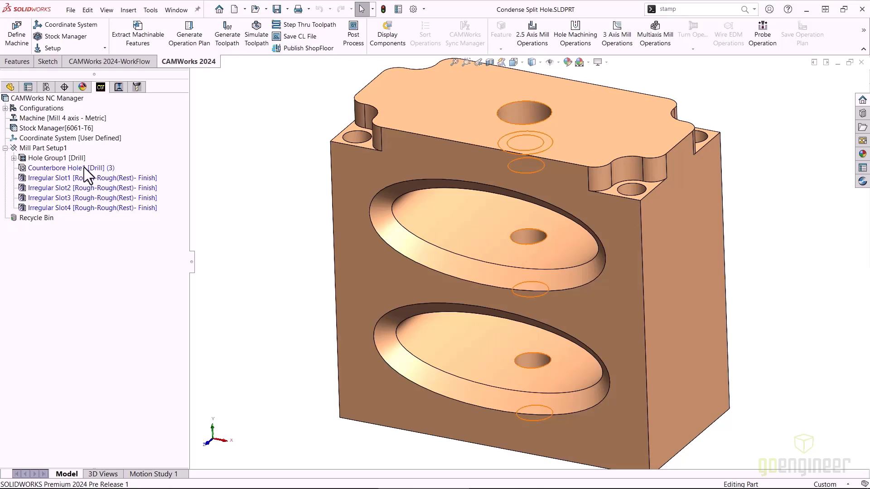
click(66, 168)
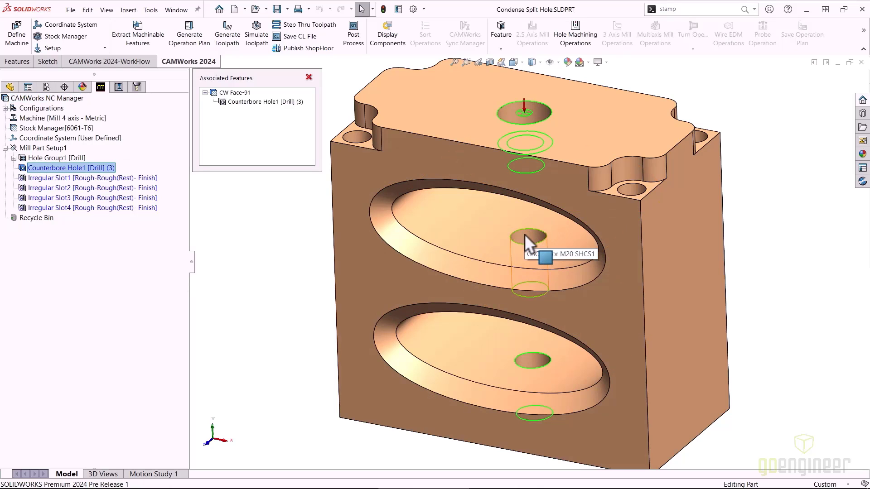
mouse_move(535, 247)
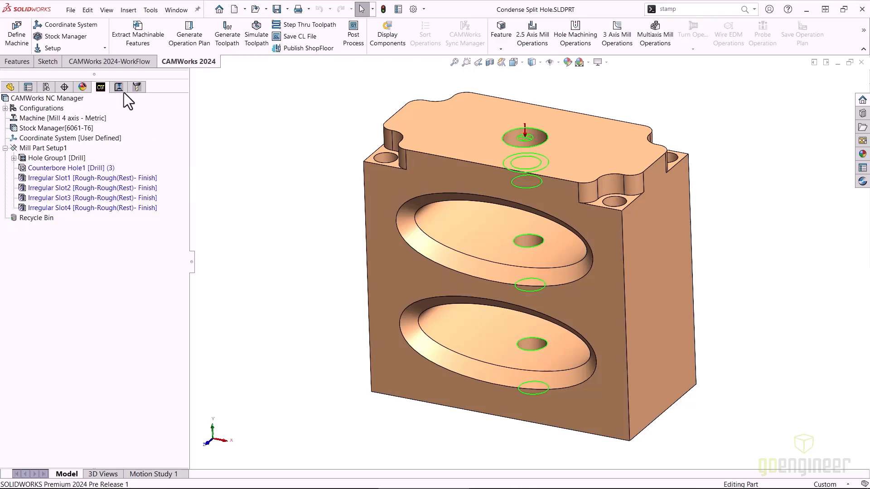
Step: Insert a default Probing Operation after Drill1 using the T13 - 4 Probe Tool
click(118, 87)
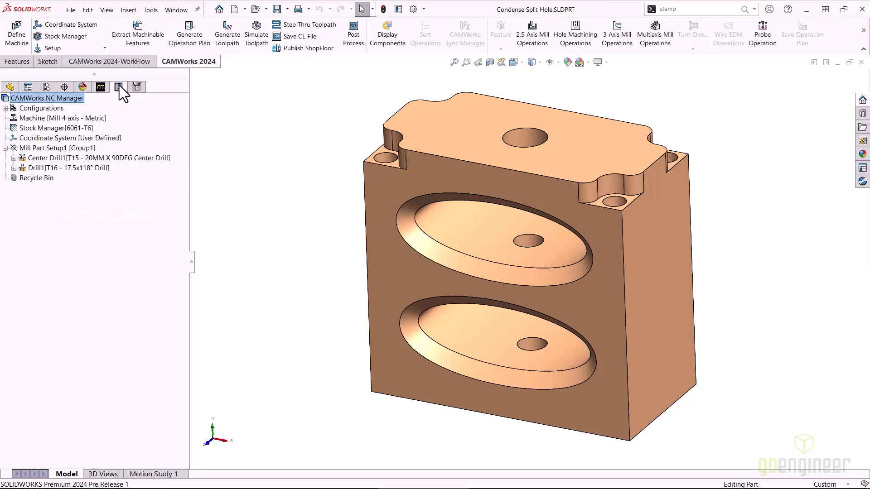
right_click(61, 167)
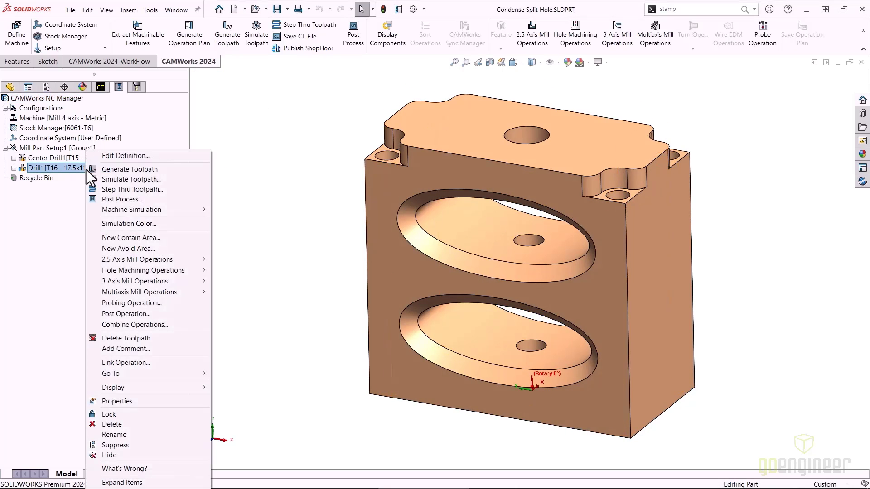
mouse_move(132, 303)
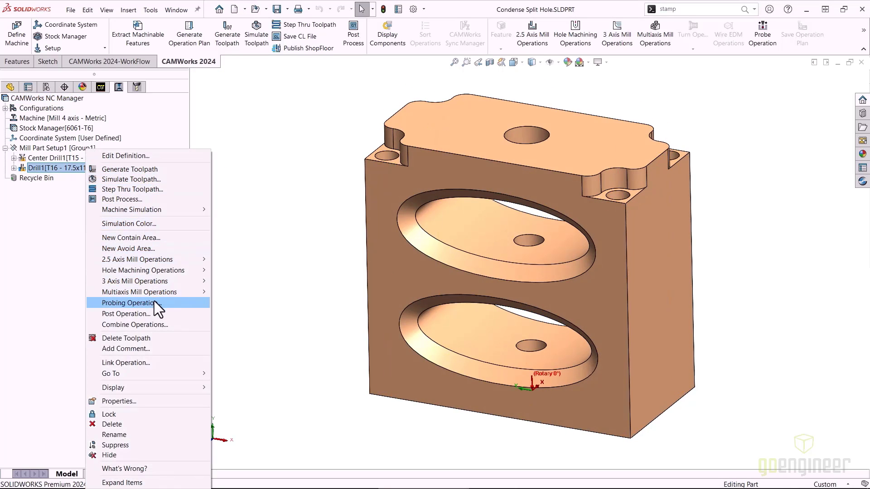
click(130, 303)
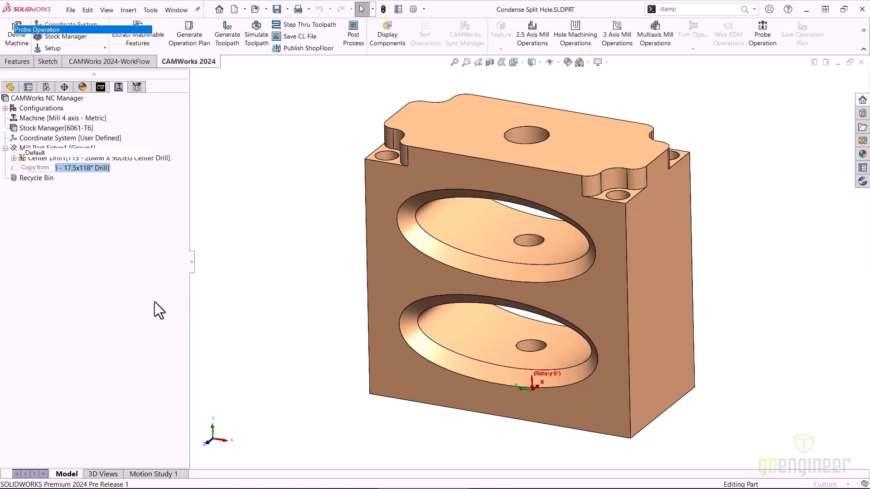
click(37, 29)
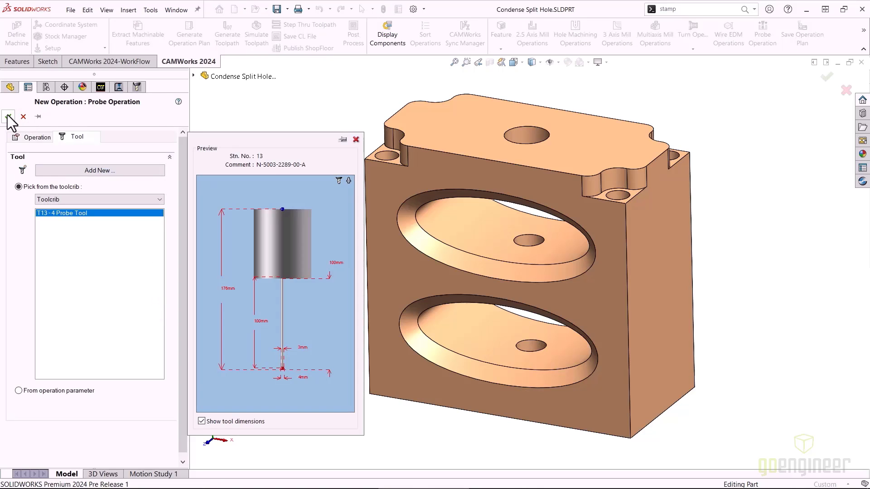
mouse_move(8, 117)
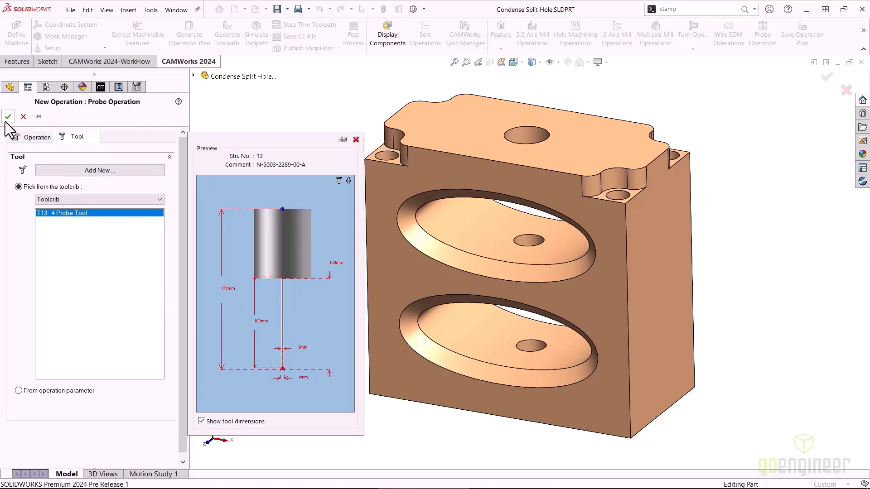
click(9, 117)
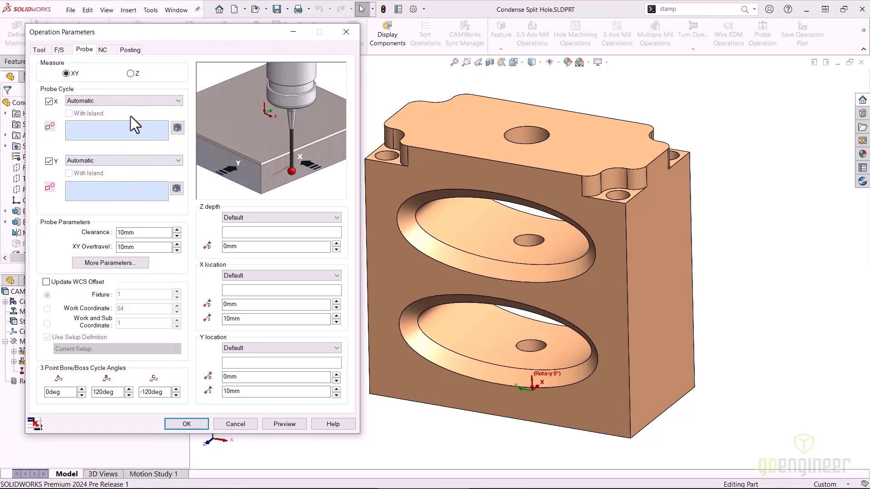
Step: Measure in Z with a 3 Point Plane on the top face, offsetting P-1's X and P-2's Y
click(130, 74)
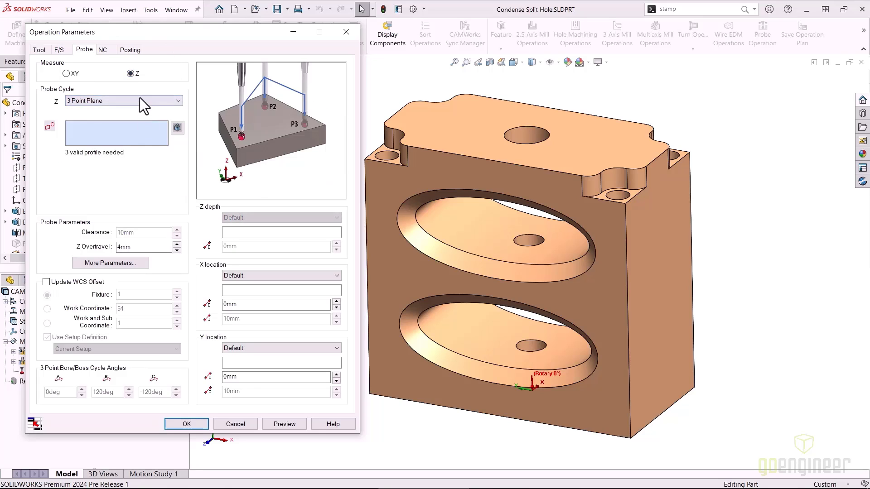
mouse_move(199, 194)
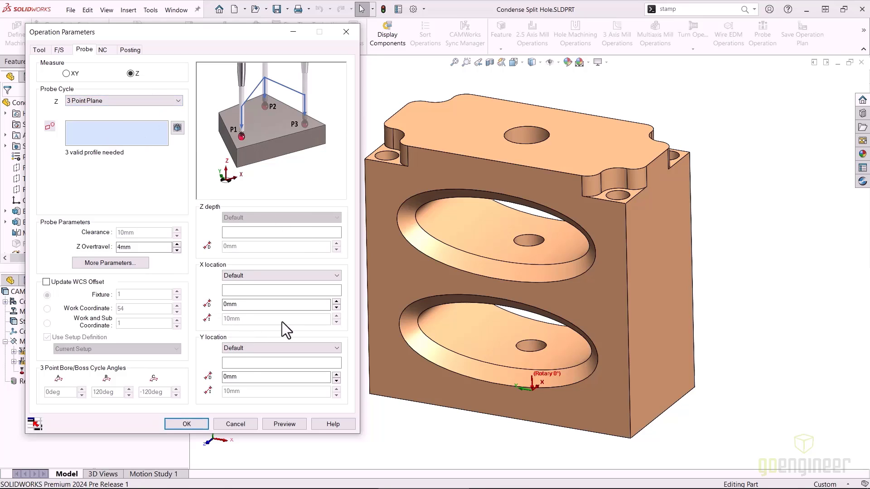
mouse_move(256, 117)
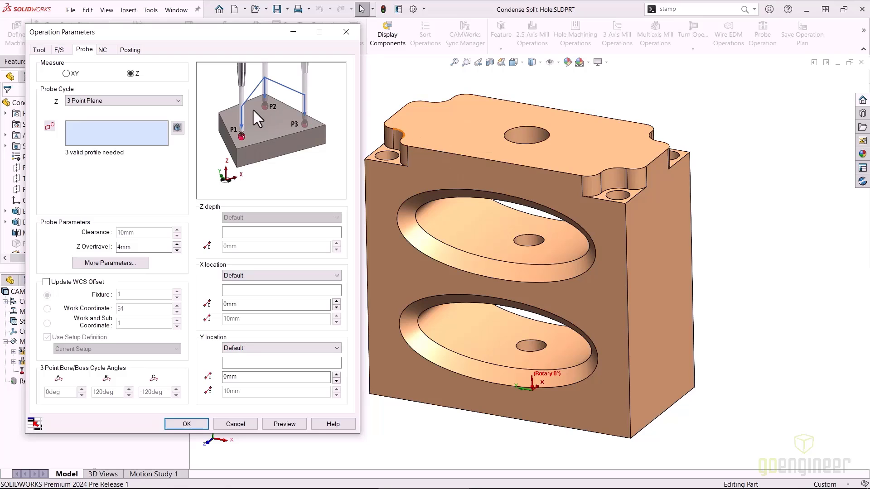
mouse_move(420, 146)
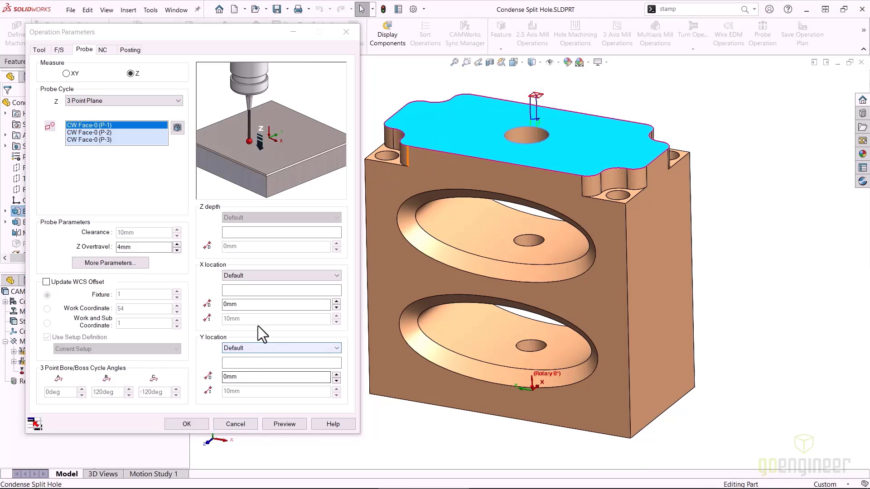
click(337, 300)
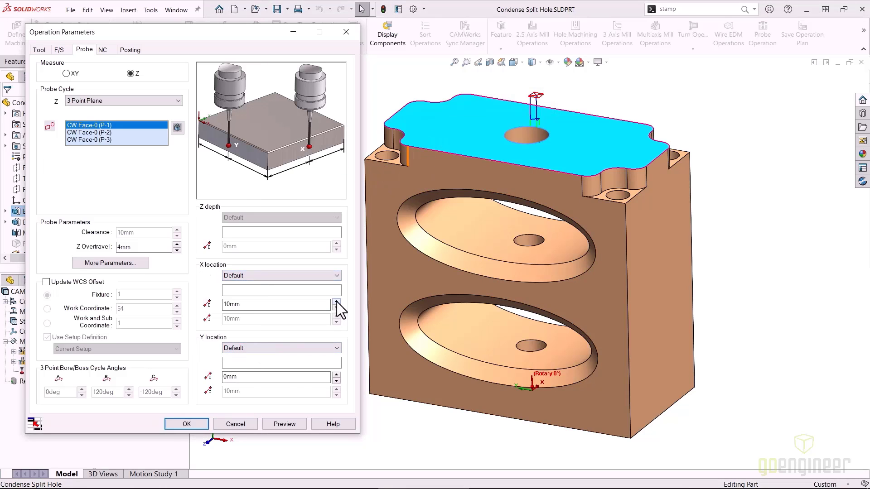
click(336, 301)
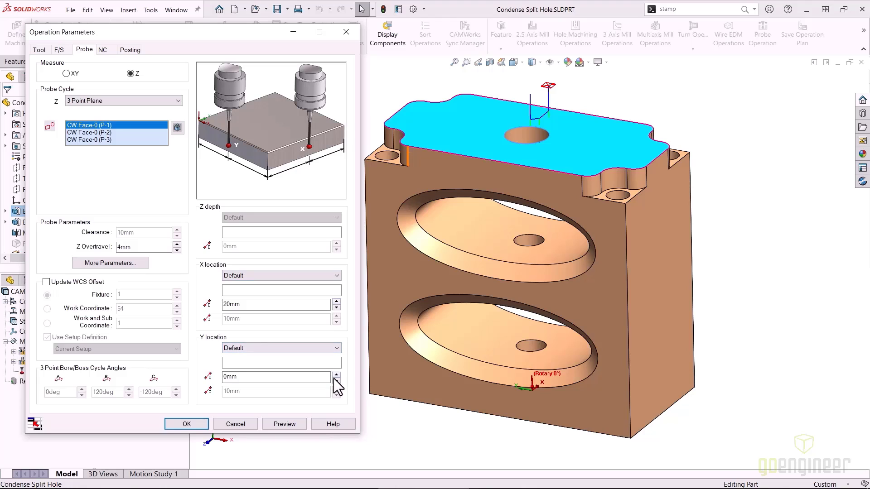
click(336, 380)
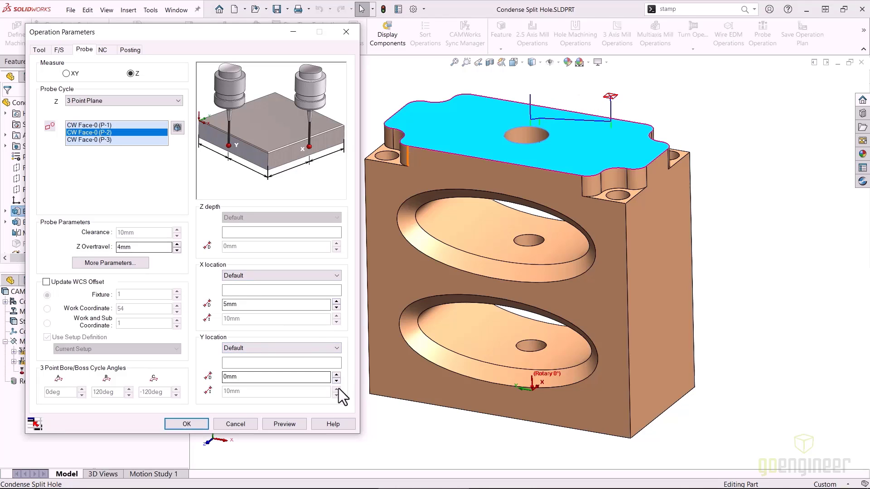
click(337, 372)
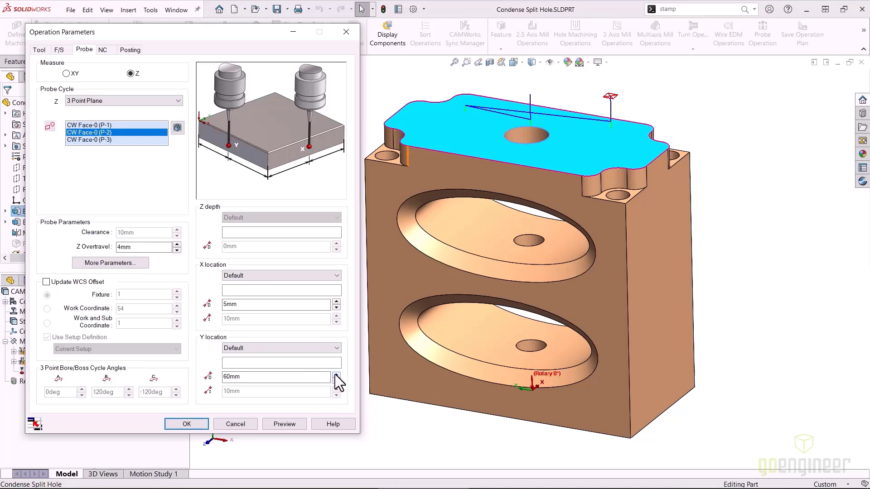
Step: Lower P-3's X location and accept the probe operation back to the operations tree
click(89, 139)
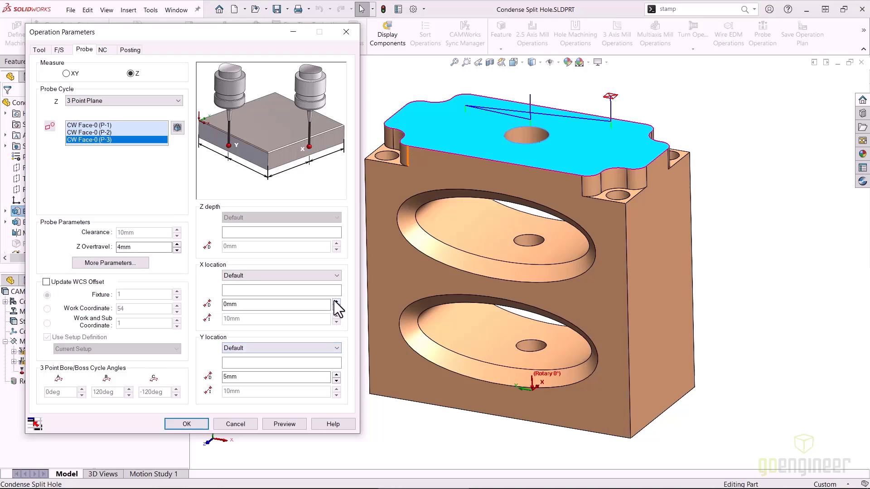
click(336, 307)
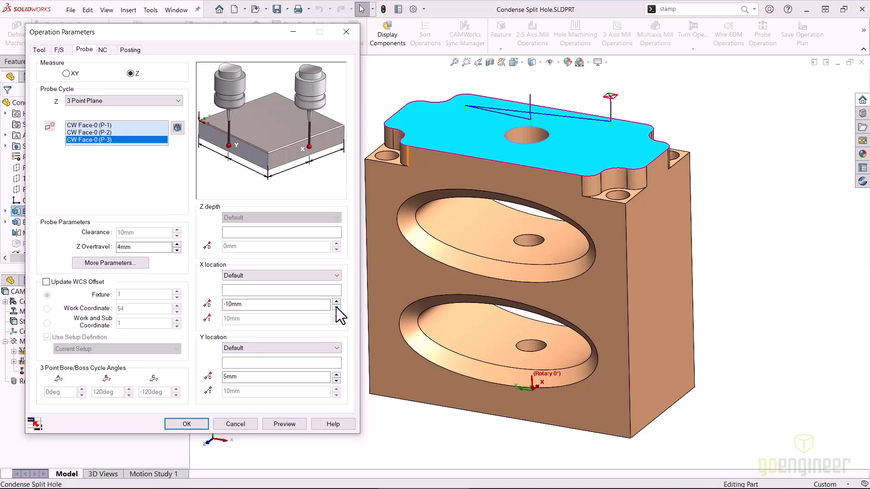
click(337, 301)
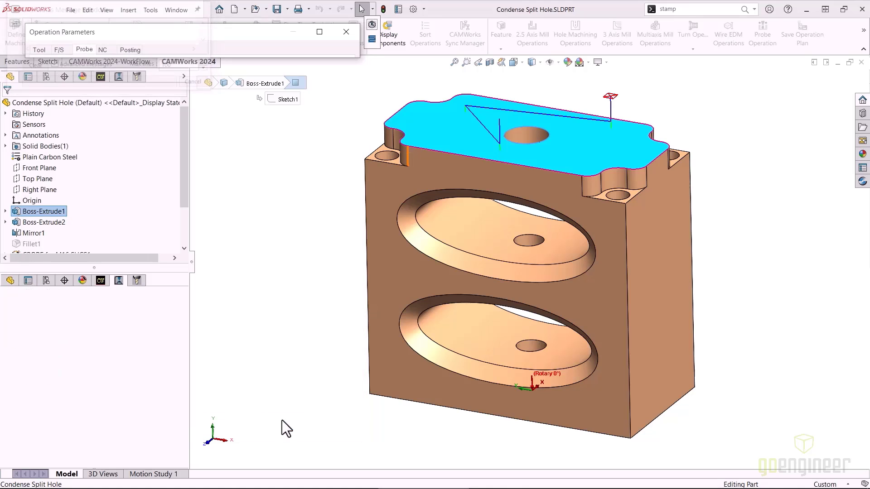
click(372, 26)
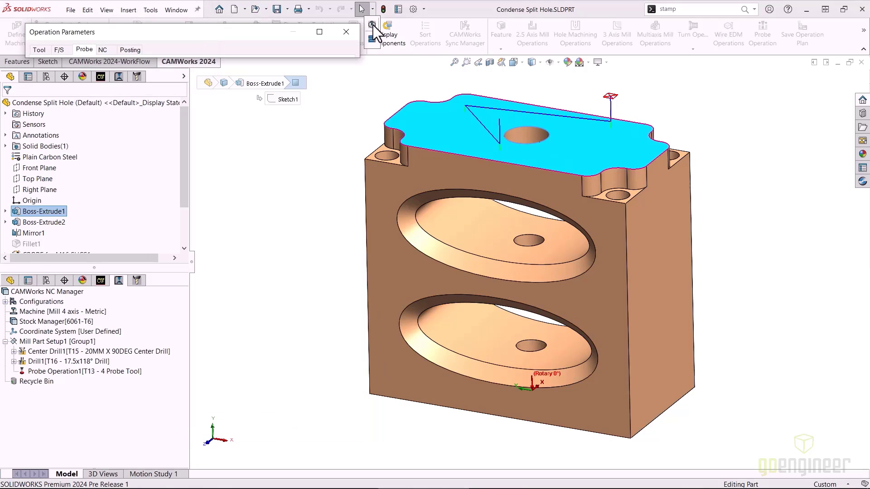
click(346, 32)
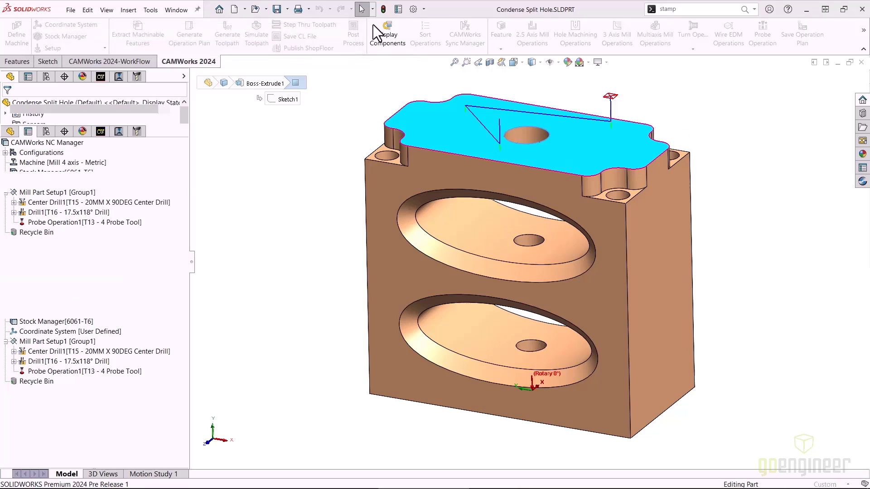
Step: Simulate the probe toolpath, play the probe moves and close the simulation
click(255, 33)
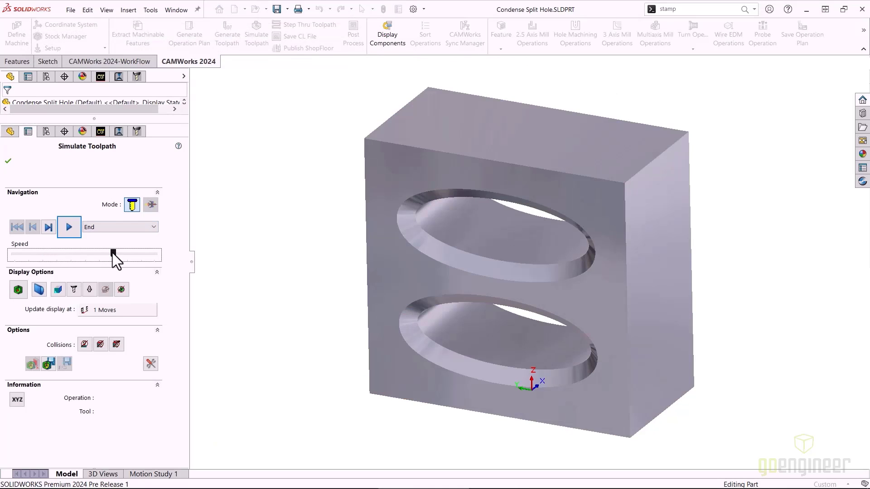
click(69, 226)
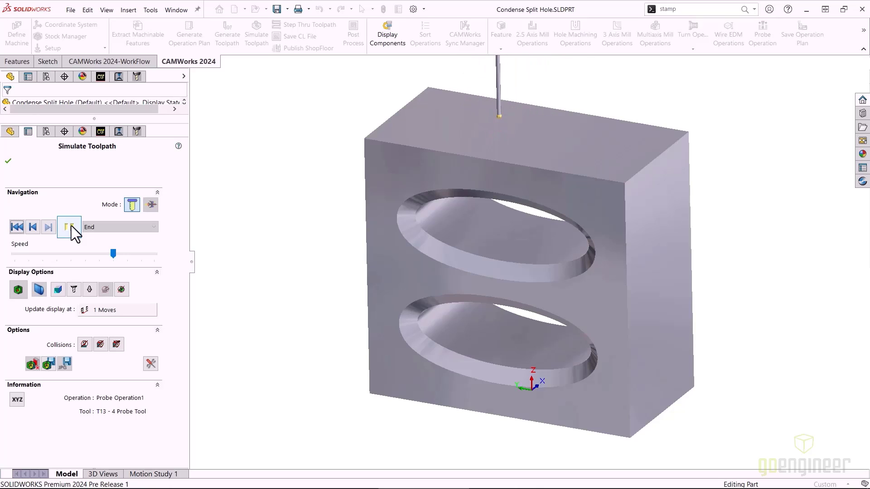
click(69, 226)
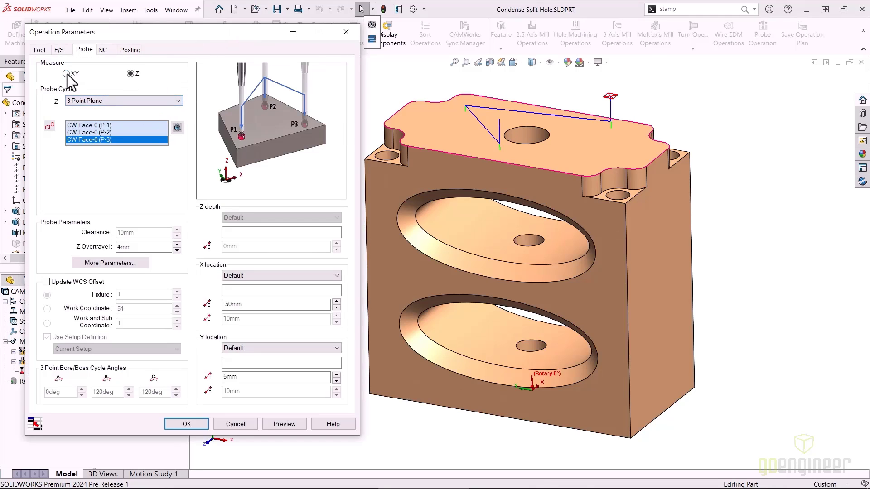
Step: Switch the probe operation to measure in XY and list the available X probe cycles
click(66, 73)
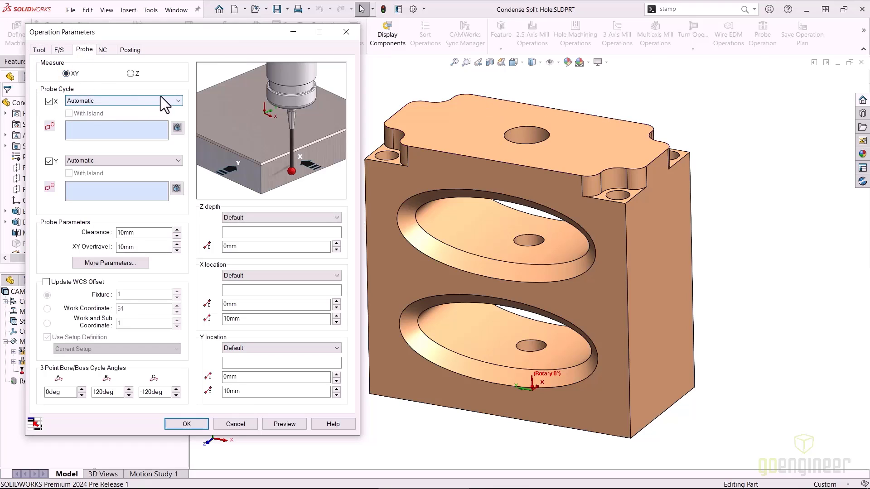
click(177, 100)
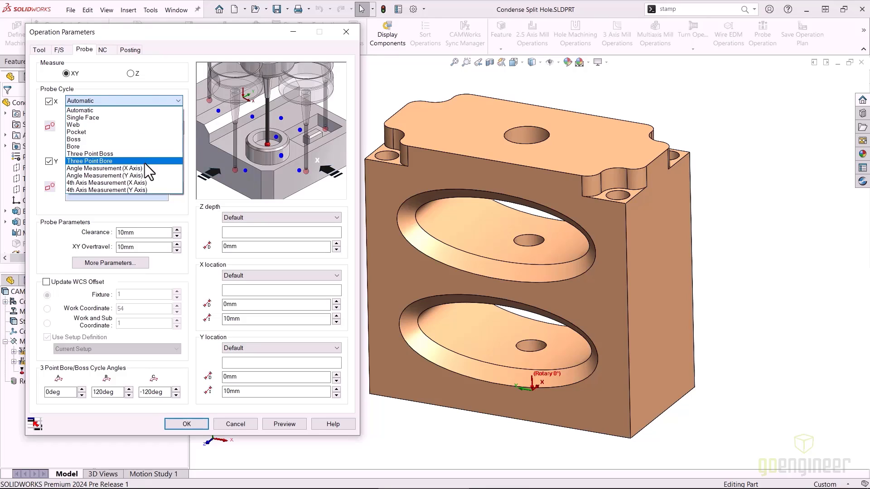
mouse_move(105, 168)
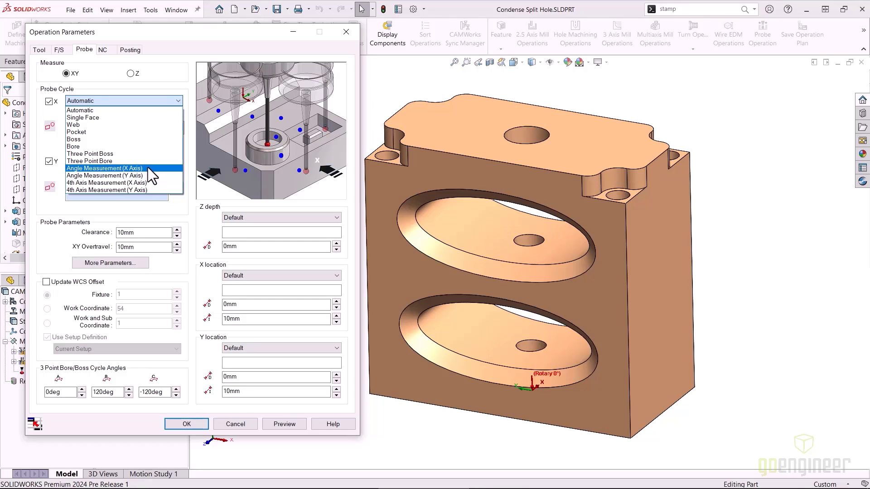
mouse_move(105, 175)
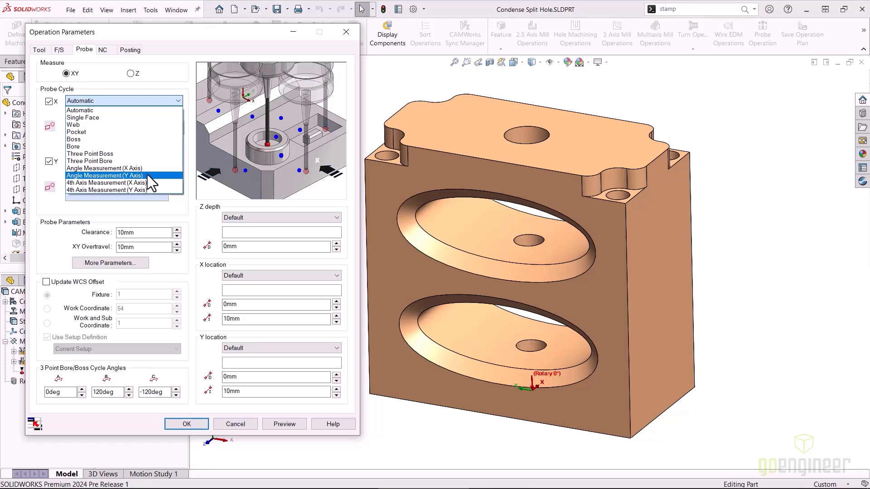
mouse_move(150, 182)
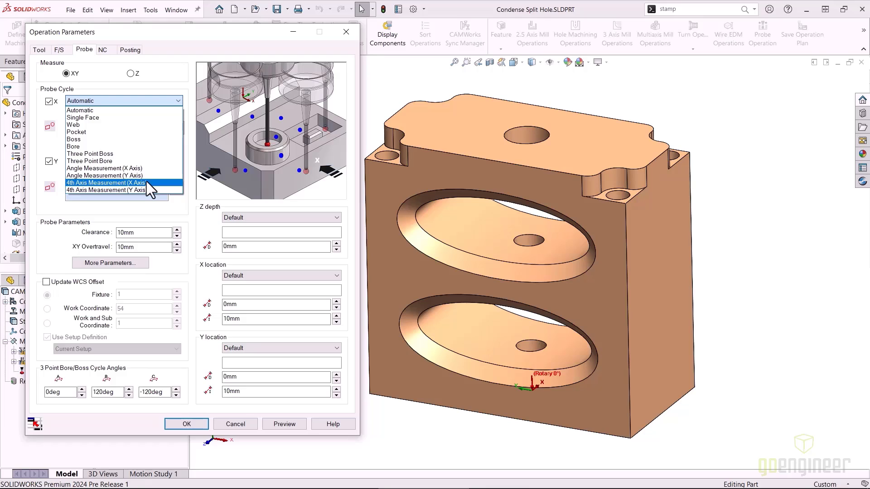
mouse_move(155, 191)
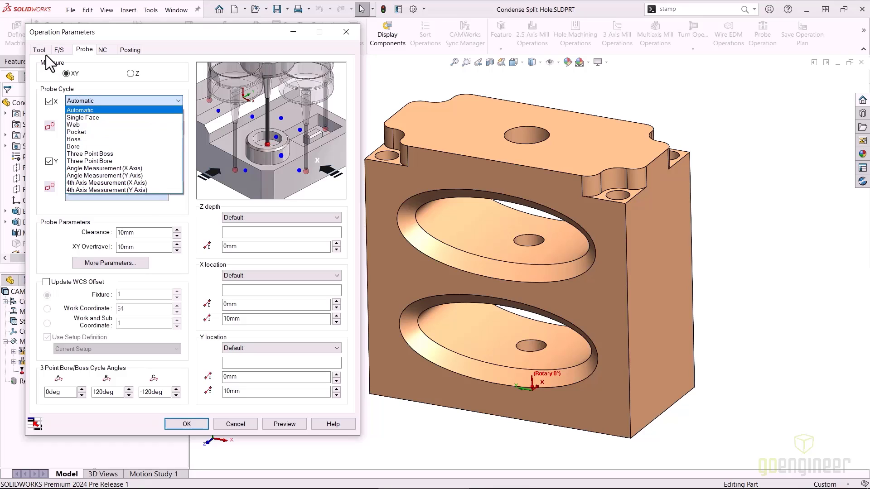
Step: Review the probe tool's properties and Output through option, then open the Nozzle part from the Welcome window
click(39, 48)
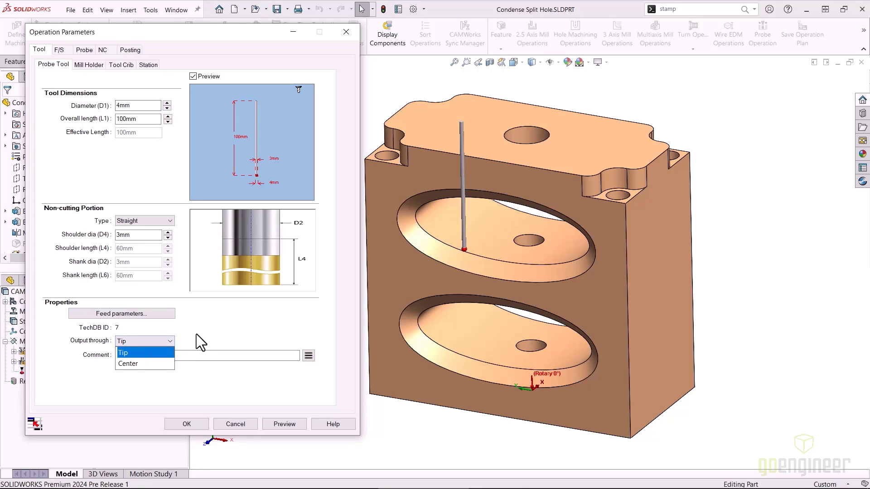
click(186, 424)
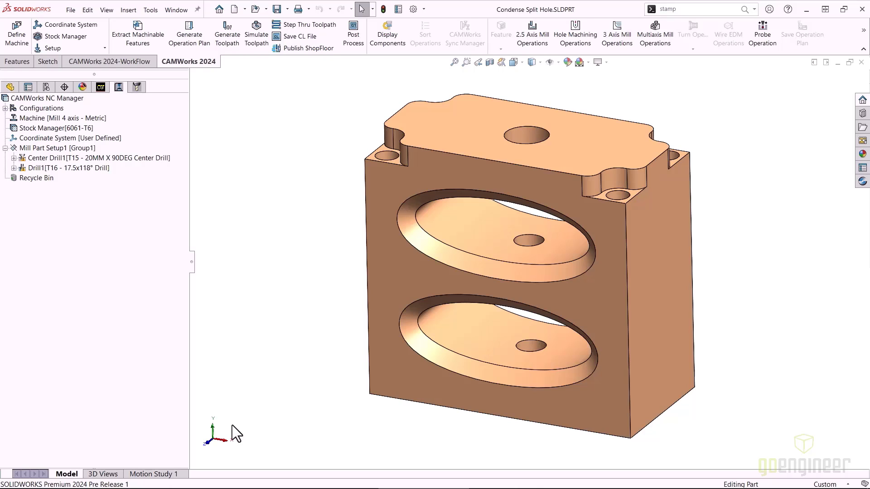
click(219, 9)
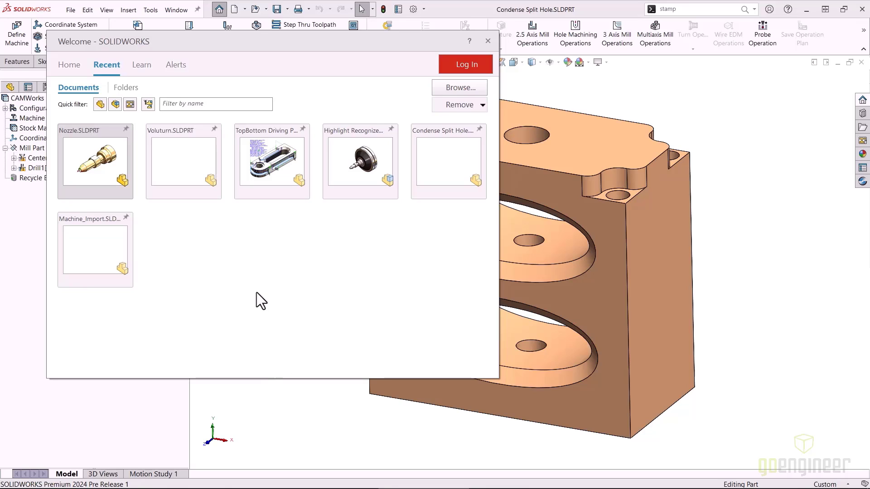
click(487, 40)
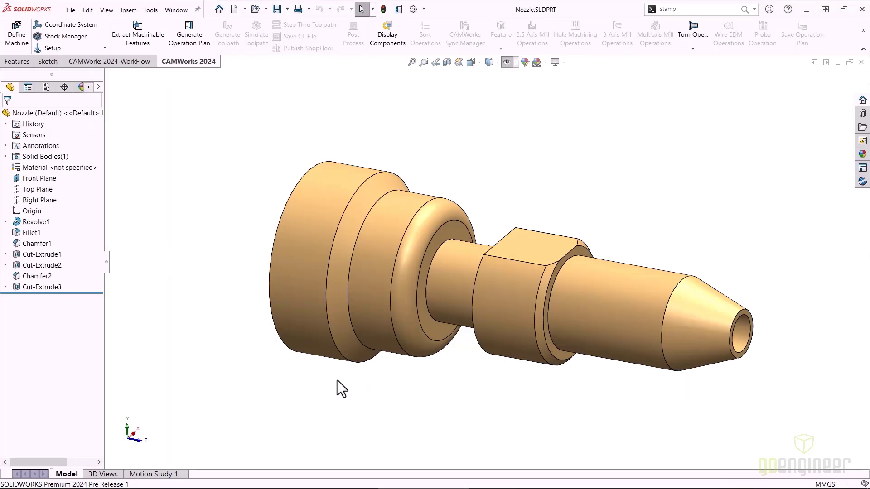
mouse_move(107, 214)
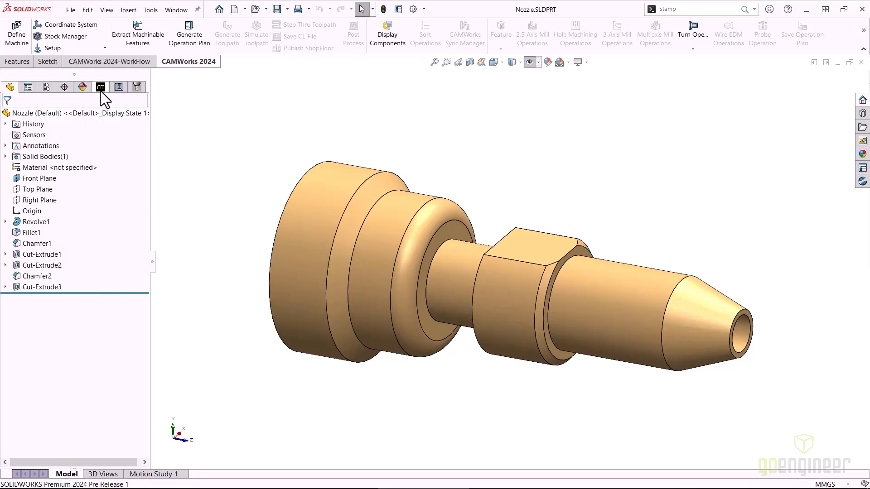
mouse_move(100, 87)
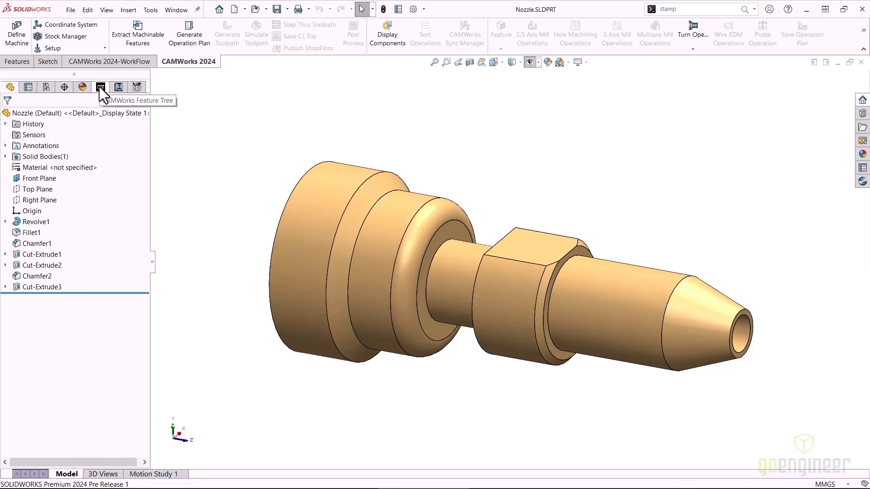
Step: Show the Nozzle's CAM feature tree with Turn Setup1's face, OD, ID and cut-off features
click(100, 87)
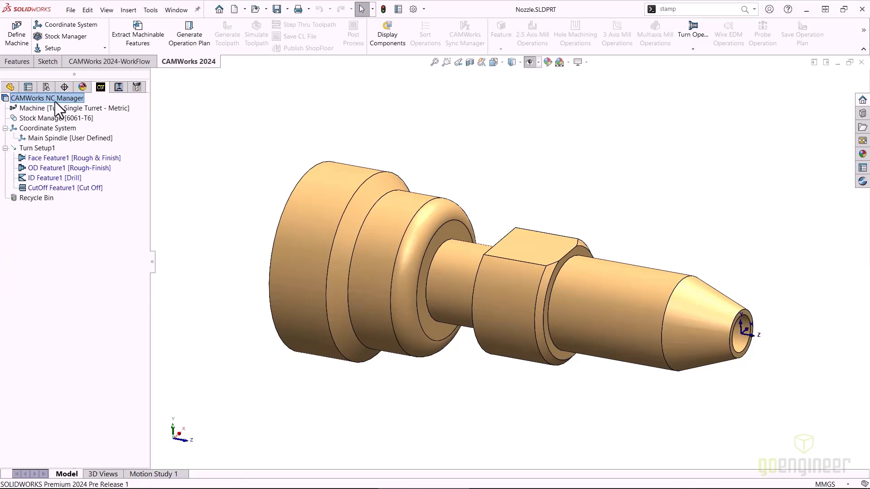
right_click(47, 98)
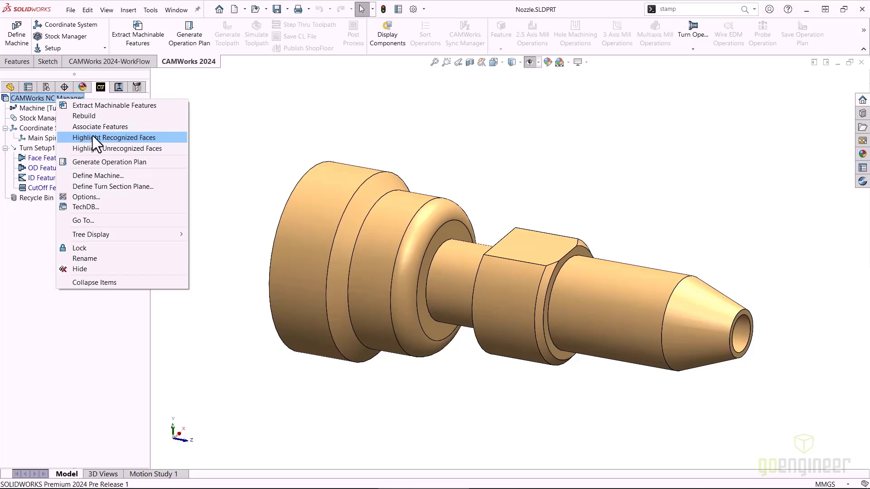
click(114, 137)
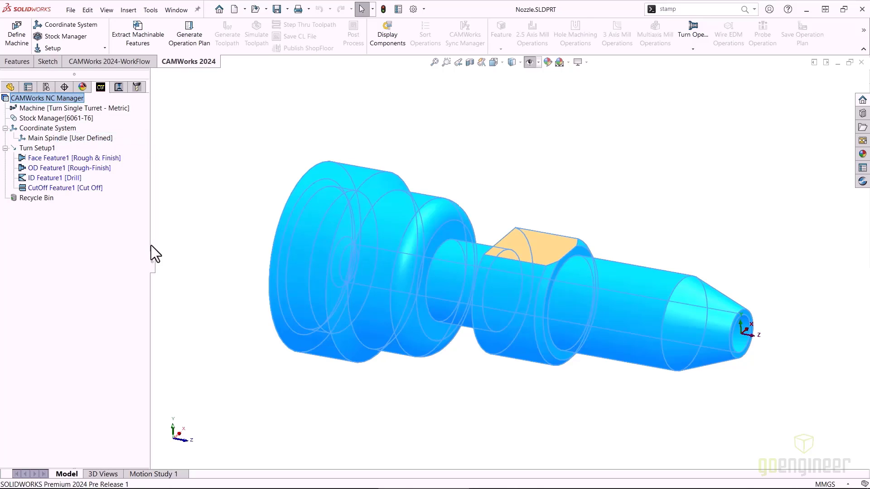
mouse_move(169, 259)
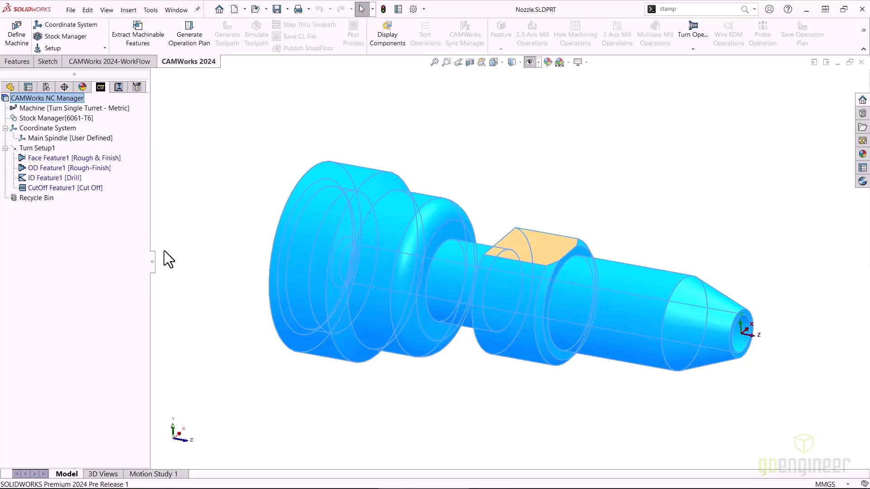
mouse_move(442, 360)
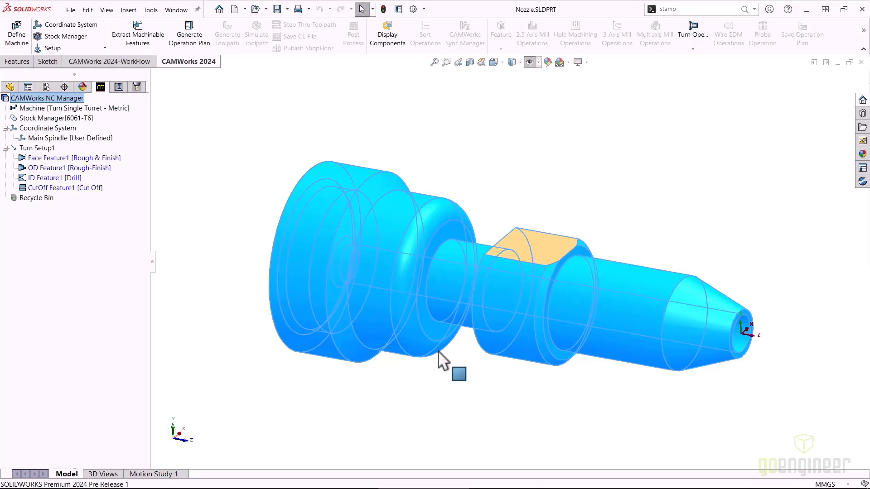
mouse_move(646, 347)
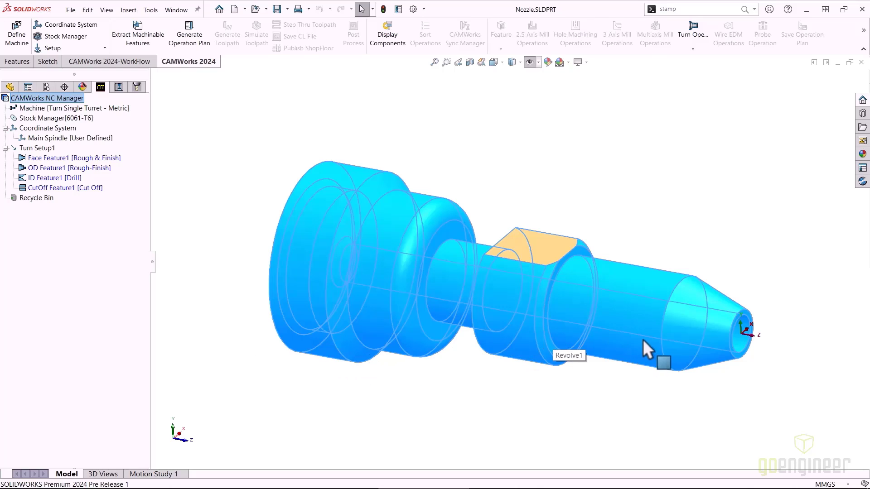
mouse_move(333, 288)
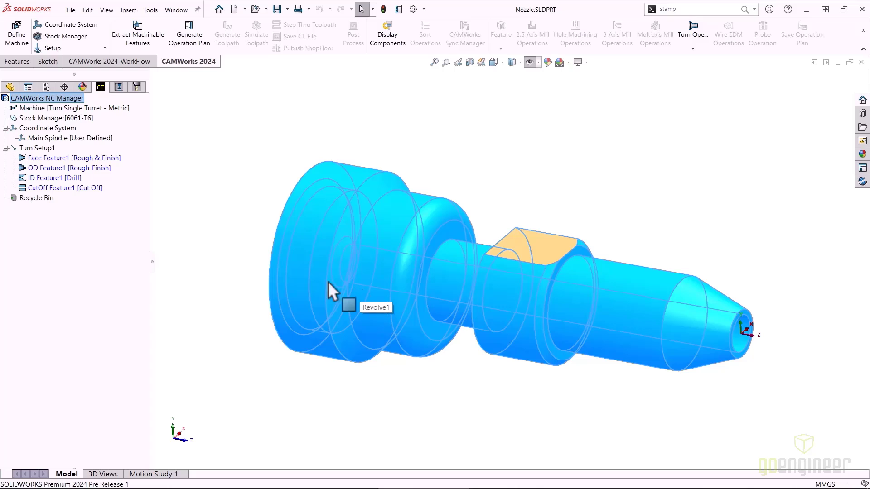
mouse_move(70, 110)
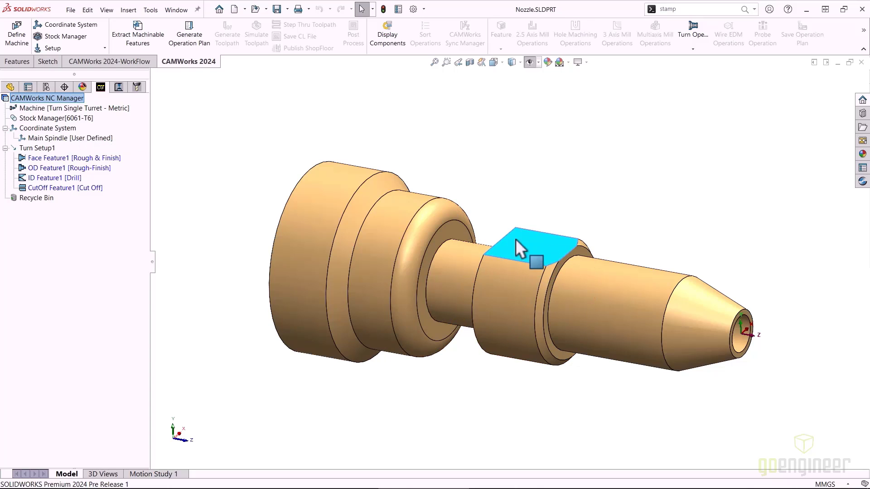
mouse_move(517, 249)
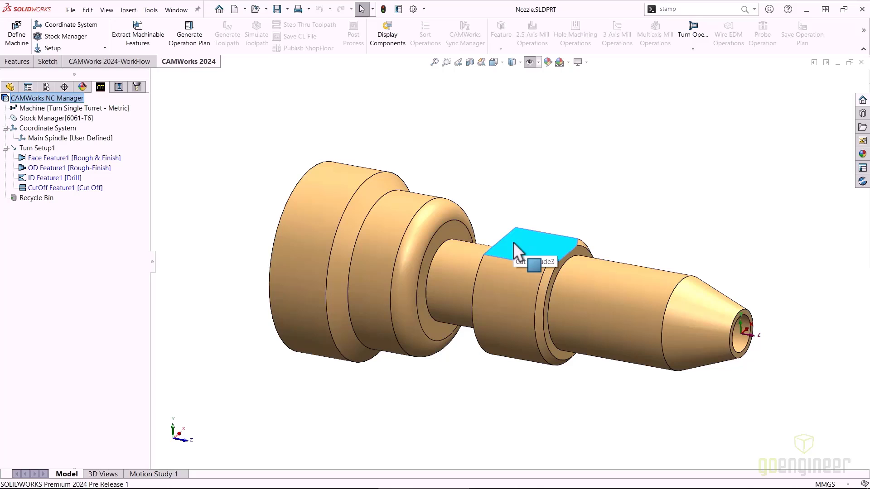
click(257, 246)
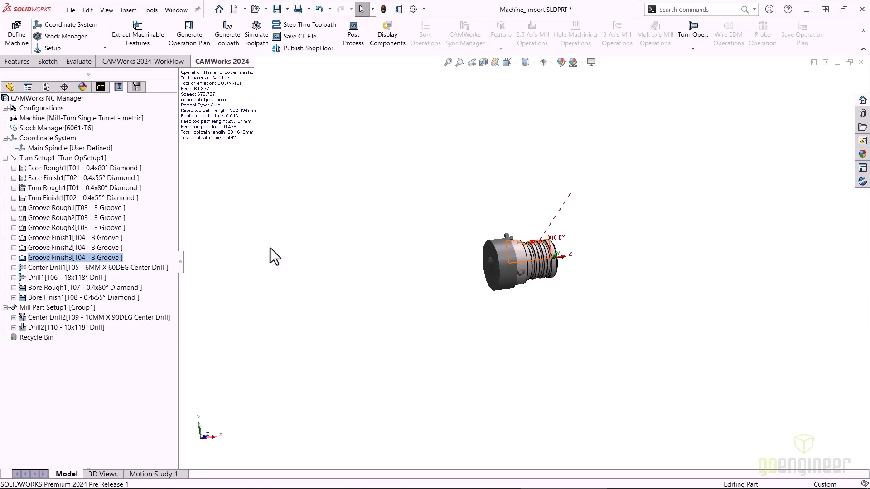
mouse_move(187, 237)
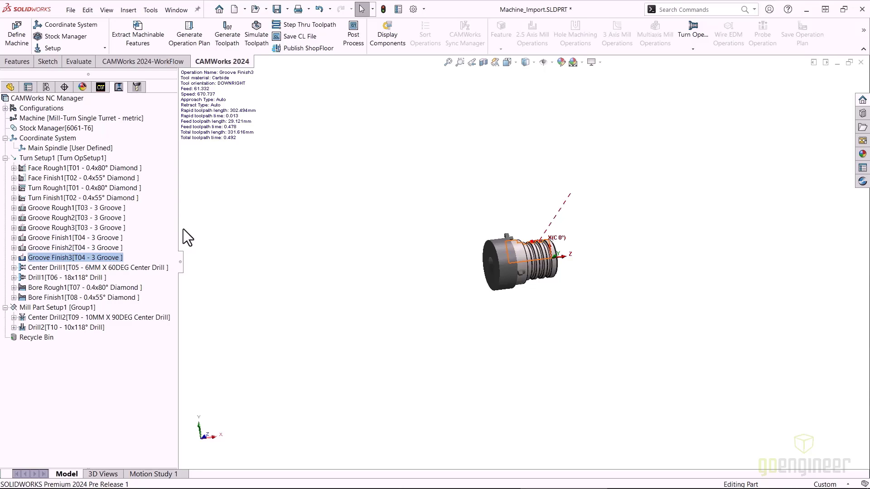
mouse_move(157, 201)
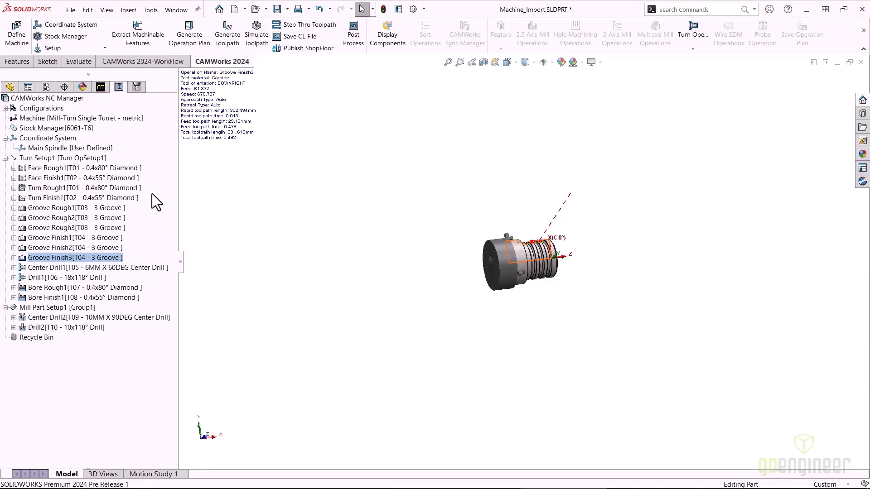
mouse_move(161, 194)
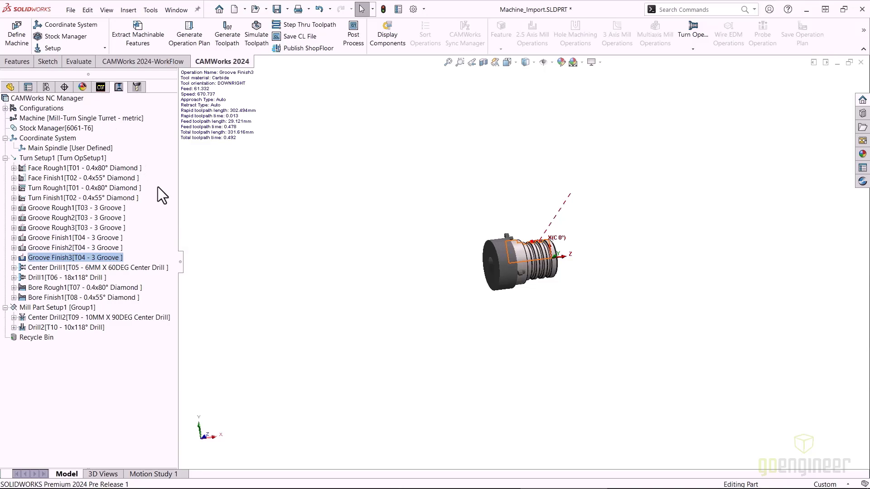
Step: Show Machine_Import's CAM feature tree with its OD grooves, ID and cut-off features
click(99, 87)
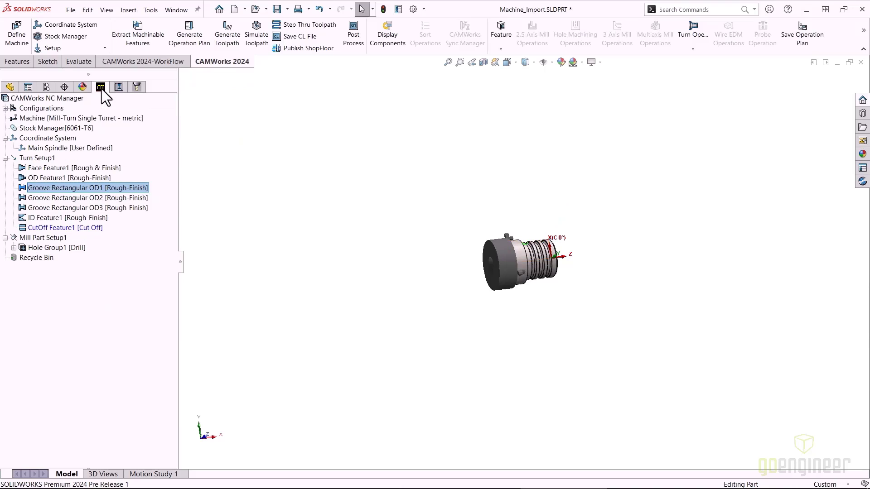
mouse_move(58, 127)
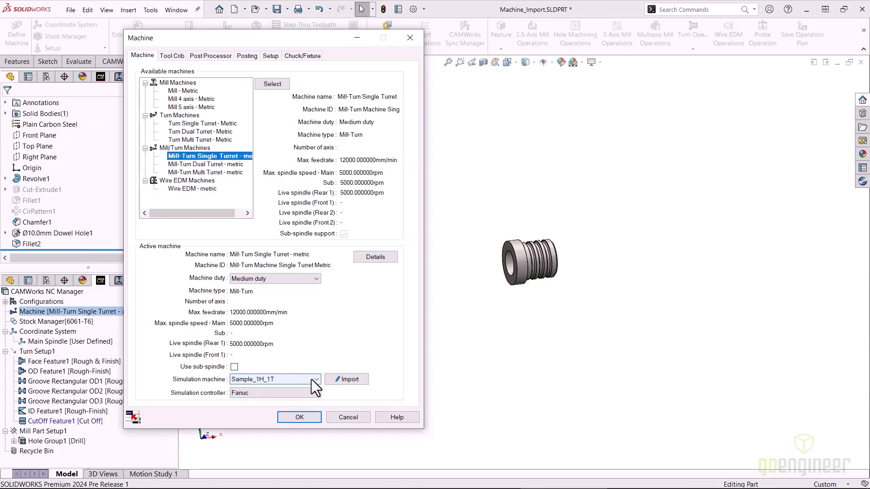
Step: Set the Mill-Turn machine's simulation machine to Sample_2Ax, import its definition and confirm
click(317, 379)
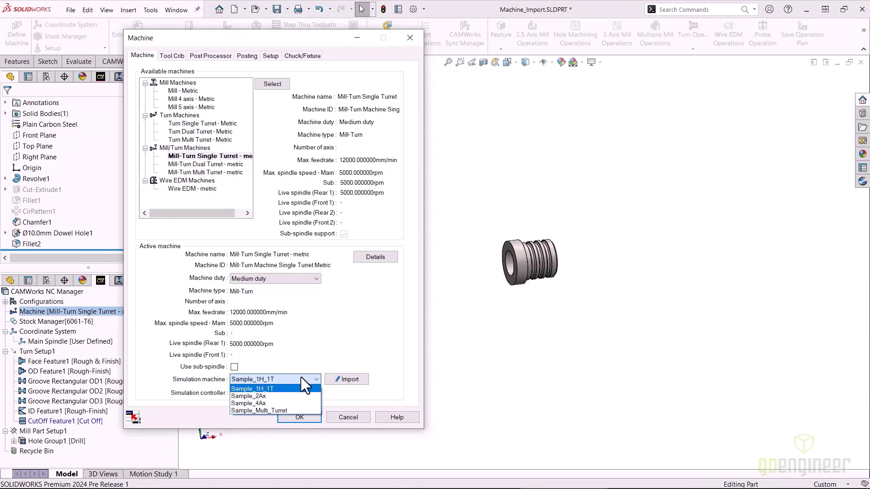
click(248, 396)
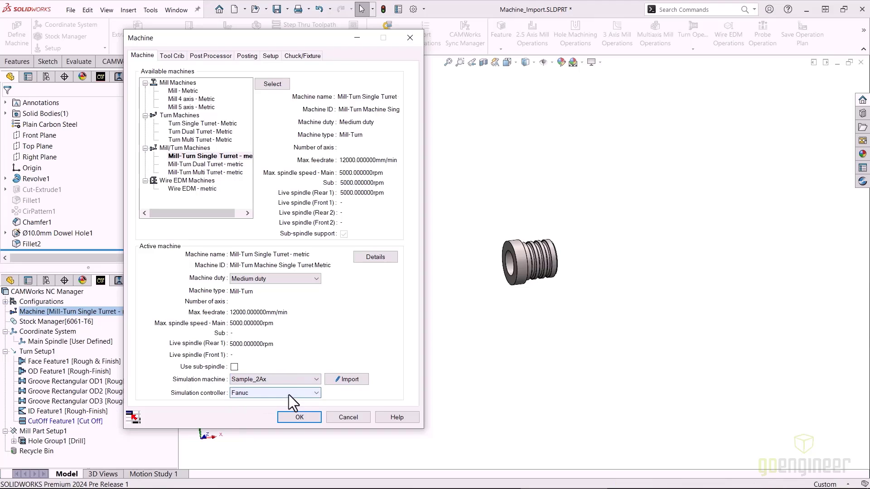
mouse_move(346, 379)
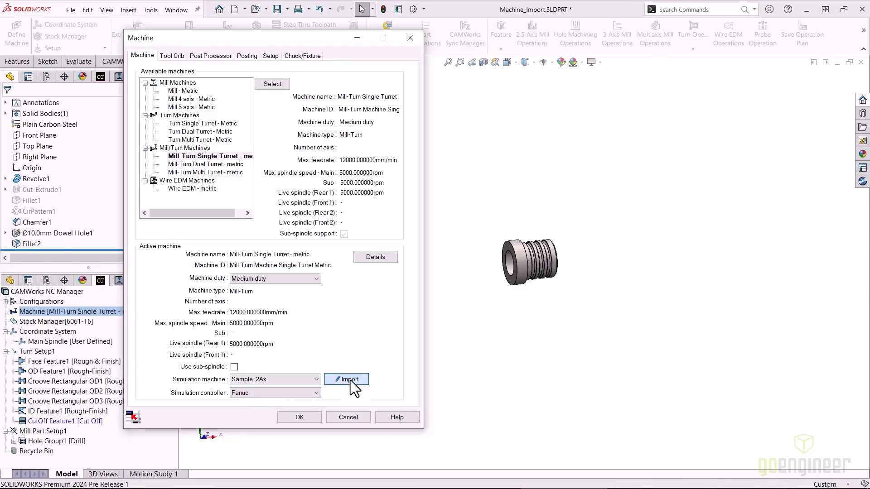
click(346, 379)
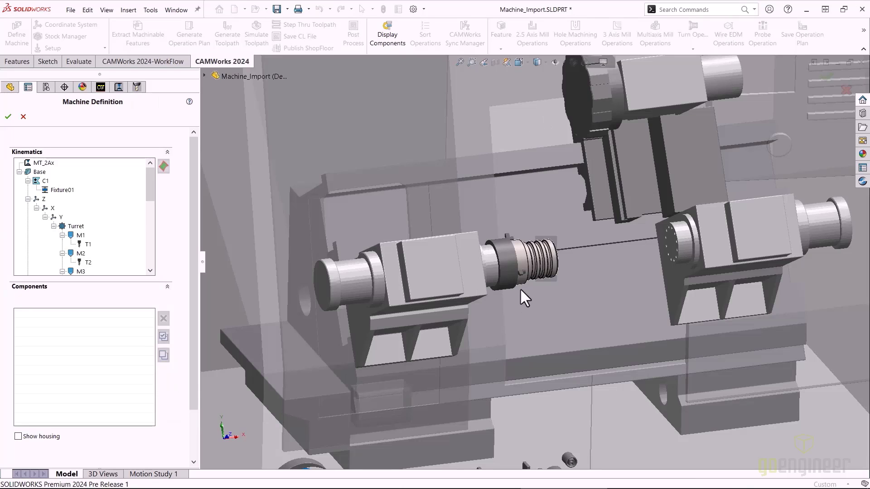
mouse_move(305, 275)
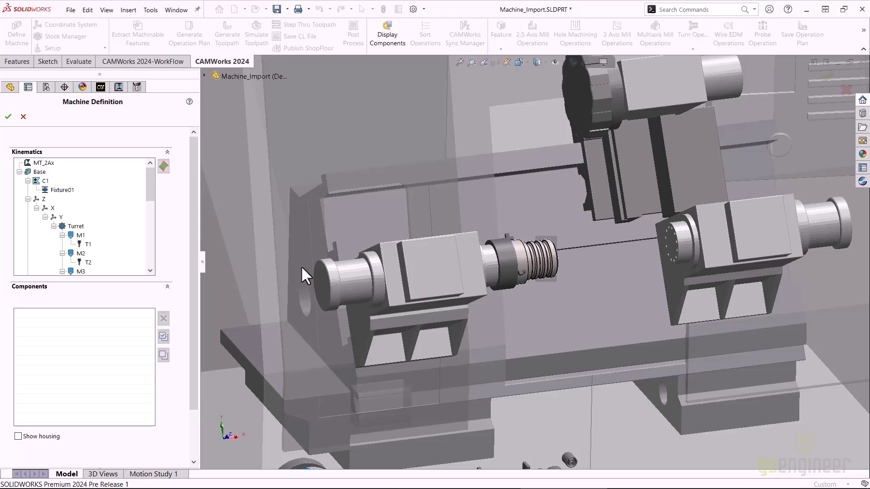
click(8, 116)
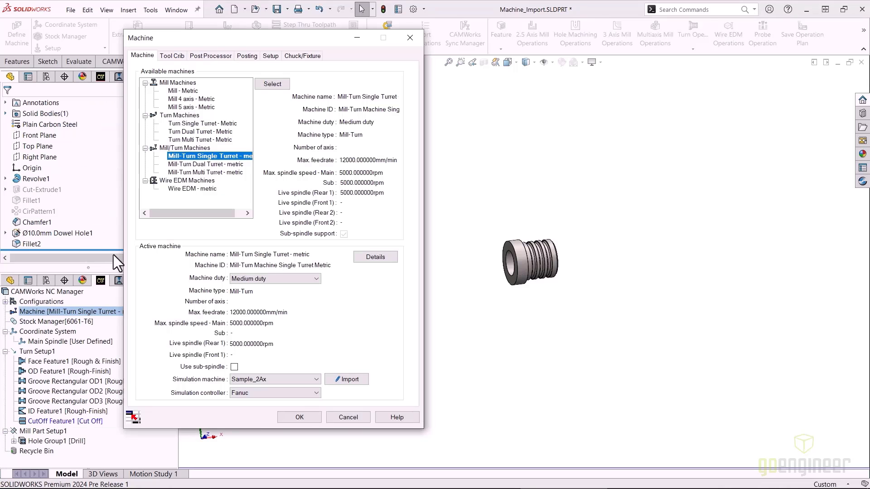
click(298, 417)
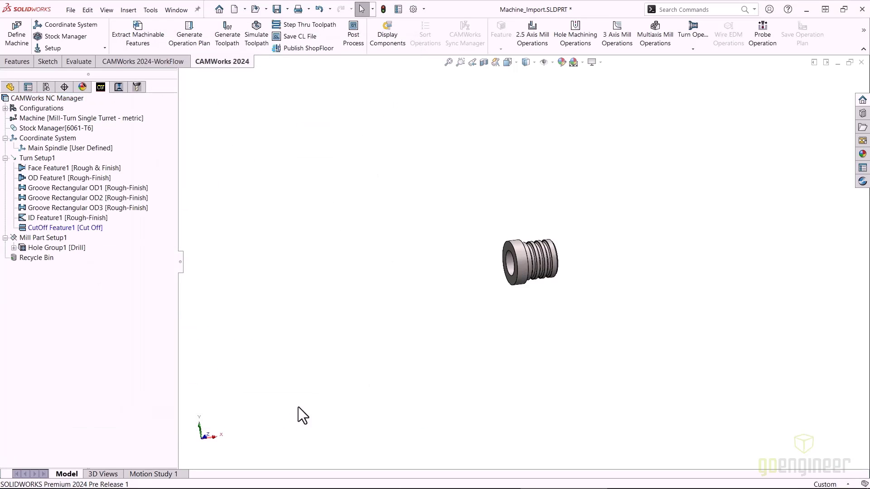
mouse_move(383, 131)
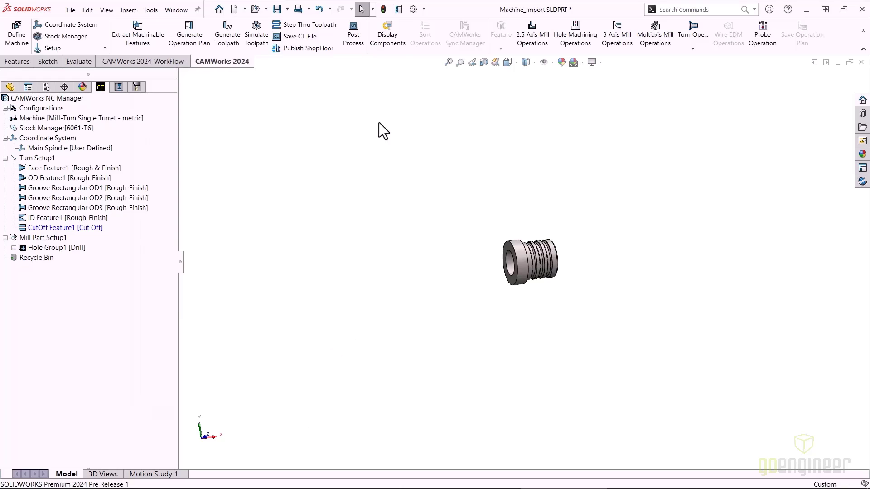
mouse_move(387, 34)
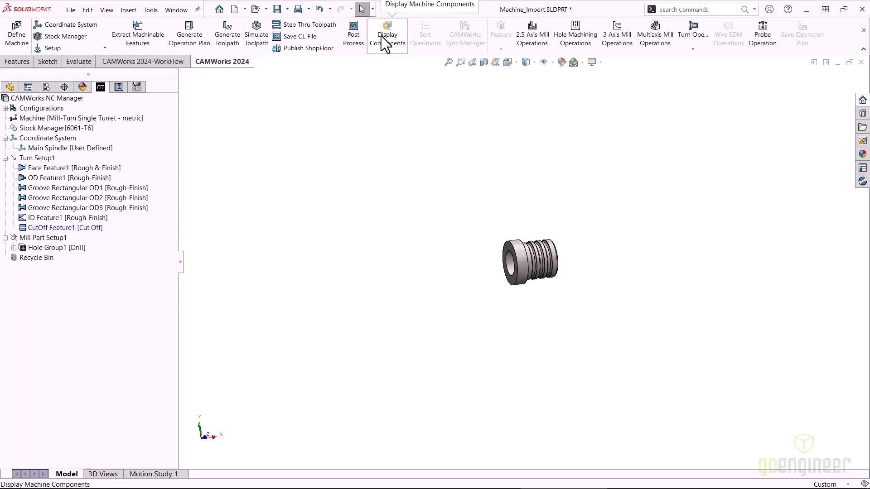
Step: Display the lathe machine model around Turn Setup1's part with all turret tools shown
click(387, 33)
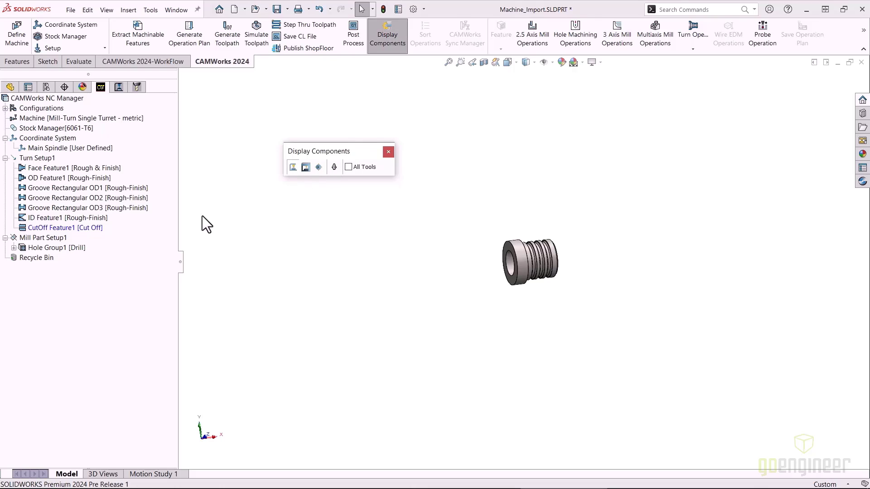
click(37, 157)
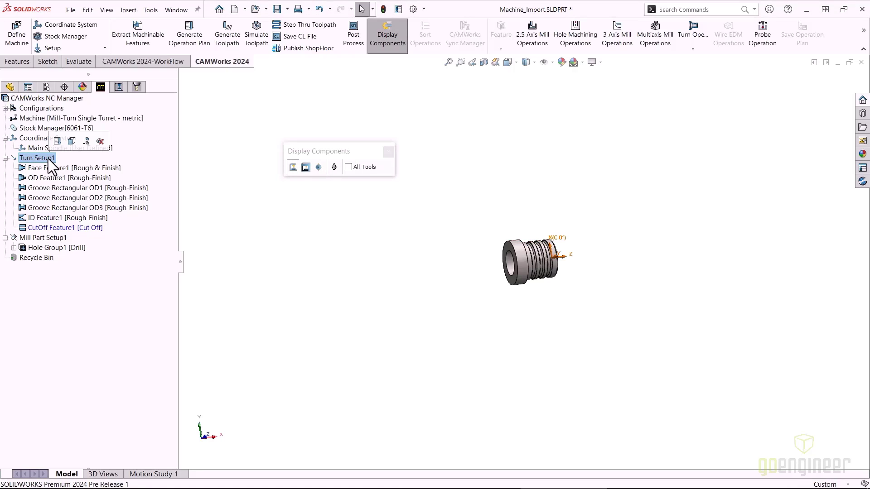
click(305, 166)
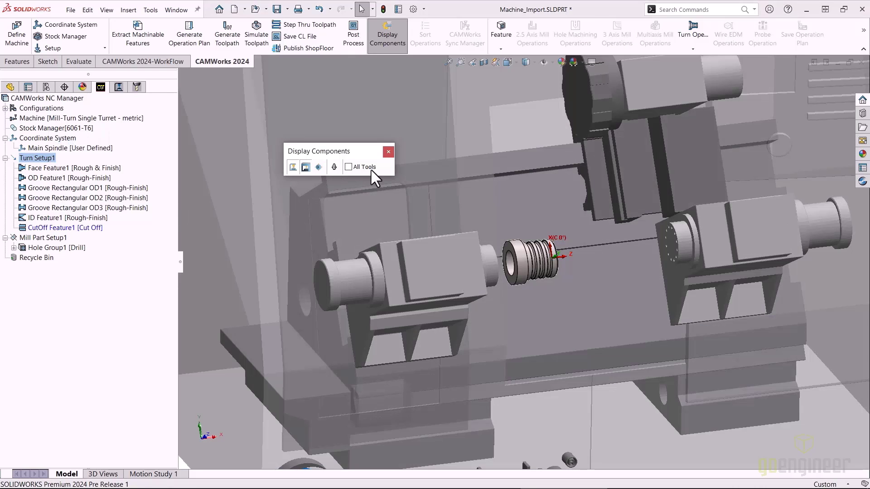
click(348, 166)
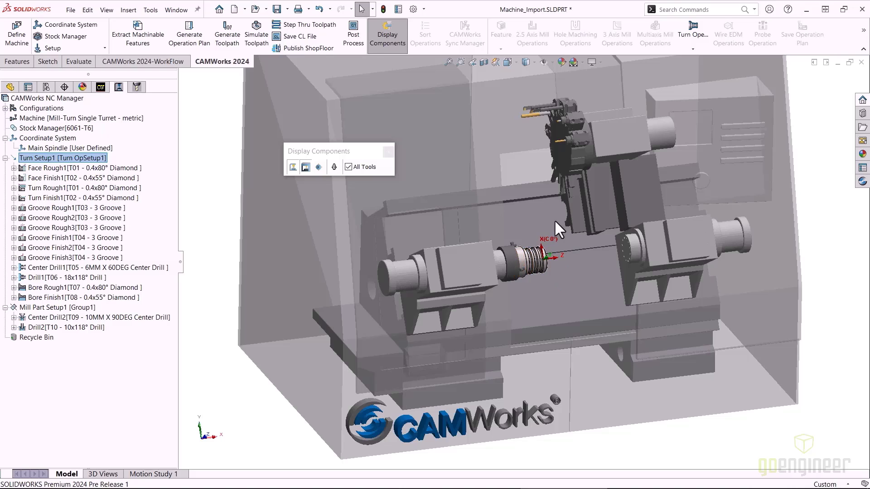
mouse_move(536, 108)
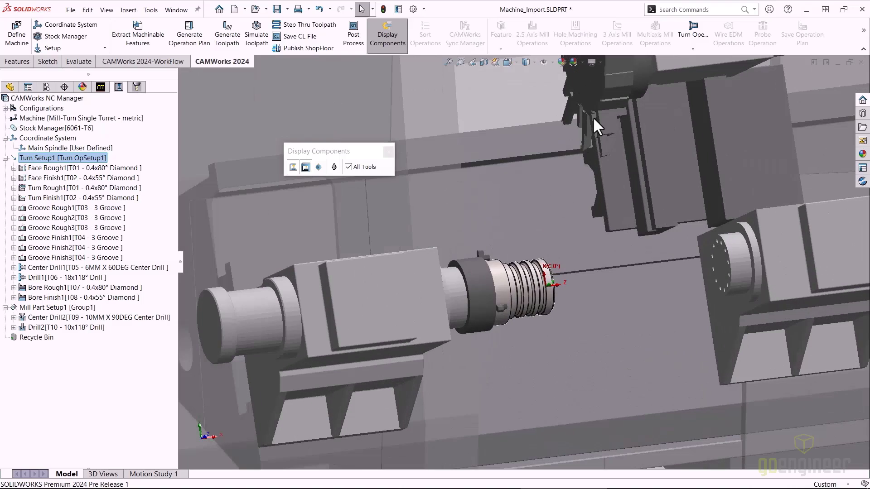
Step: Preview the Face Rough1, Face Finish1, Turn Rough1 and Turn Finish1 toolpaths with their turret inserts
click(84, 168)
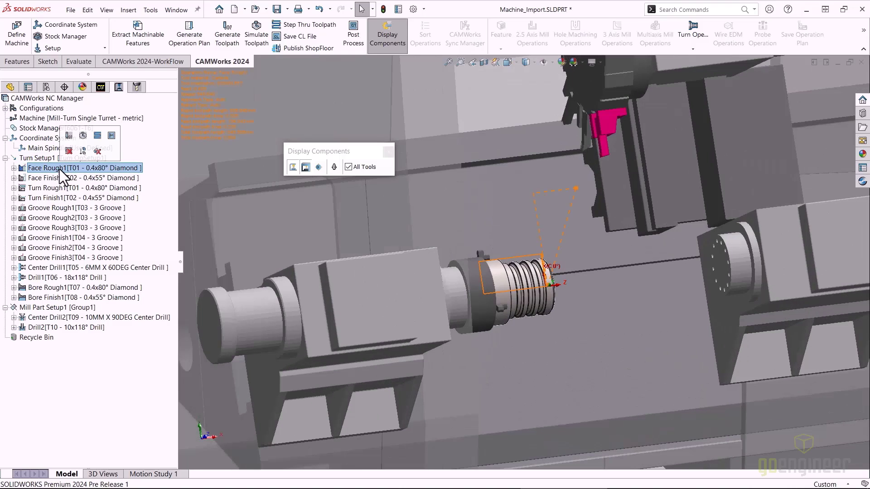
click(84, 178)
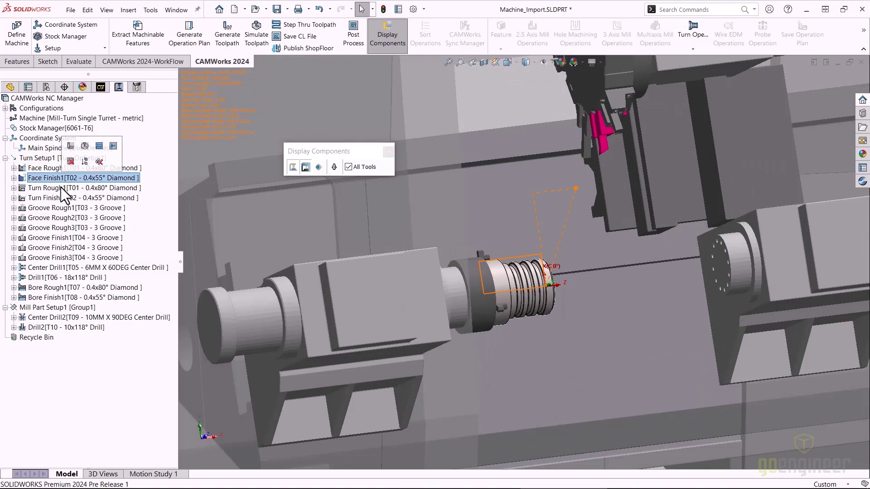
click(83, 187)
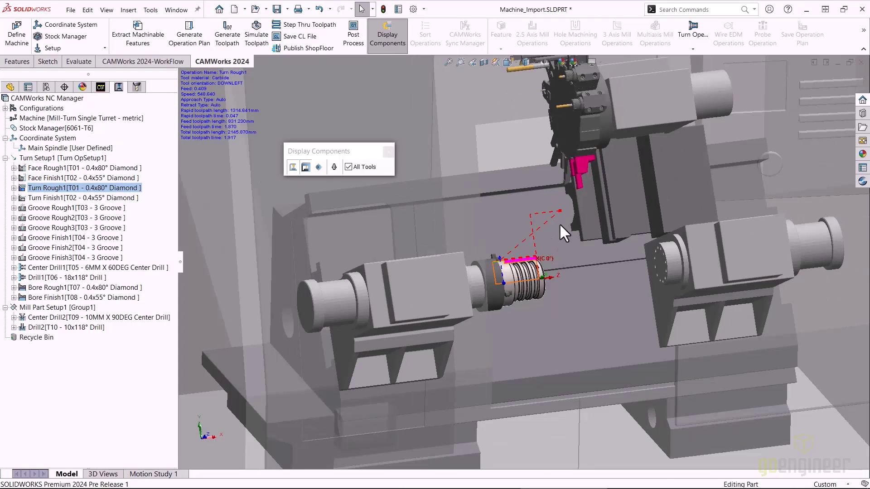
click(83, 198)
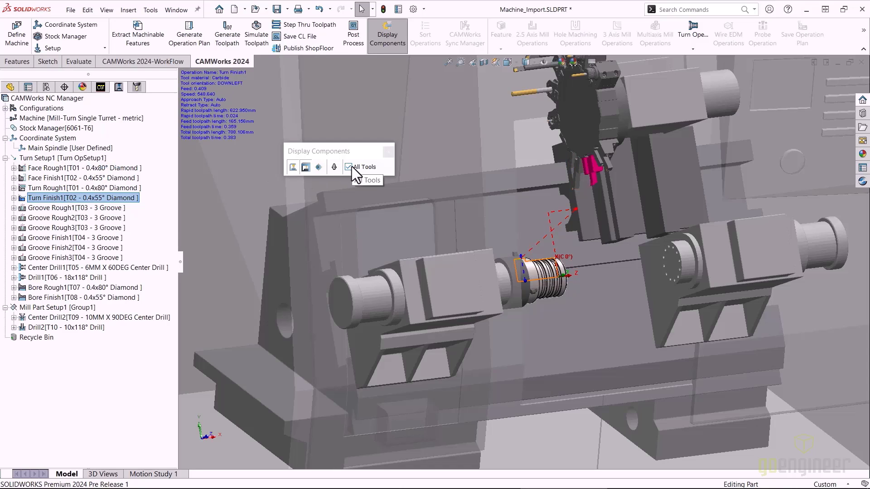
Step: Toggle showing all tools on the turret and bring up the Turn Setup1 actions
click(348, 167)
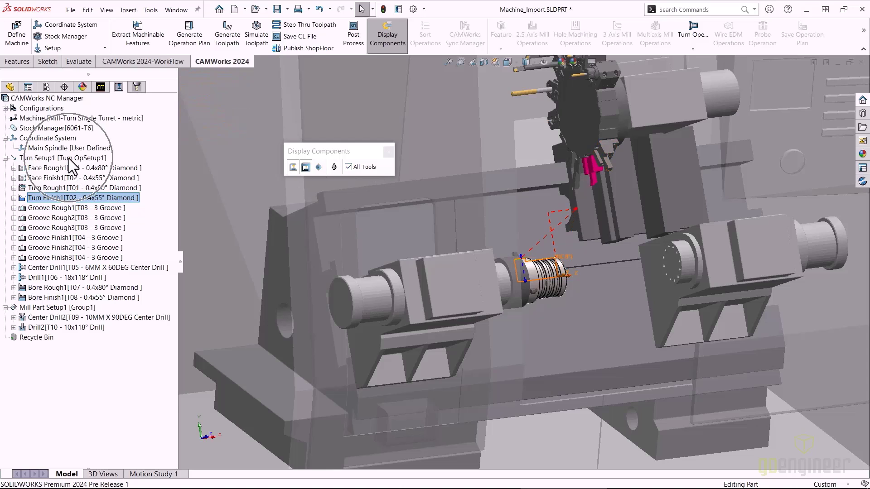
right_click(62, 158)
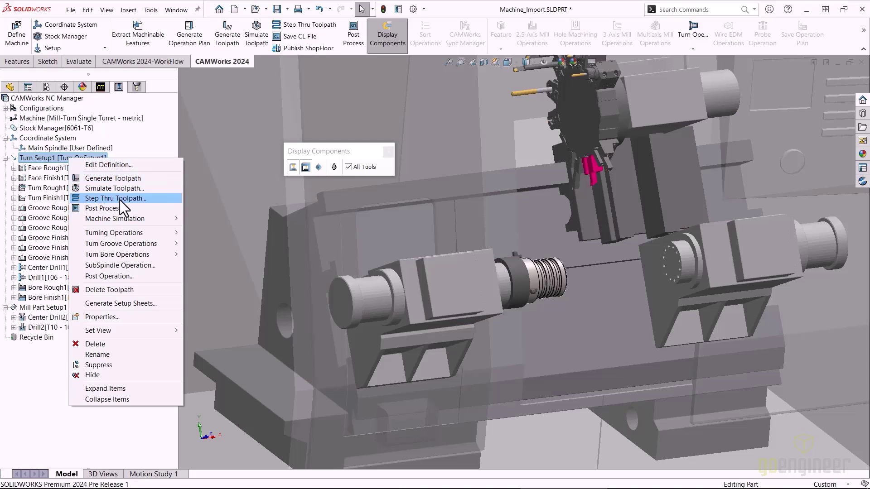
Step: Start Step Thru Toolpath for the turn setup with navigation set to Next Toolpath
click(115, 198)
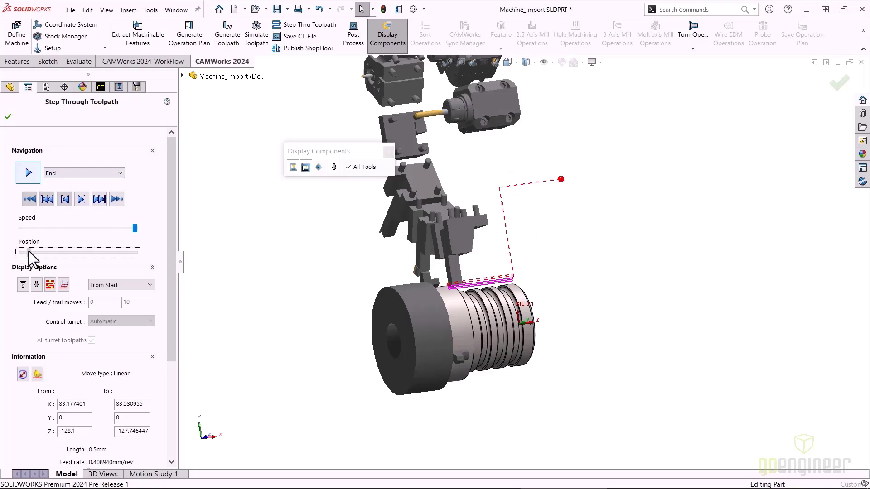
click(81, 199)
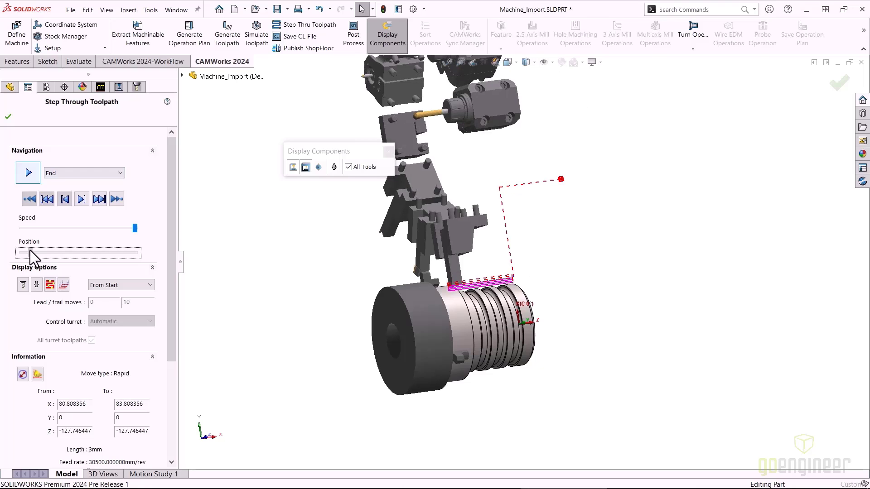
click(99, 199)
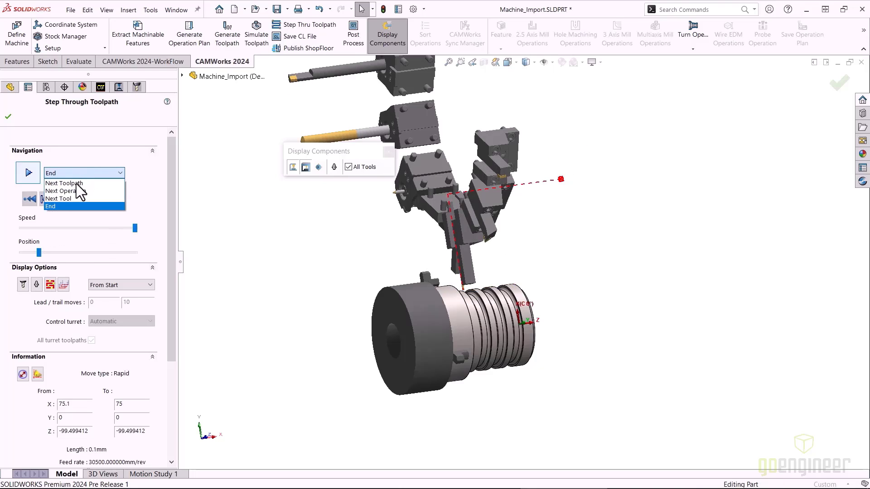
click(63, 183)
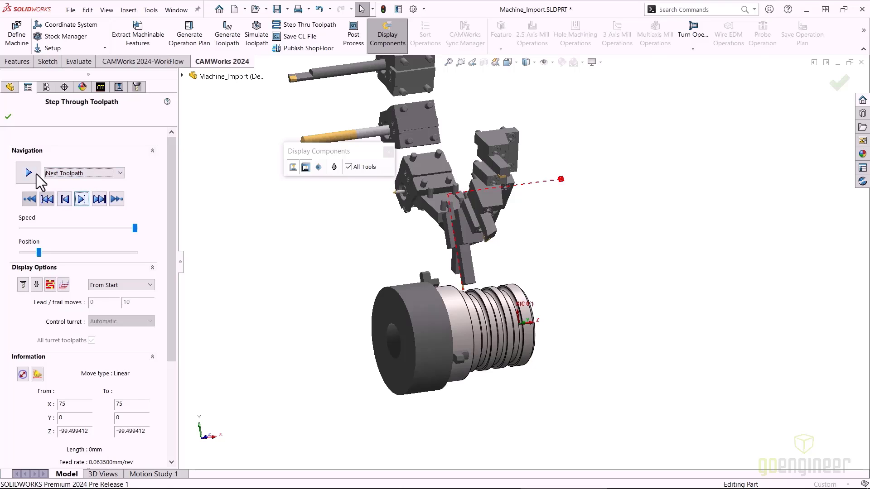
Step: Play through the turning toolpaths one at a time and finish the step-through
click(28, 172)
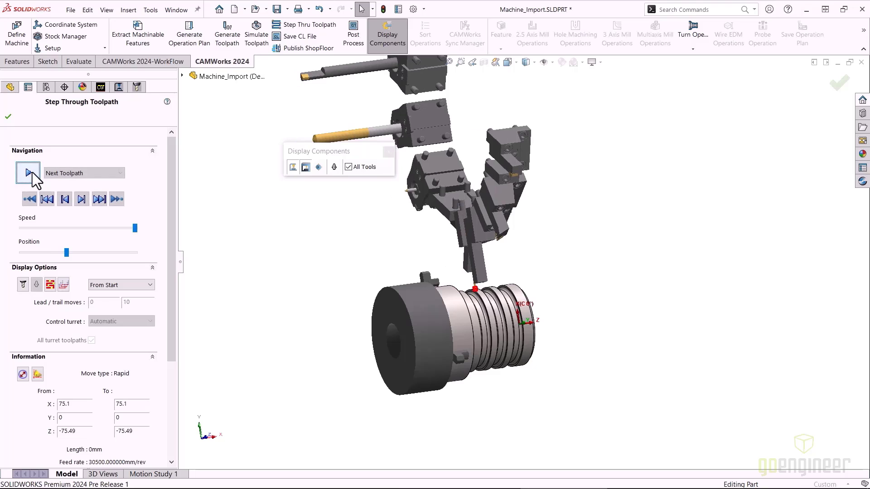
click(28, 172)
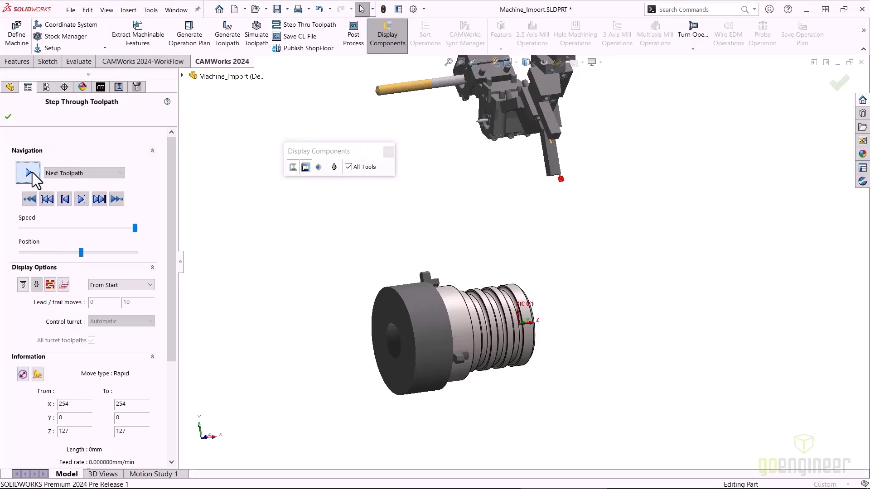
click(28, 173)
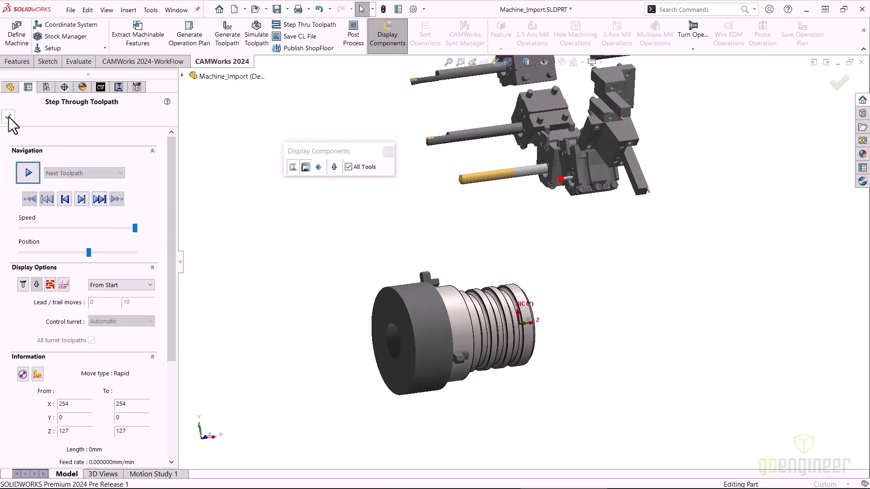
click(8, 117)
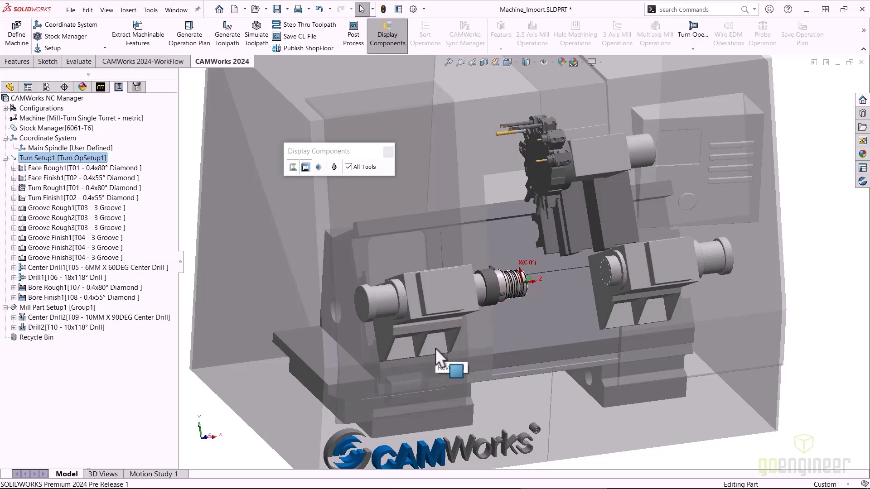
mouse_move(439, 357)
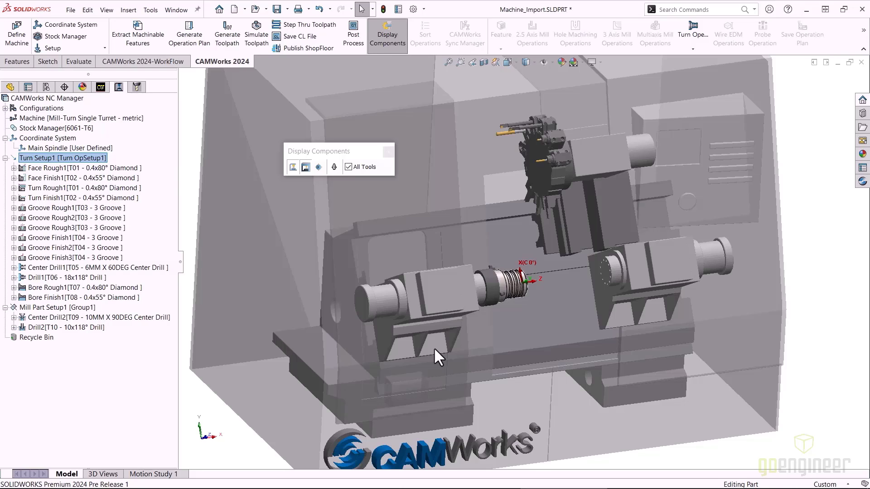
mouse_move(512, 252)
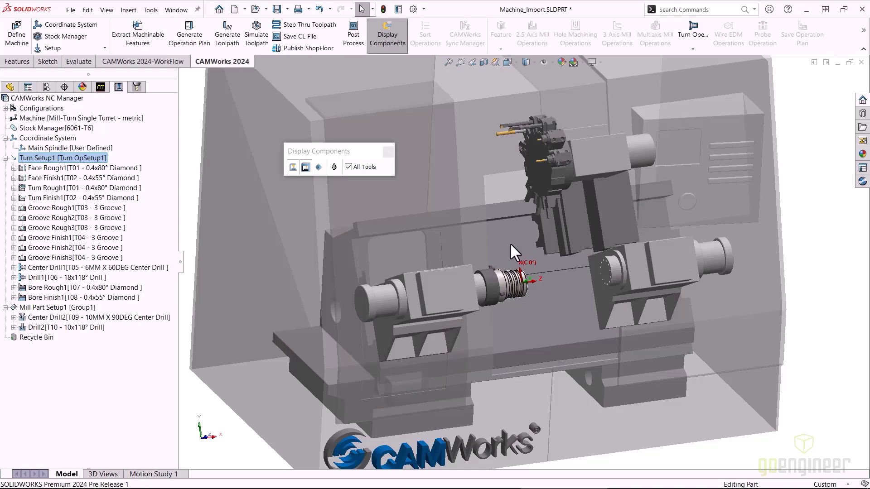
mouse_move(485, 216)
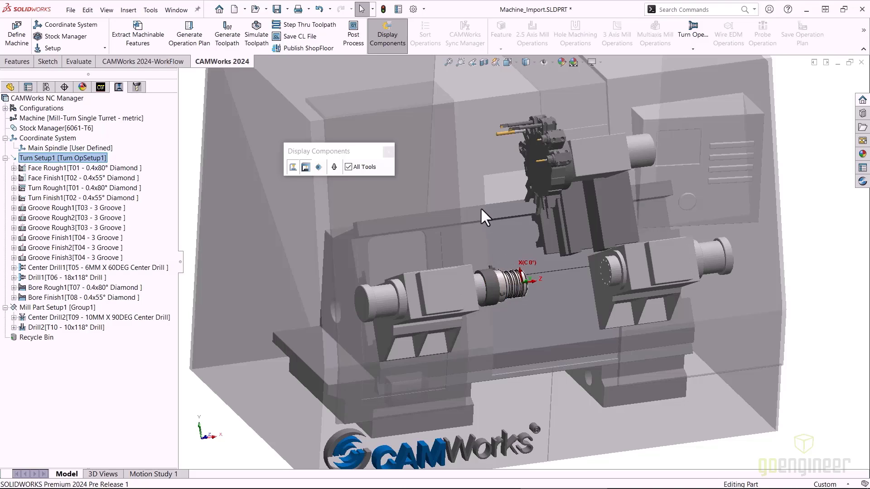
mouse_move(730, 95)
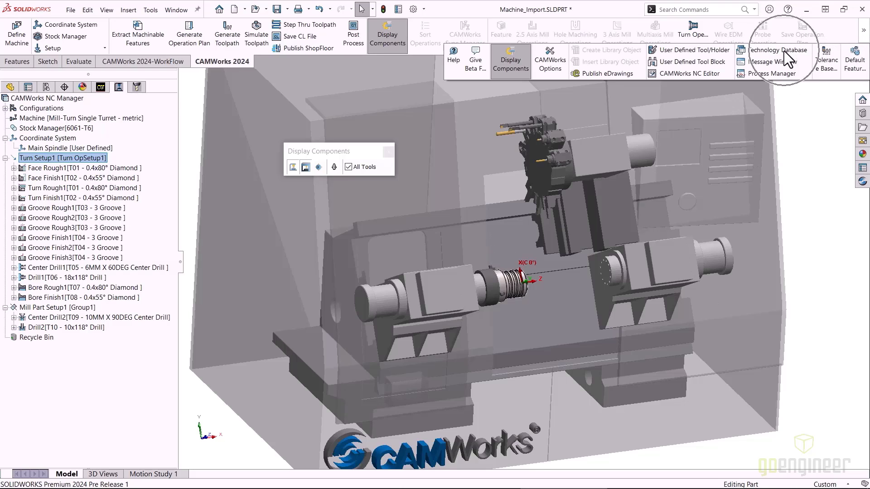
Step: Show the Define Tool Block list under Turn Tooling in the Technology Database
click(777, 50)
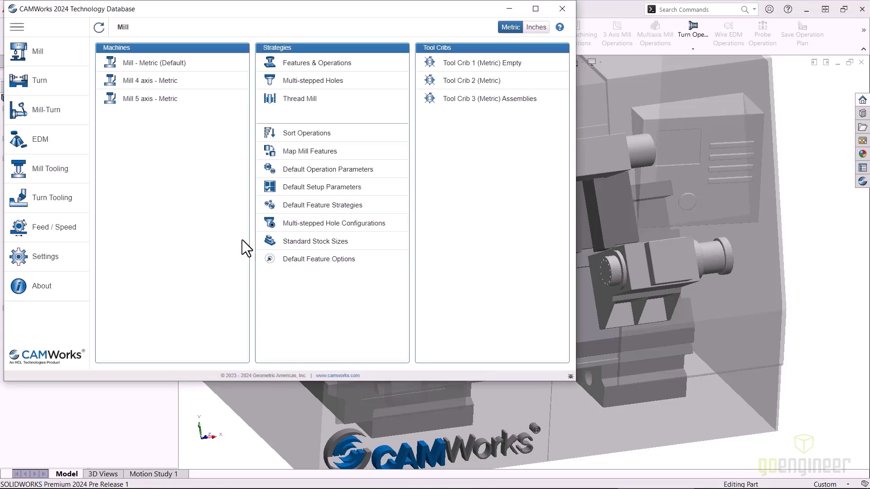
mouse_move(56, 199)
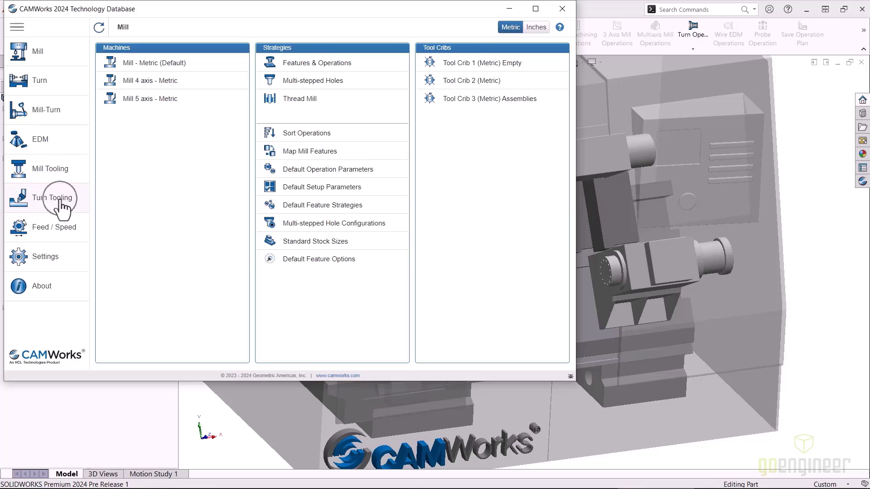
click(54, 199)
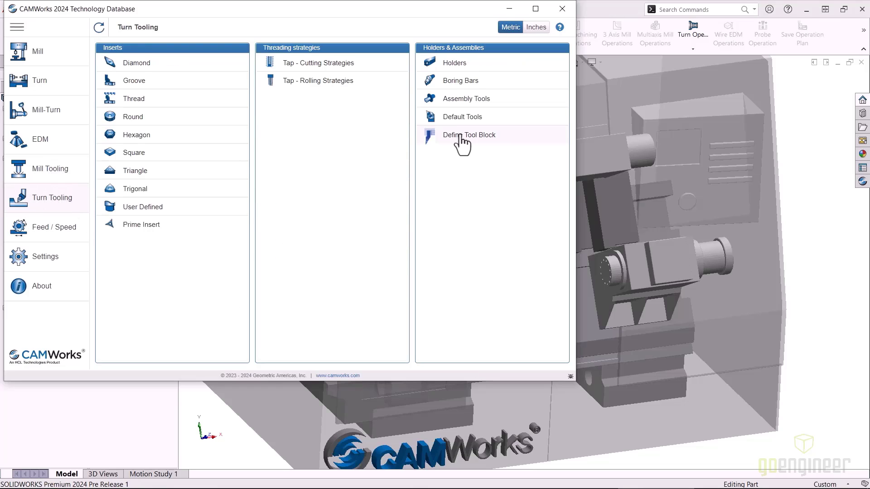
click(469, 135)
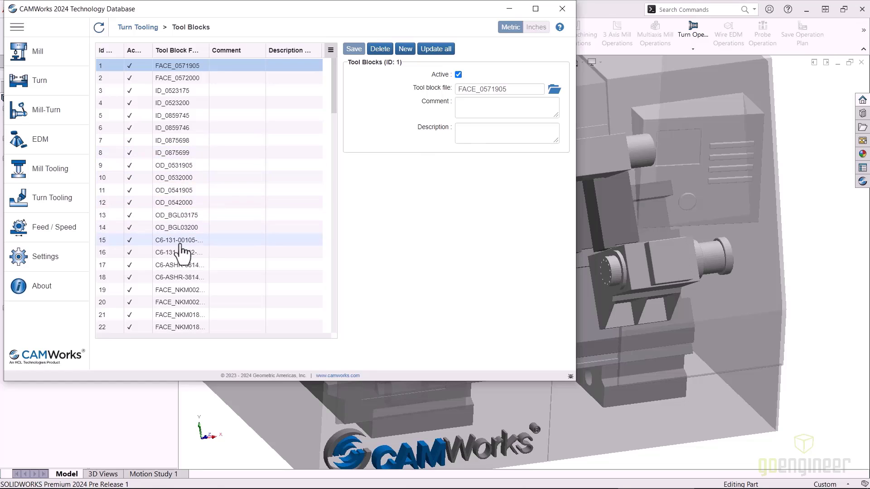
Step: Browse the turning tool blocks list and close the Technology Database
scroll(down, 3)
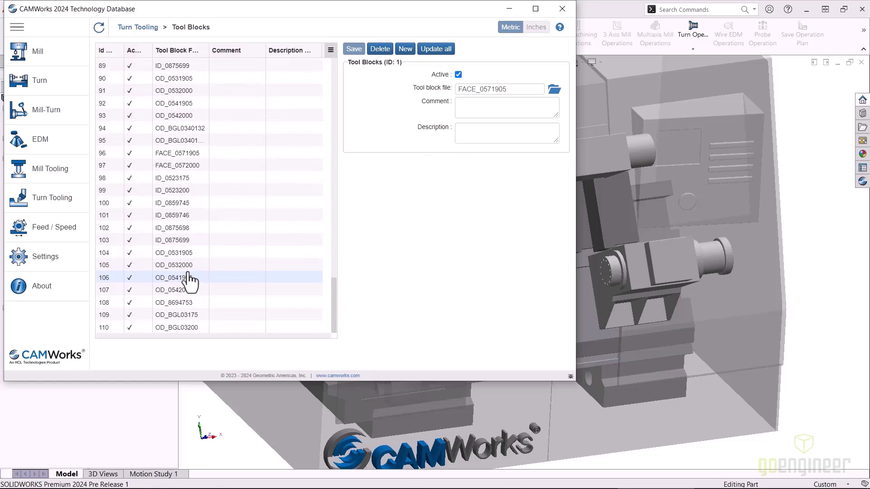
scroll(up, 3)
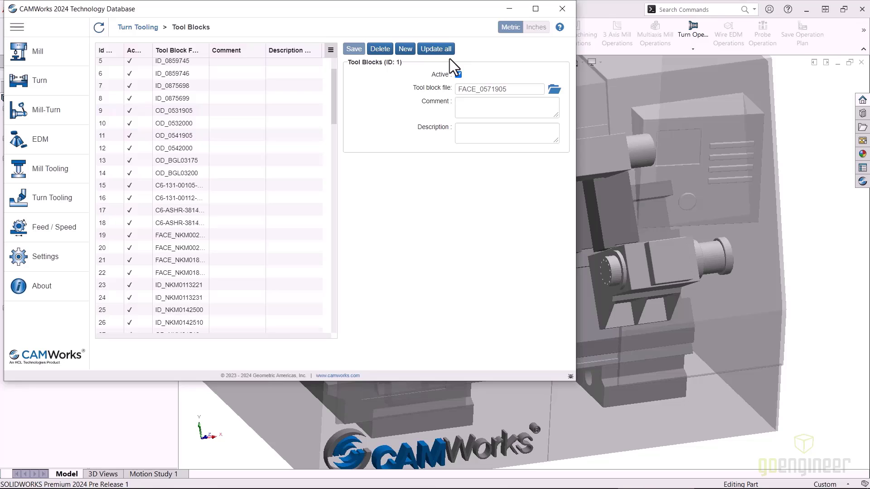
click(458, 74)
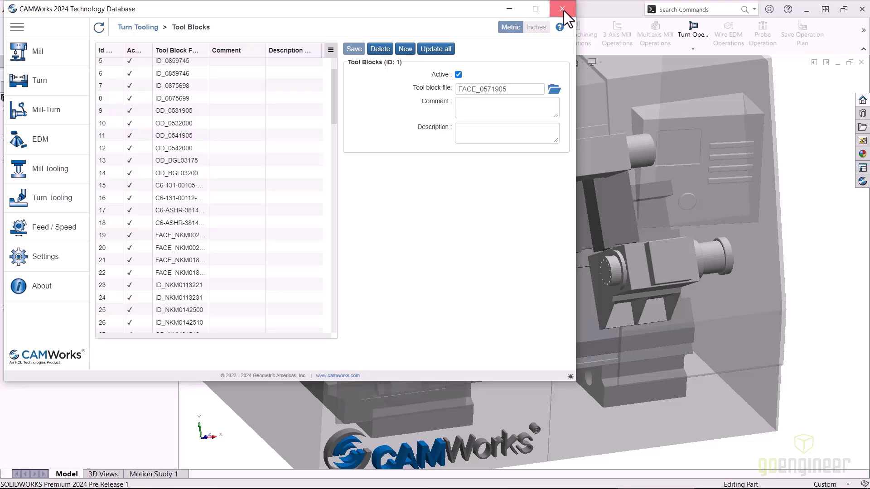
click(565, 9)
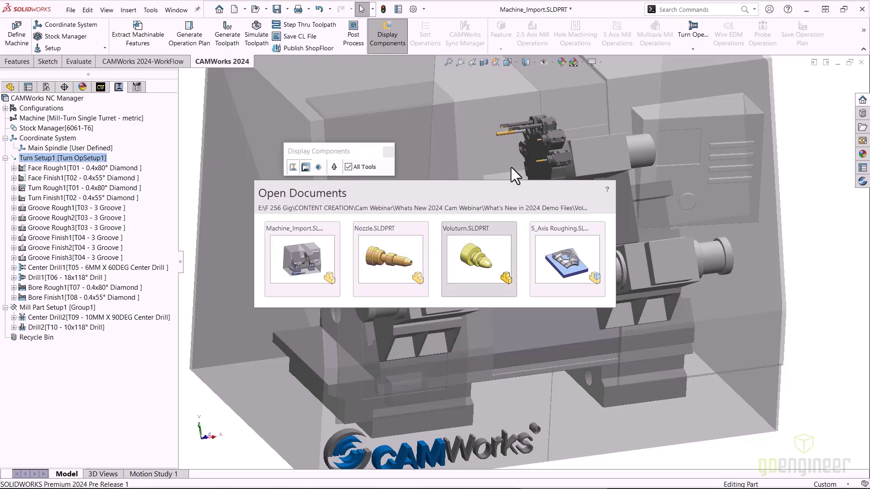
Step: Switch to the 5_Axis Roughing assembly and step through Multiaxis Mill1's toolpath from Operation Parameters
click(567, 259)
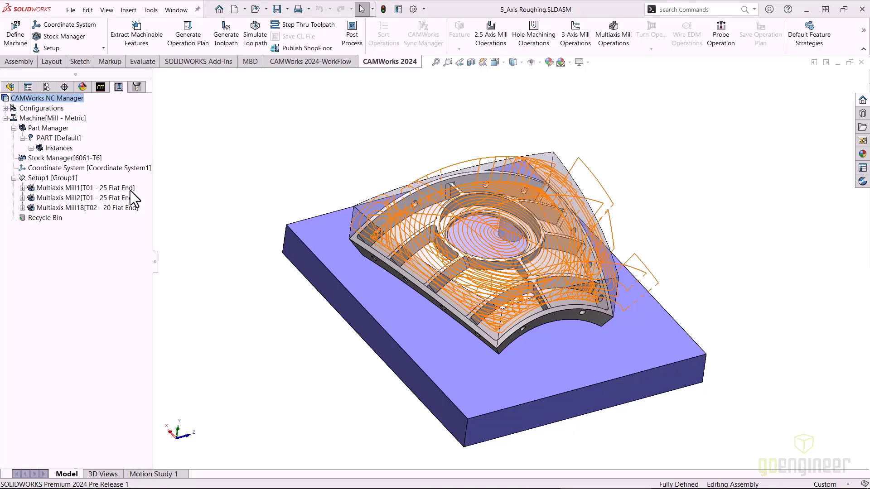
click(81, 187)
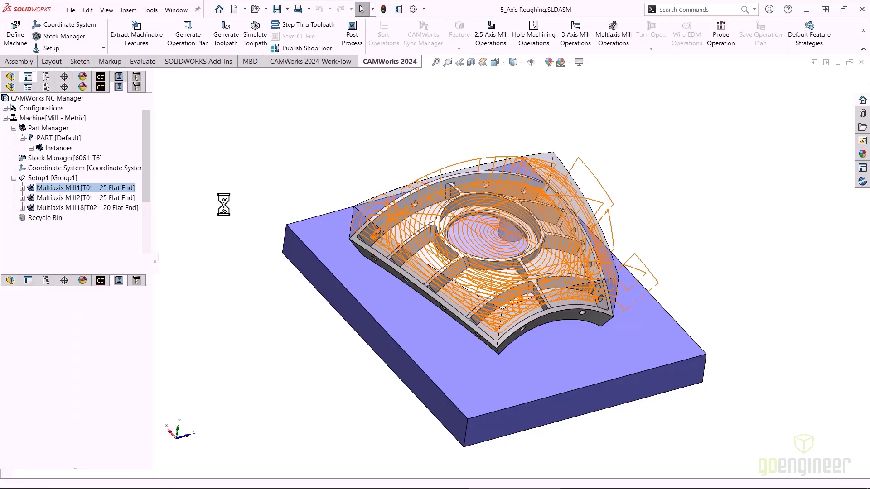
double_click(85, 188)
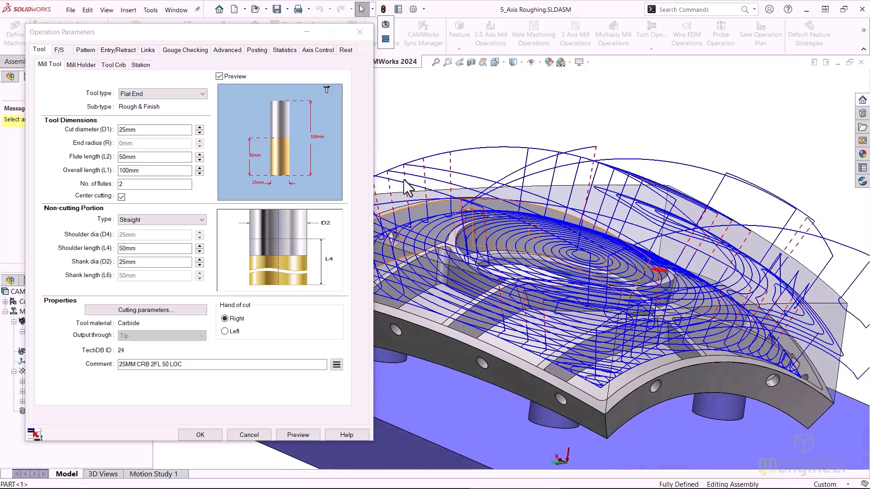
click(199, 434)
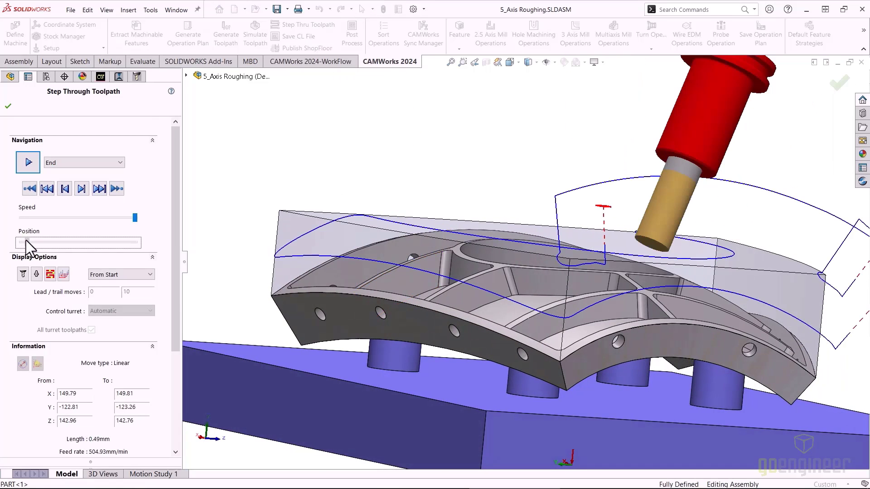
Step: Exit the step-through, keep Multiaxis Mill1's machining type as Roughing and close its parameters unchanged
click(98, 189)
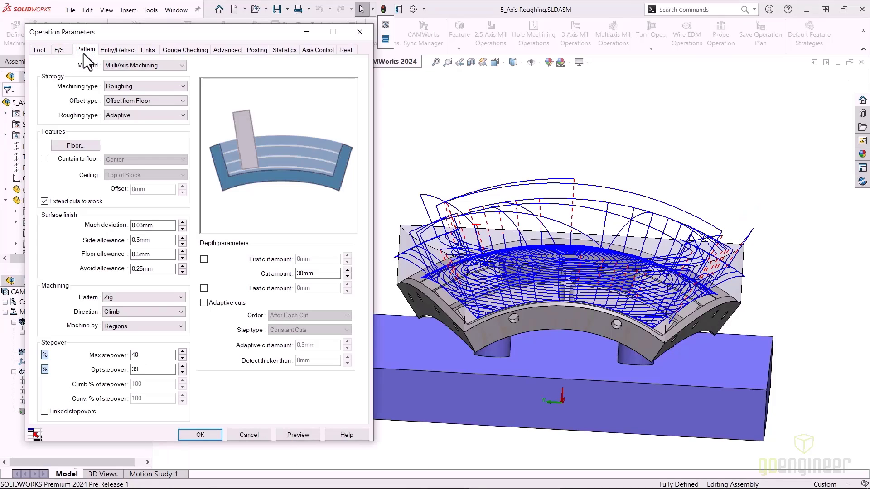
mouse_move(81, 71)
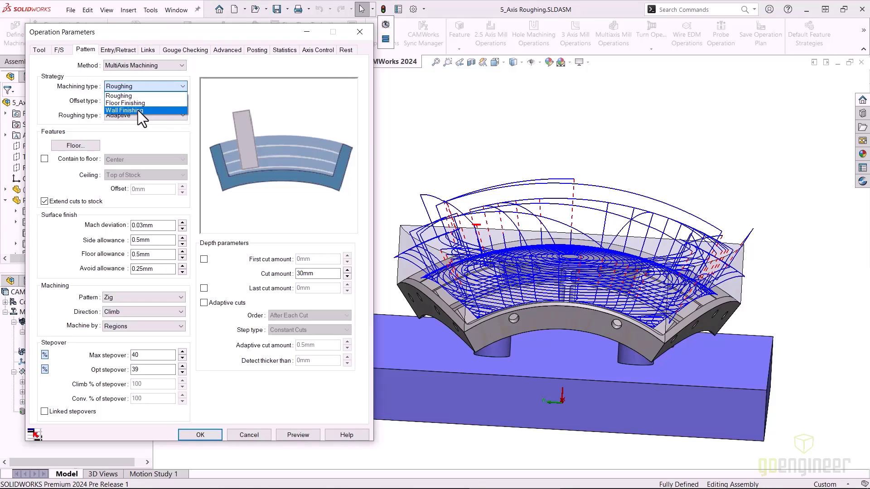
click(117, 116)
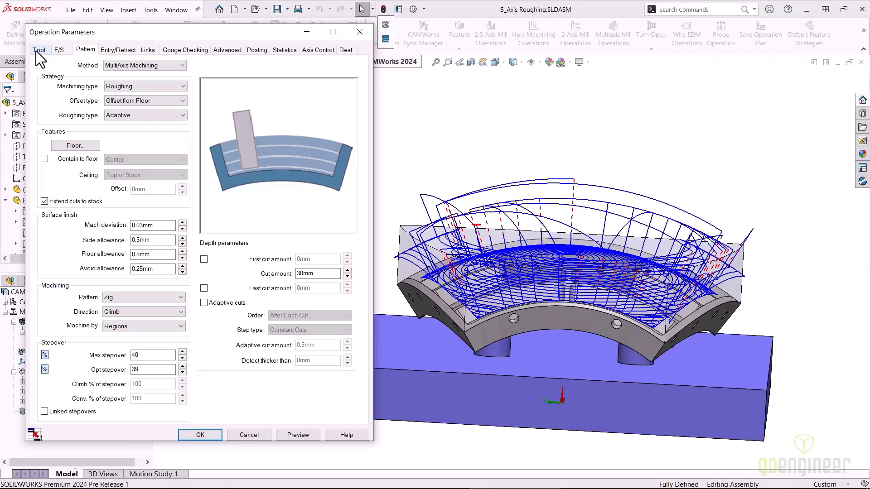
mouse_move(360, 32)
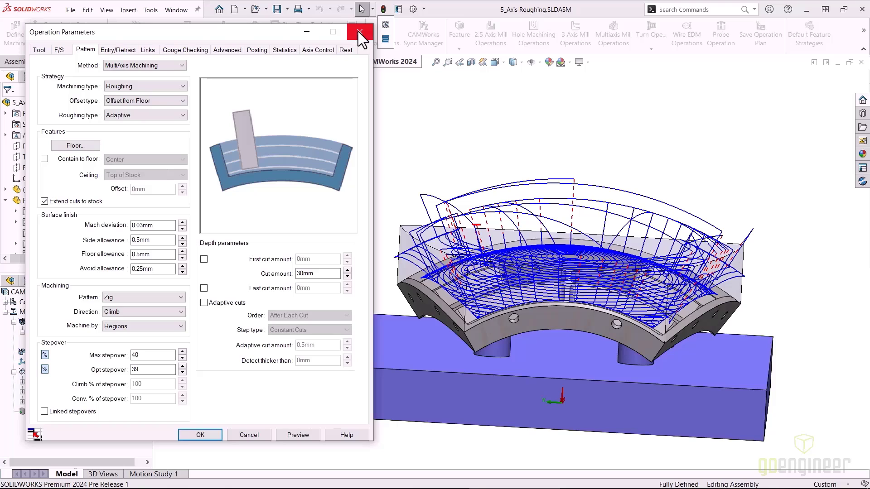
click(360, 32)
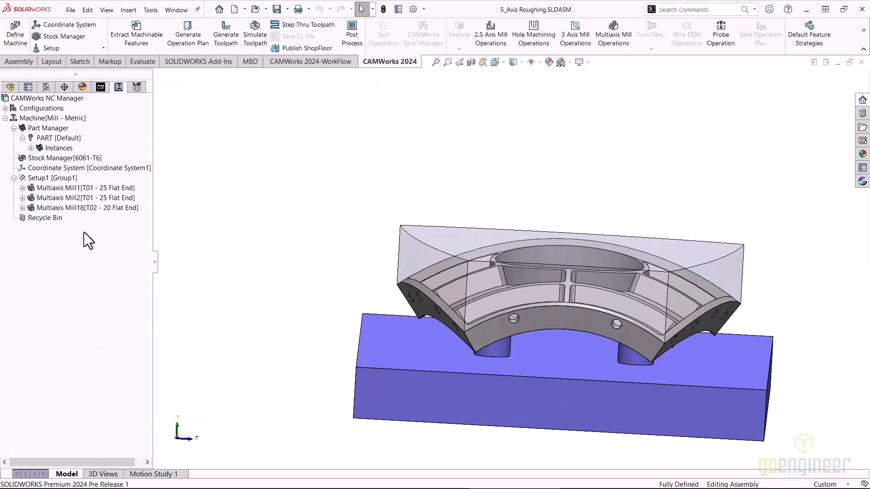
click(84, 197)
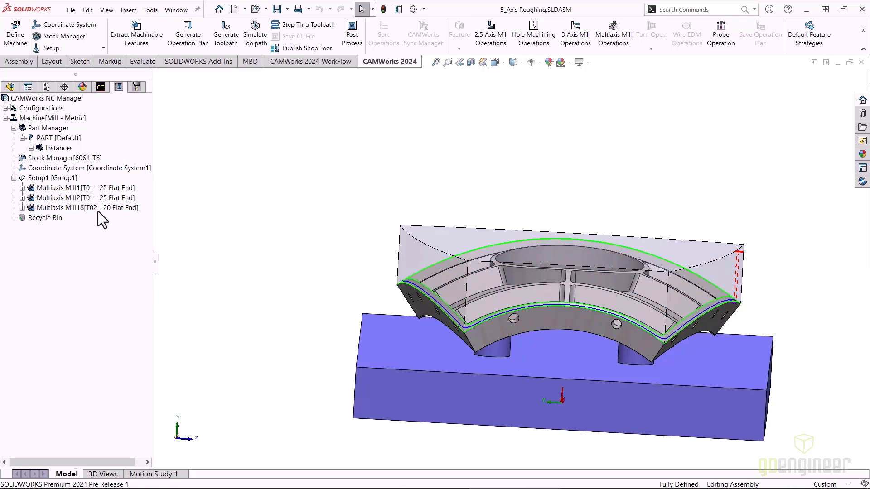
click(86, 207)
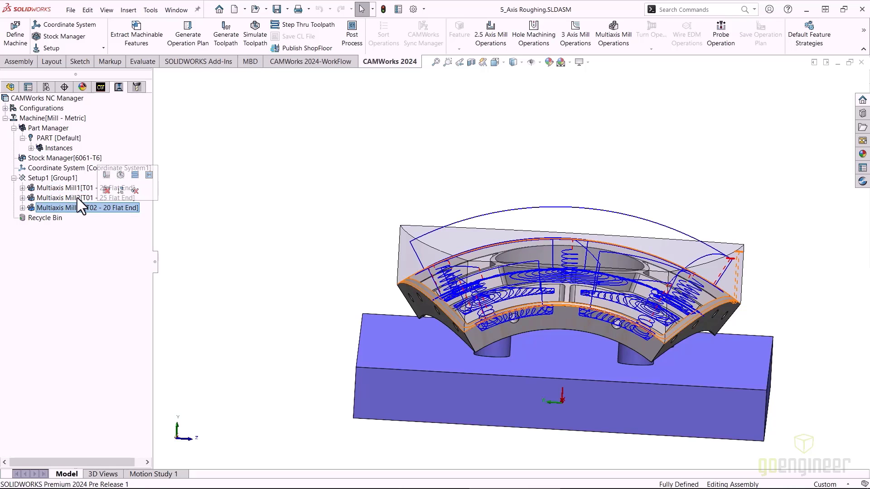
click(83, 198)
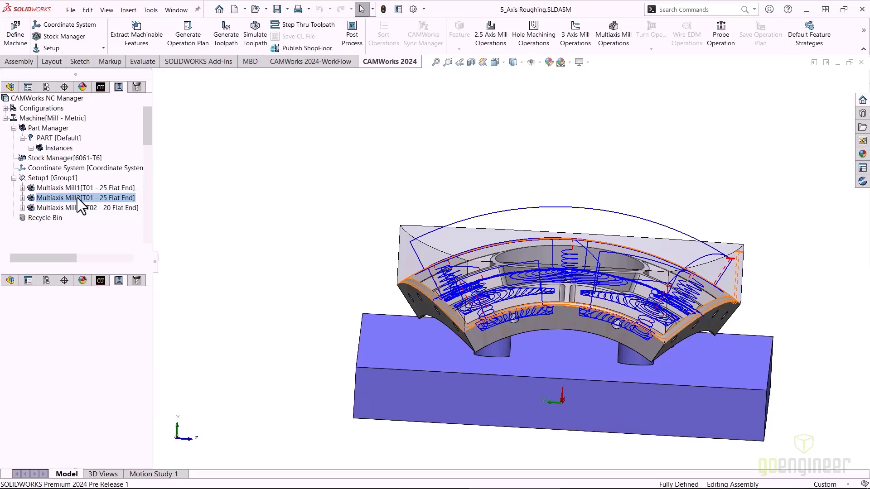
double_click(84, 198)
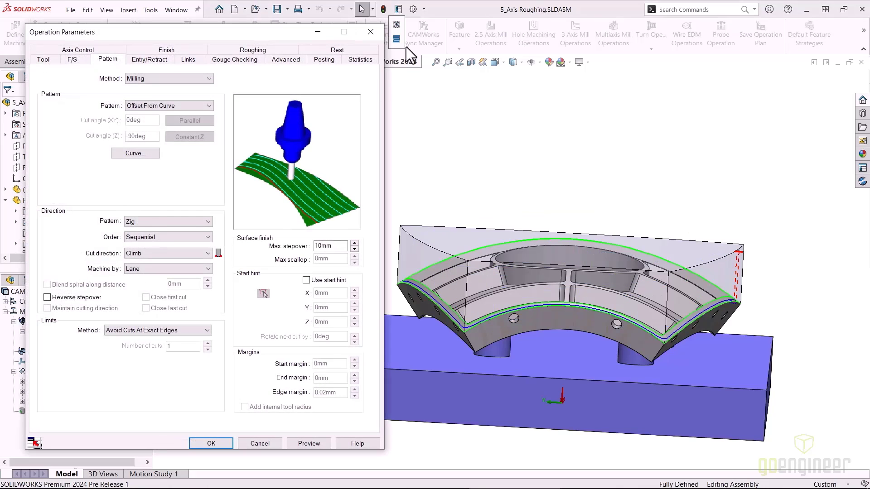
click(210, 443)
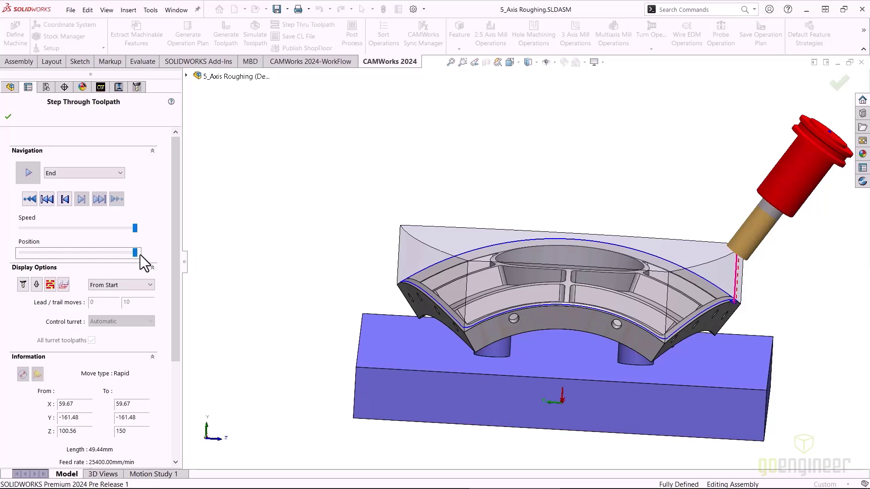
click(8, 117)
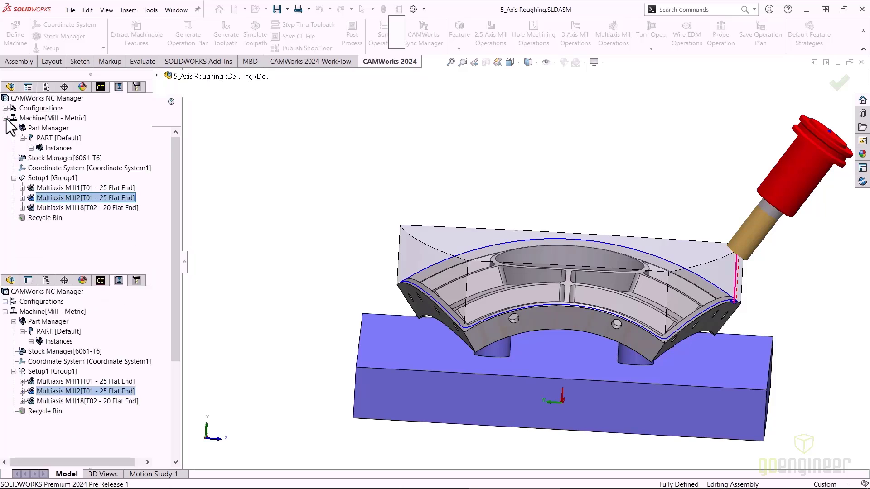
double_click(85, 198)
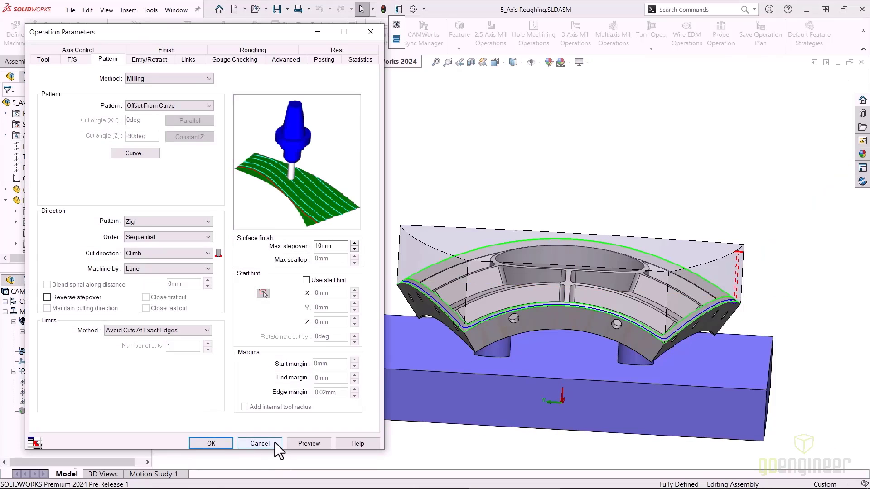
click(259, 443)
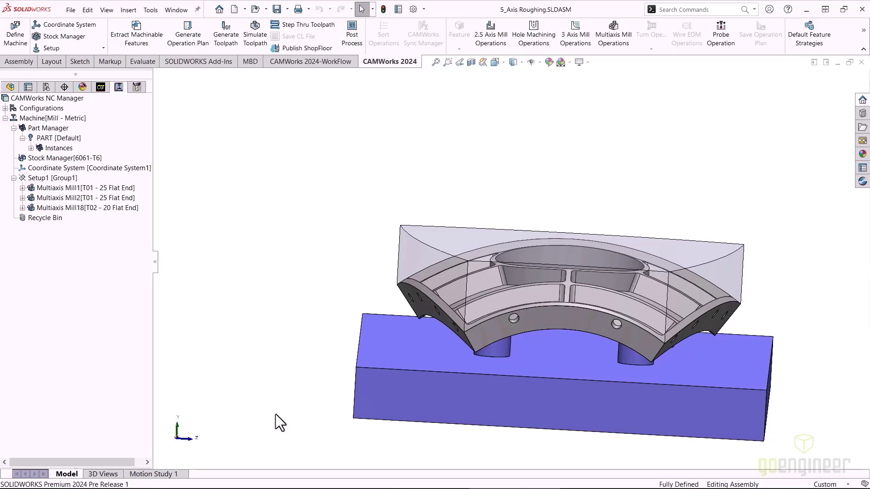
mouse_move(285, 372)
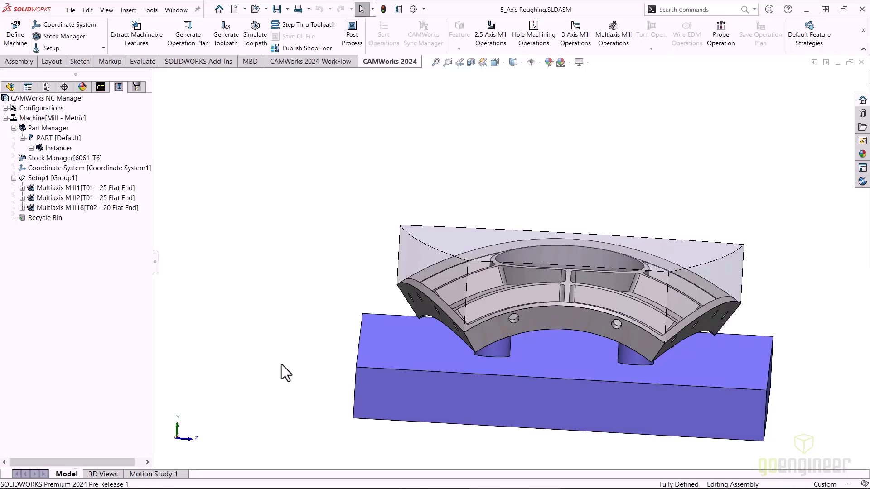
Step: Switch to the Voluturn.SLDPRT turning part with Turn Setup1 and Turn Rough1
click(219, 9)
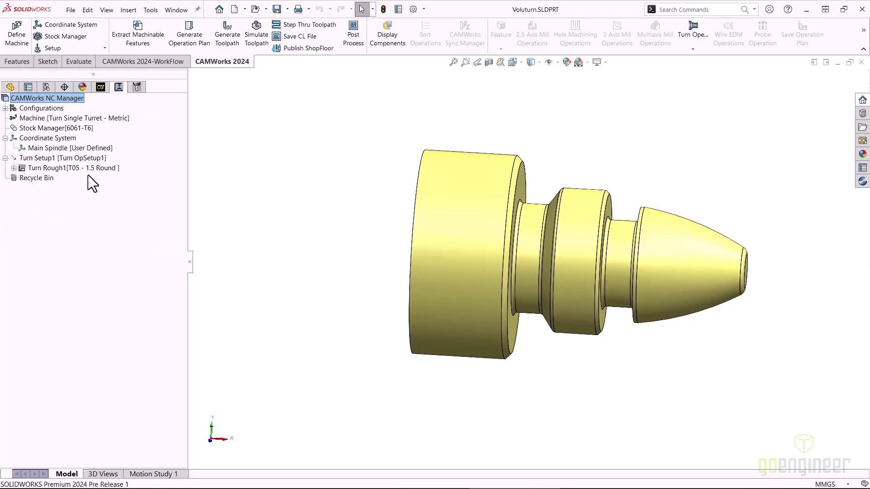
Step: Review Turn Rough1's VoluTurn roughing settings and start stepping through its toolpath
click(63, 167)
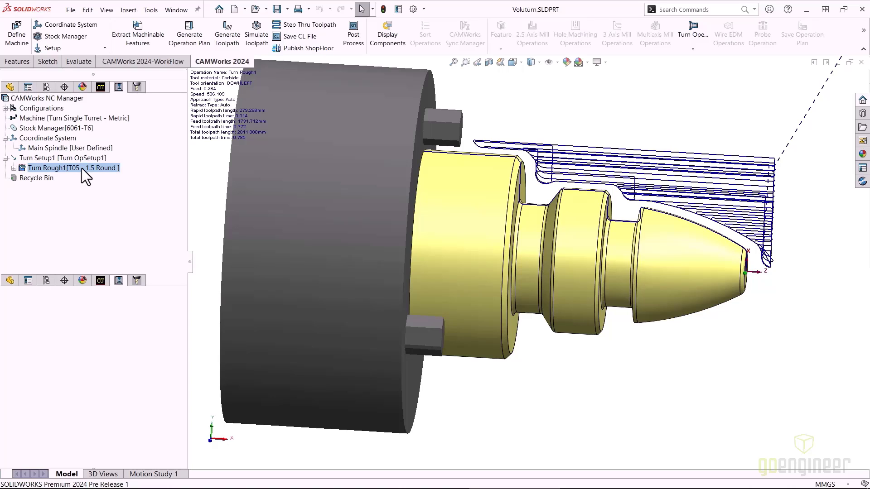
double_click(64, 167)
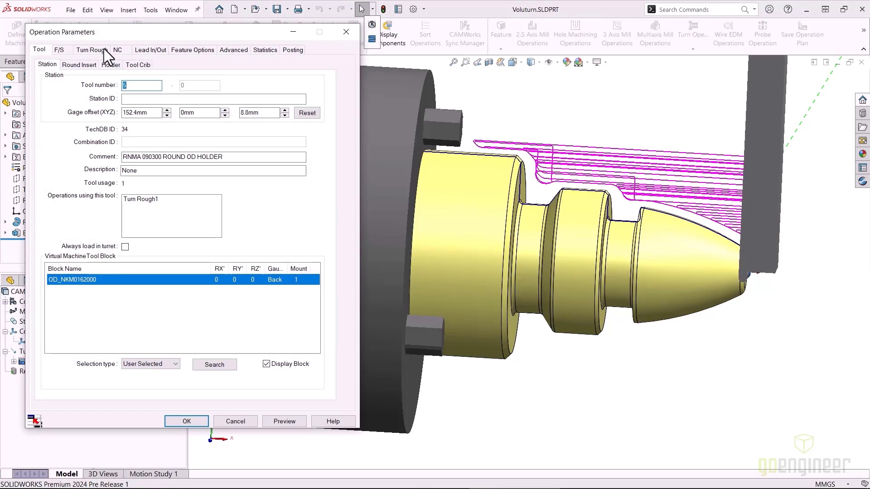
click(92, 49)
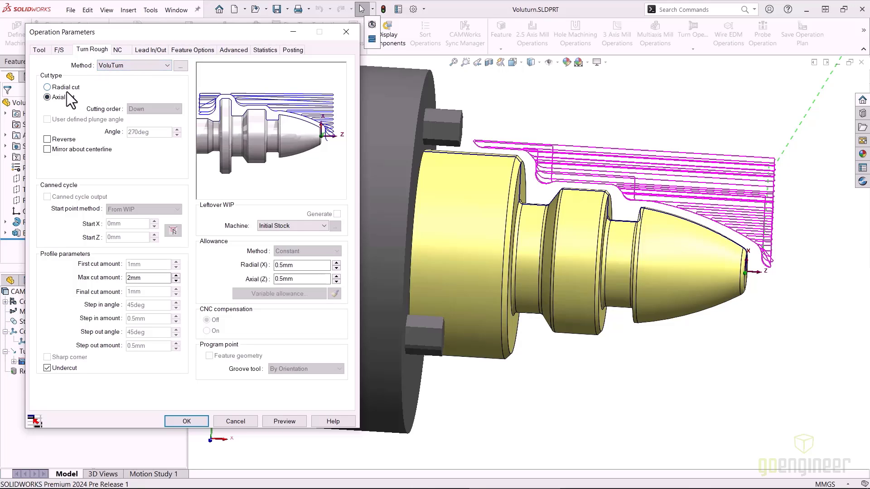
mouse_move(108, 282)
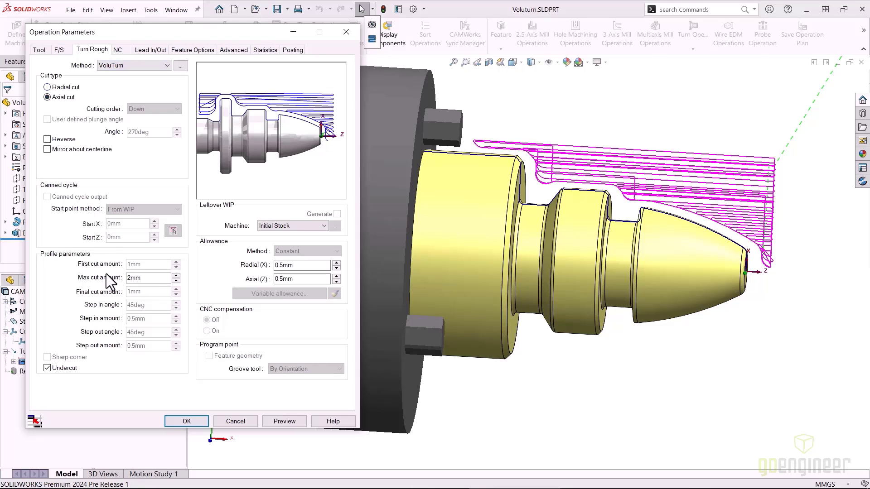
mouse_move(53, 137)
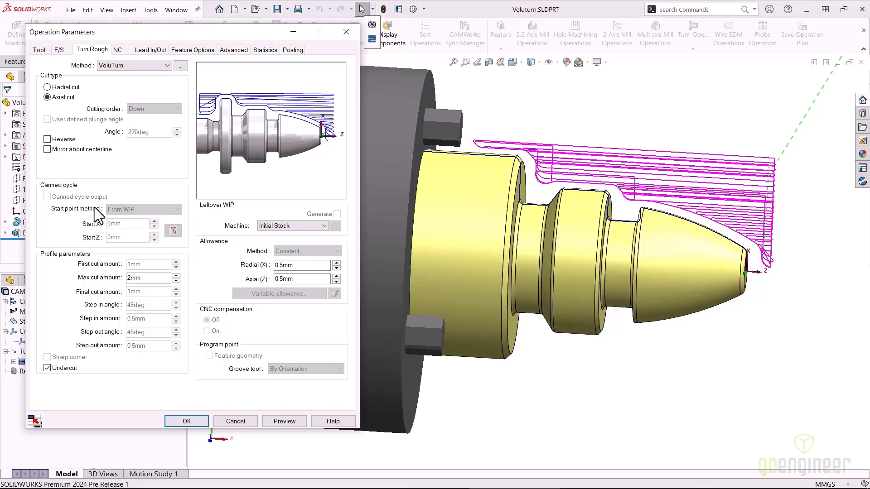
mouse_move(300, 240)
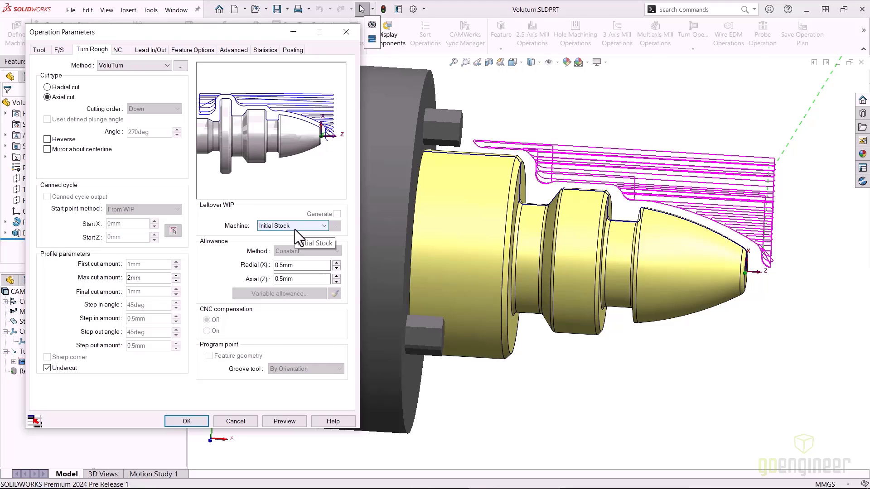
mouse_move(298, 236)
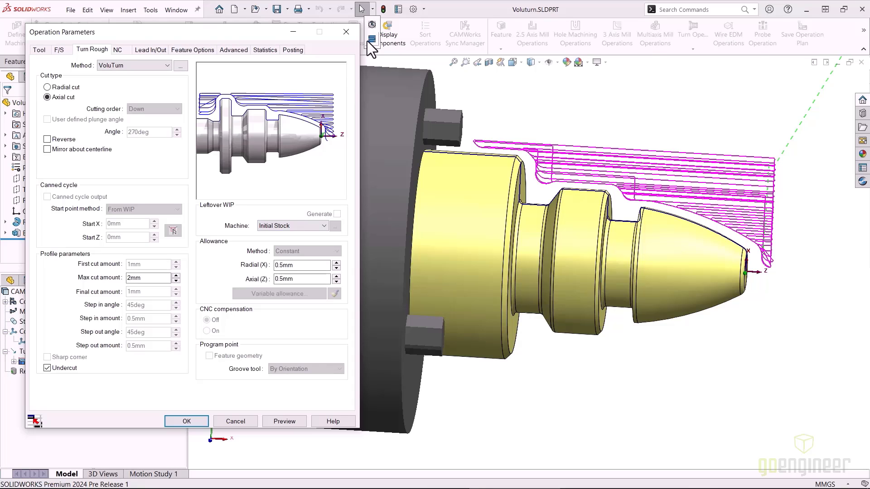
click(186, 421)
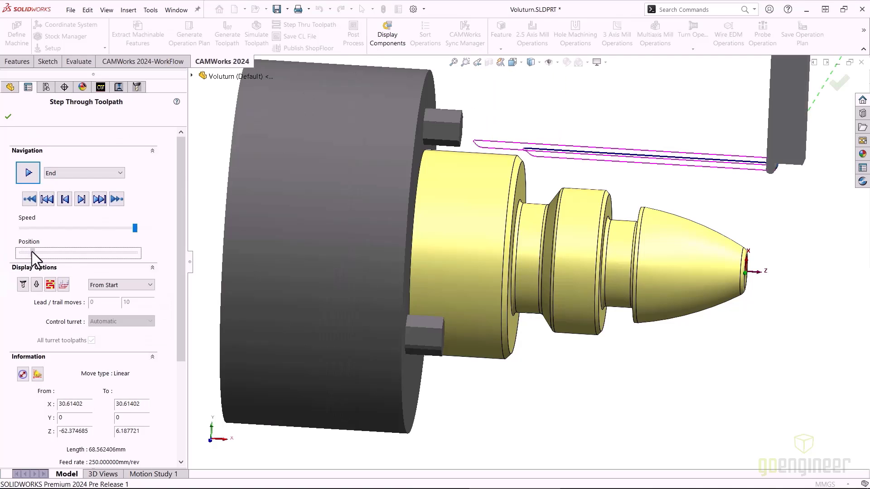
Step: Advance the Turn Rough1 playback along the Position slider through several axial roughing passes
click(80, 198)
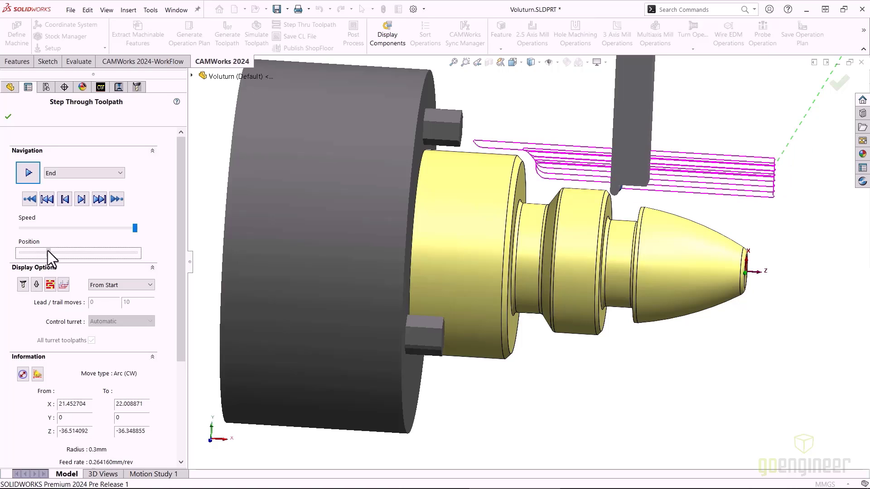
click(80, 198)
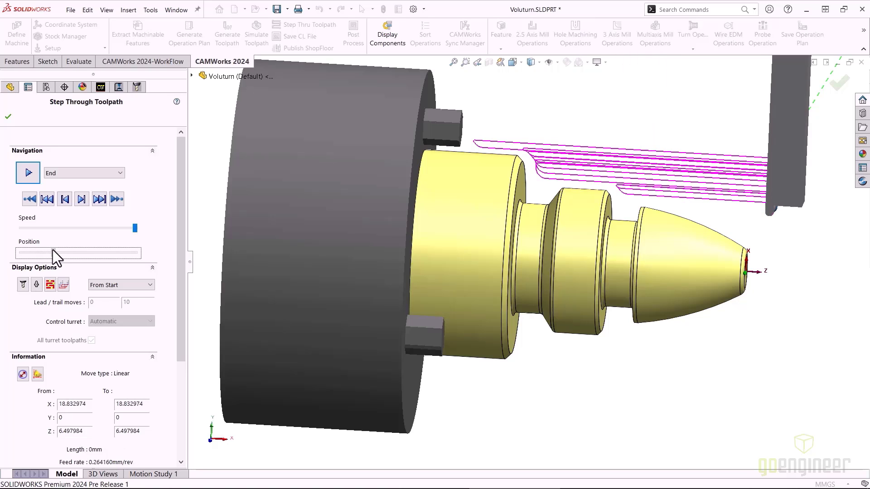
click(80, 199)
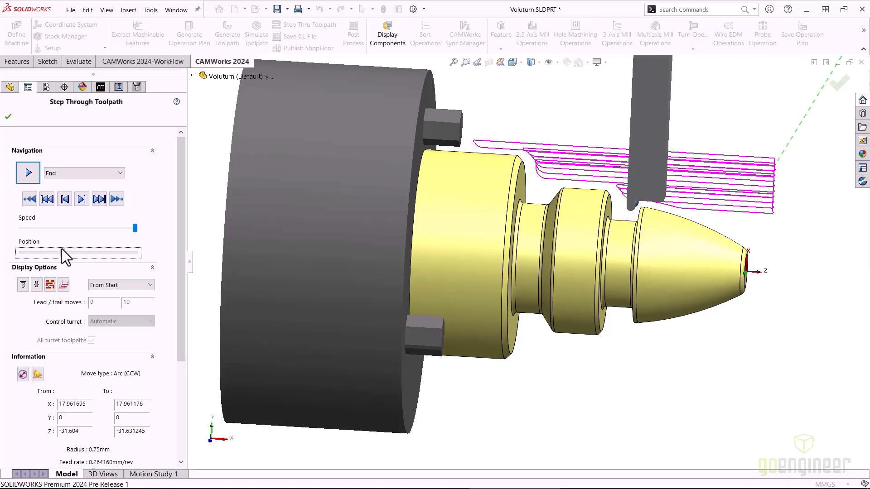